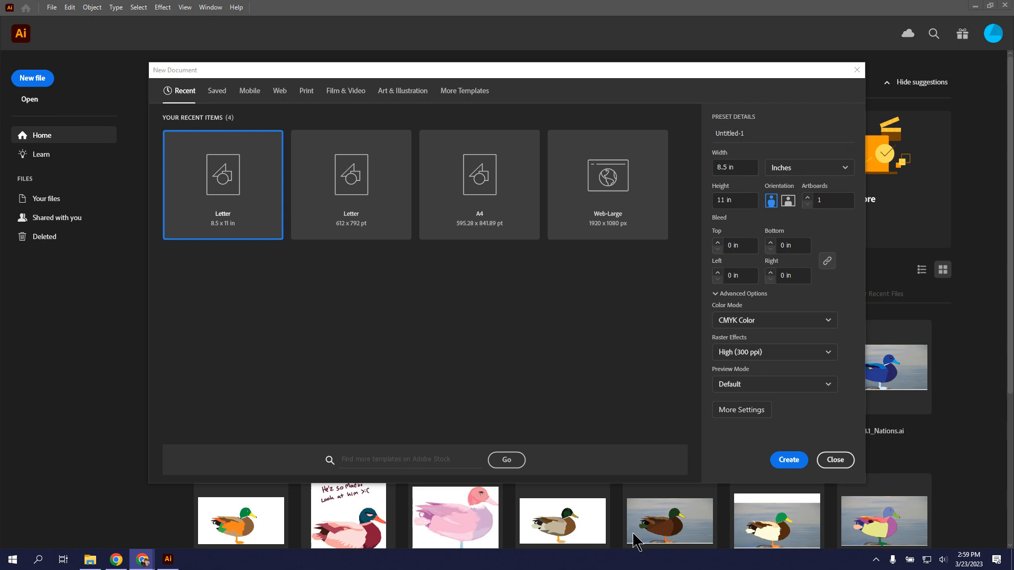
{"action": "mouse_move", "coordinate": [678, 482]}
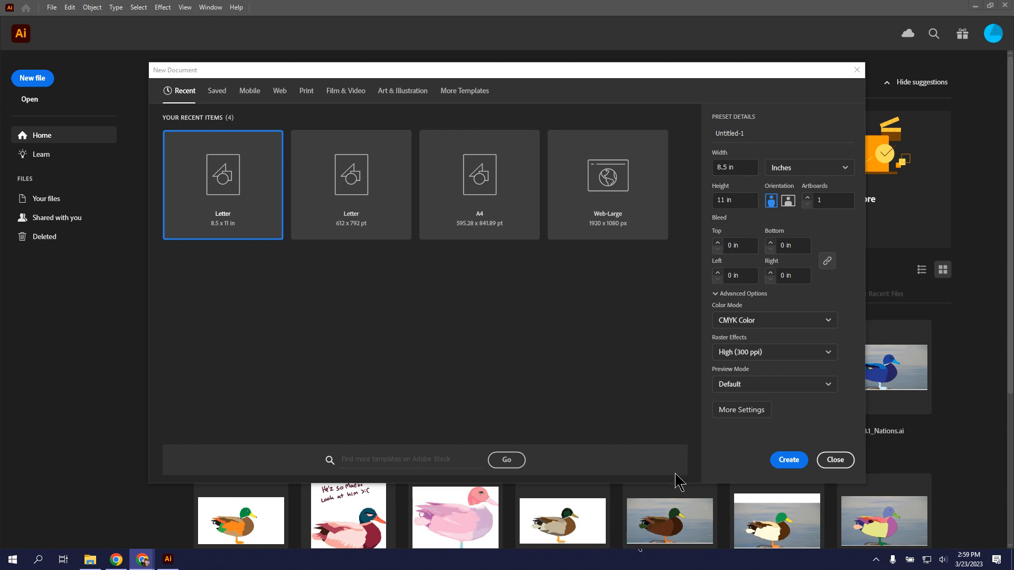
{"action": "mouse_move", "coordinate": [253, 186]}
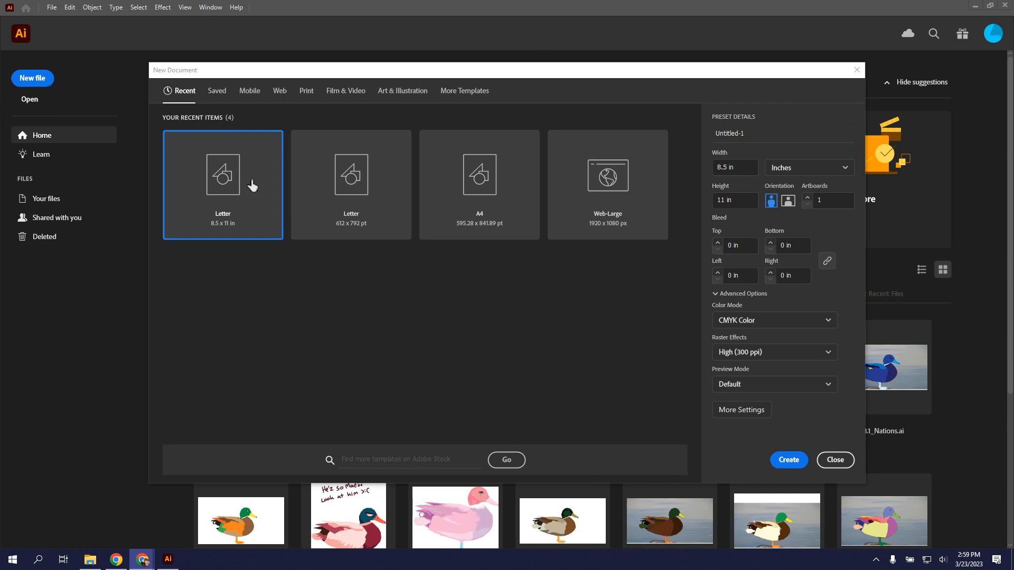
{"action": "mouse_move", "coordinate": [763, 126]}
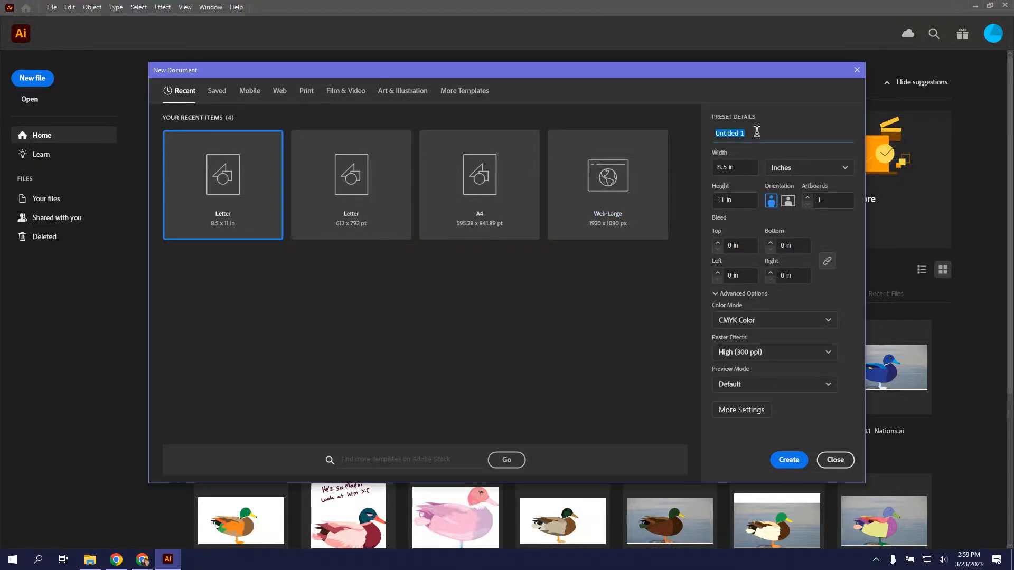
- Name the new document 23_digland_yourname in place of Untitled-1
{"action": "type", "text": "23-"}
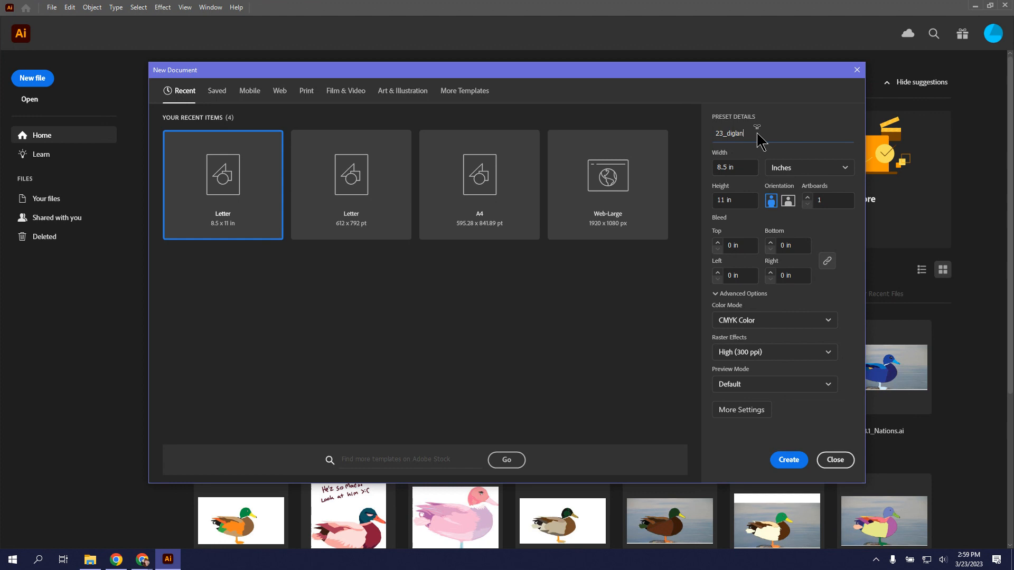
{"action": "type", "text": "d_"}
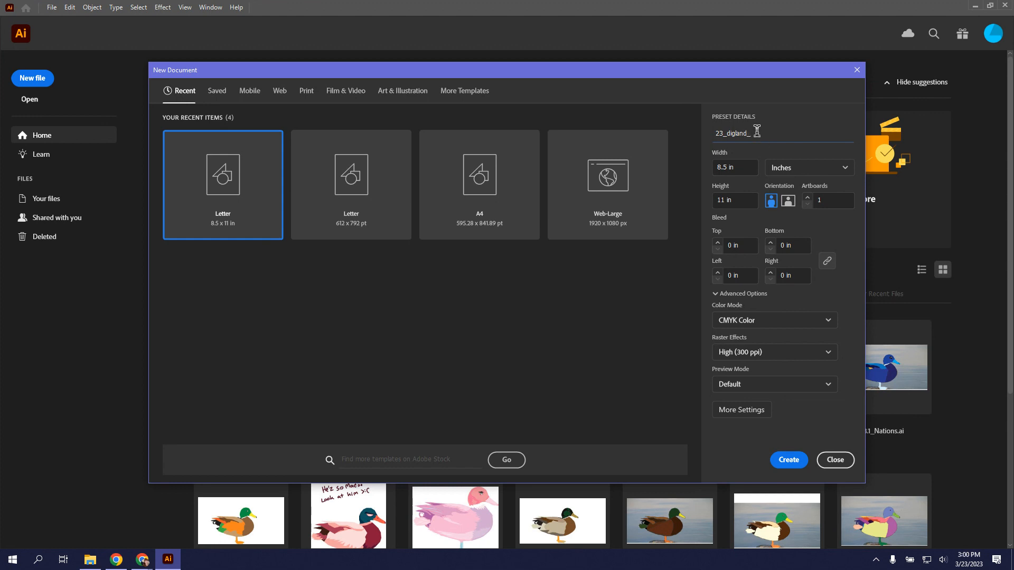
{"action": "type", "text": "your"}
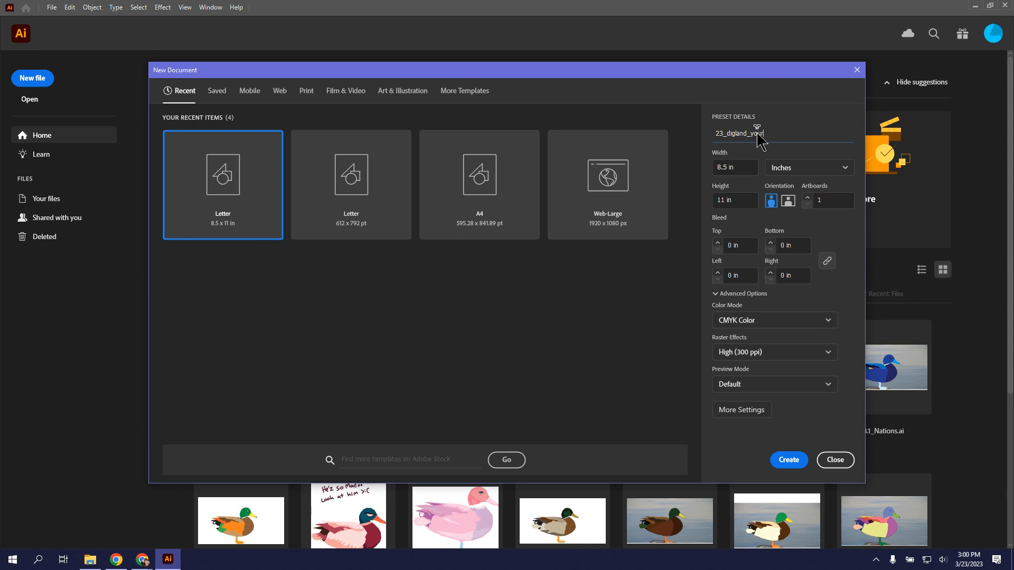
{"action": "type", "text": "name"}
{"action": "left_click", "coordinate": [735, 200]}
{"action": "type", "text": "12"}
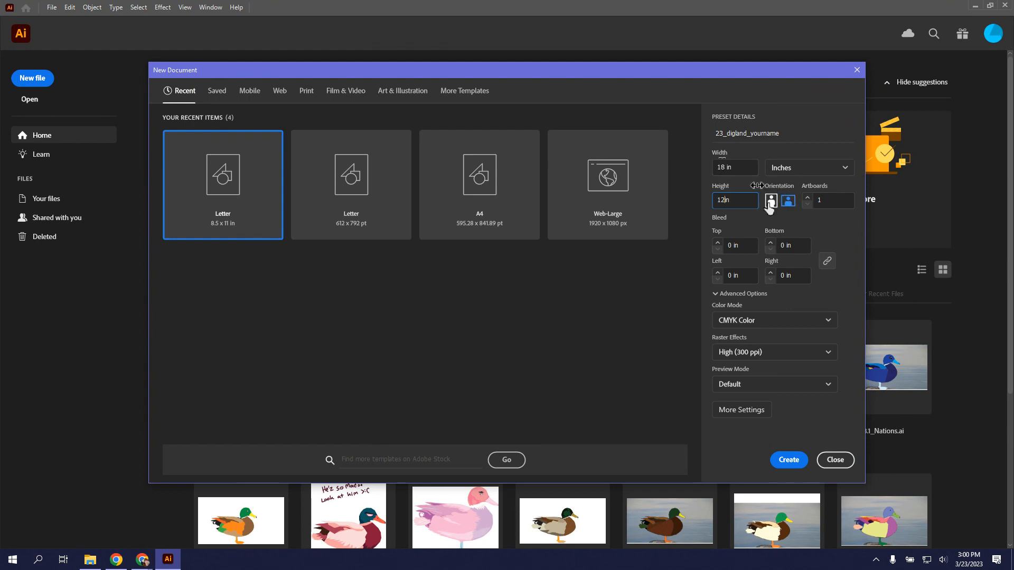
- Set the 12 by 18 inch document to portrait orientation, keeping inches as units
{"action": "left_click", "coordinate": [770, 201]}
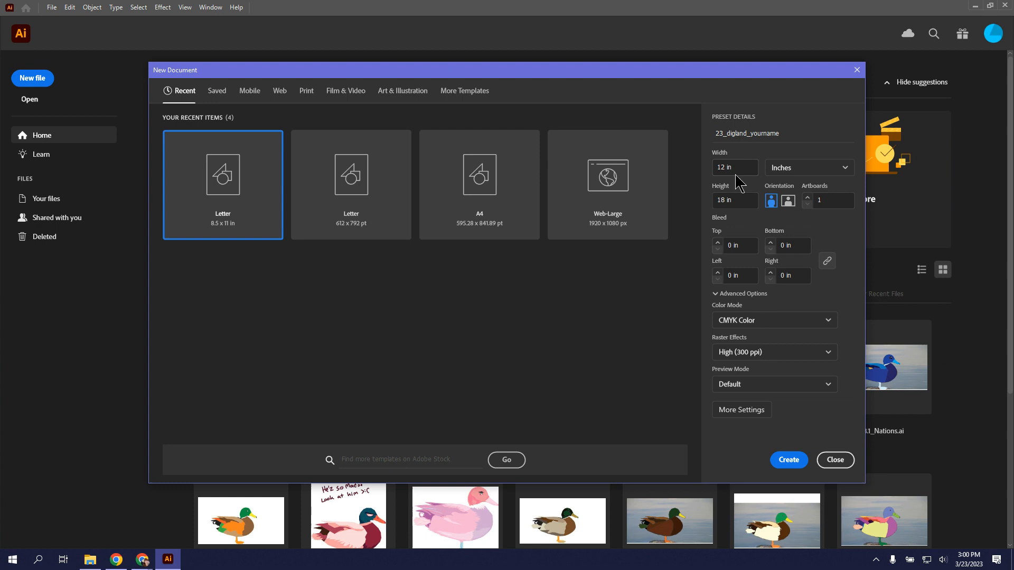
{"action": "mouse_move", "coordinate": [737, 217]}
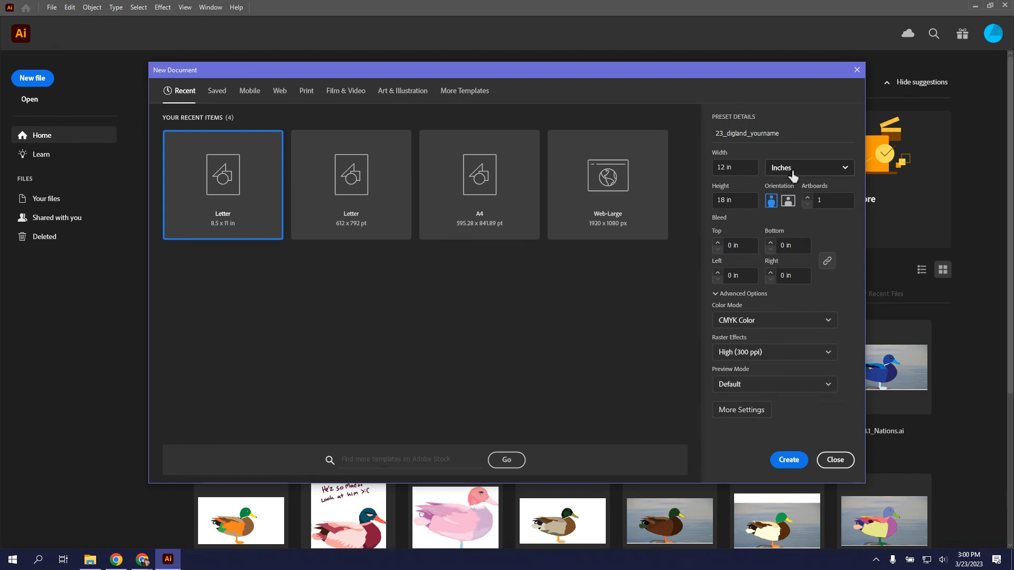
{"action": "left_click", "coordinate": [807, 168]}
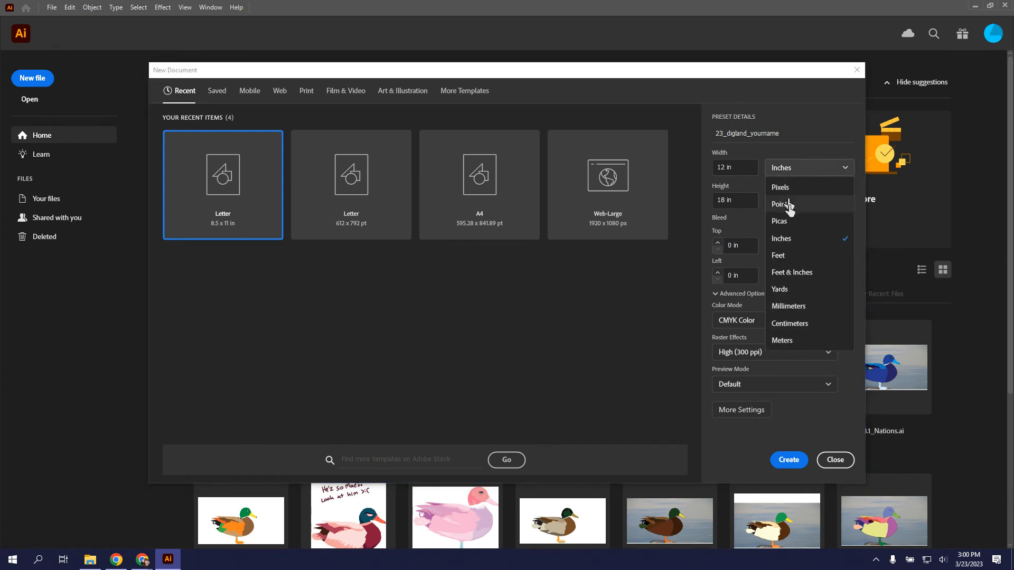
{"action": "left_click", "coordinate": [780, 238]}
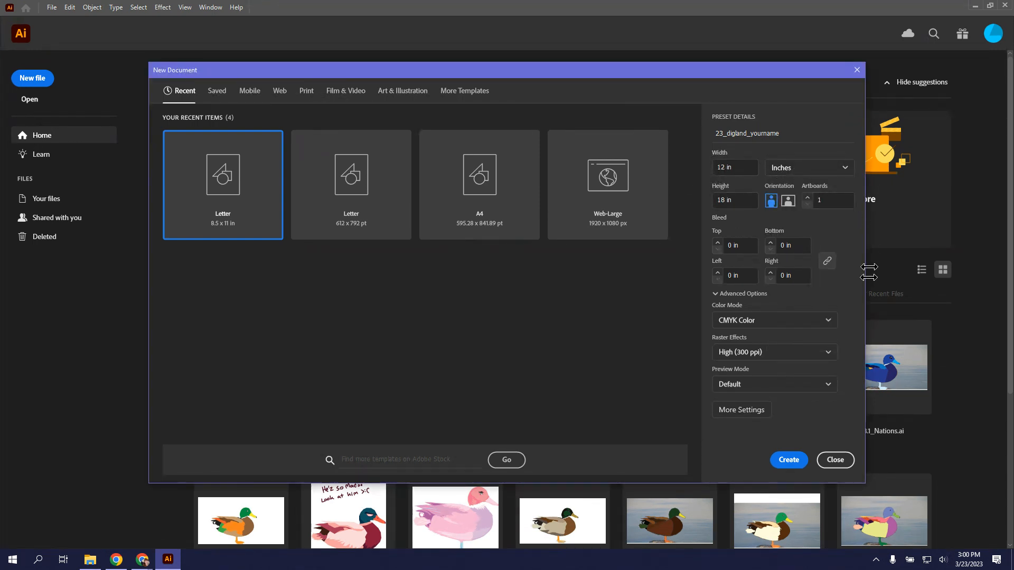
{"action": "mouse_move", "coordinate": [740, 357]}
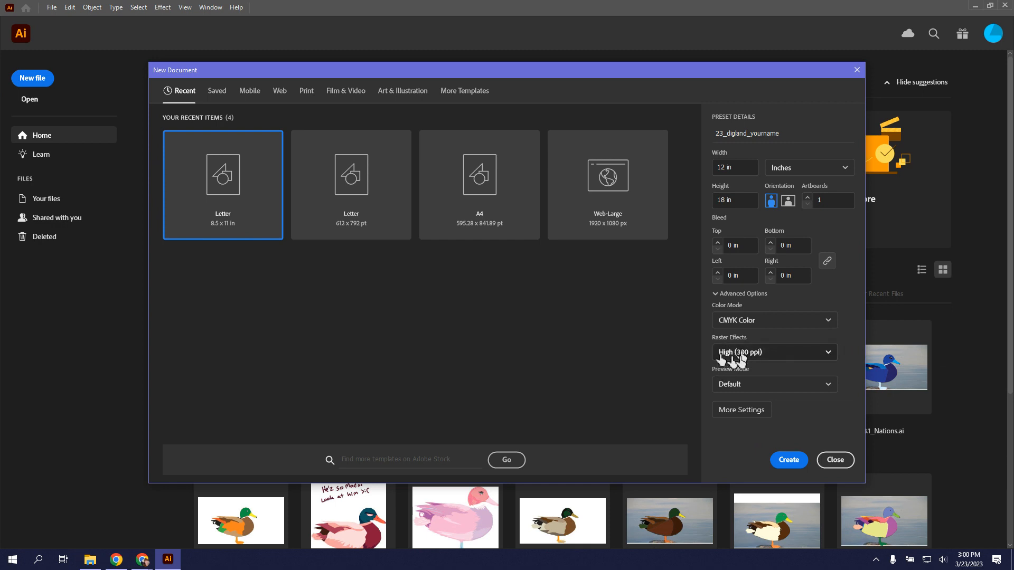
{"action": "mouse_move", "coordinate": [828, 338]}
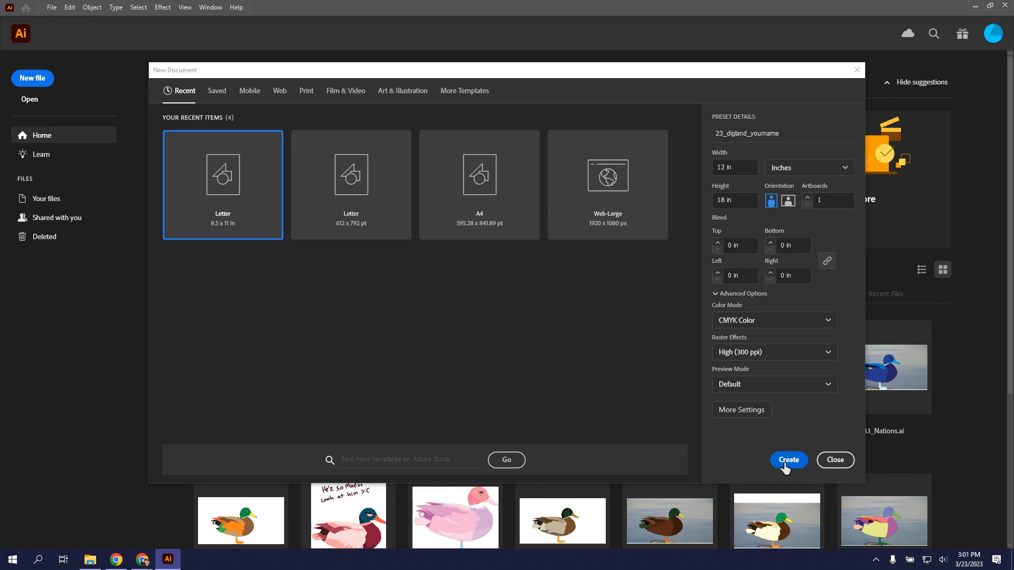
{"action": "mouse_move", "coordinate": [778, 492]}
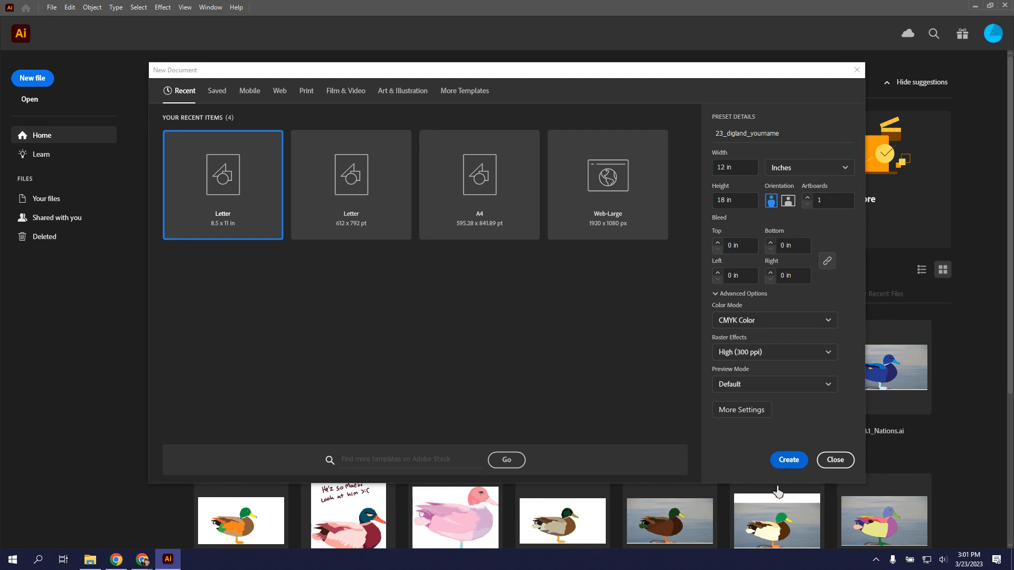
- Create the blank portrait document and start File > Place to bring in an image
{"action": "left_click", "coordinate": [788, 459]}
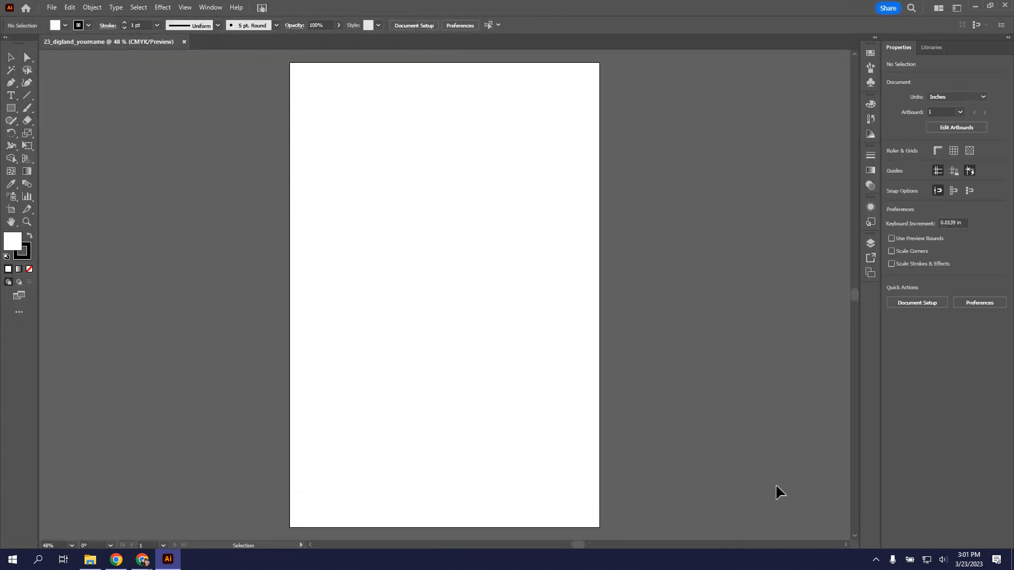
{"action": "mouse_move", "coordinate": [577, 128]}
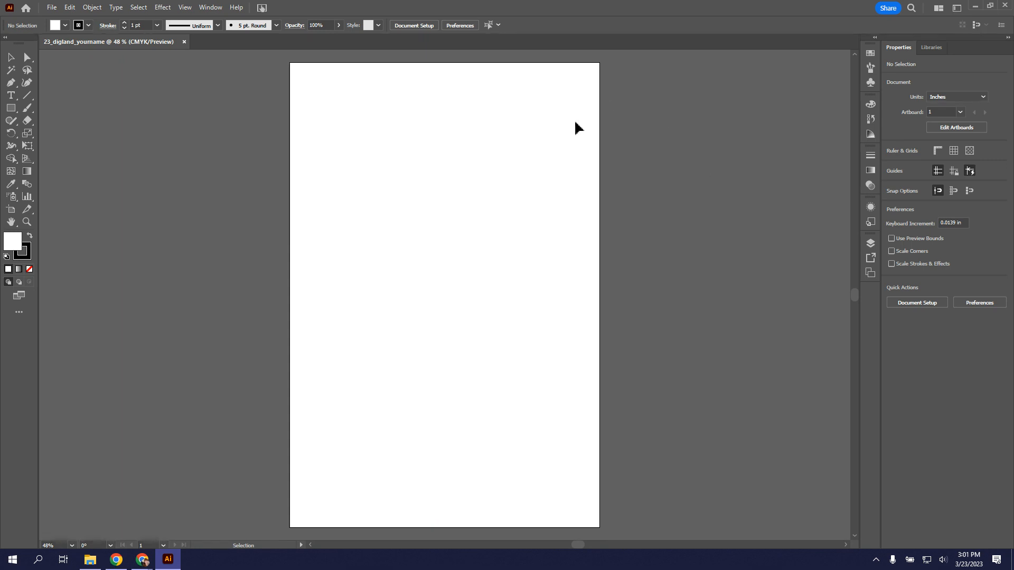
{"action": "mouse_move", "coordinate": [486, 528]}
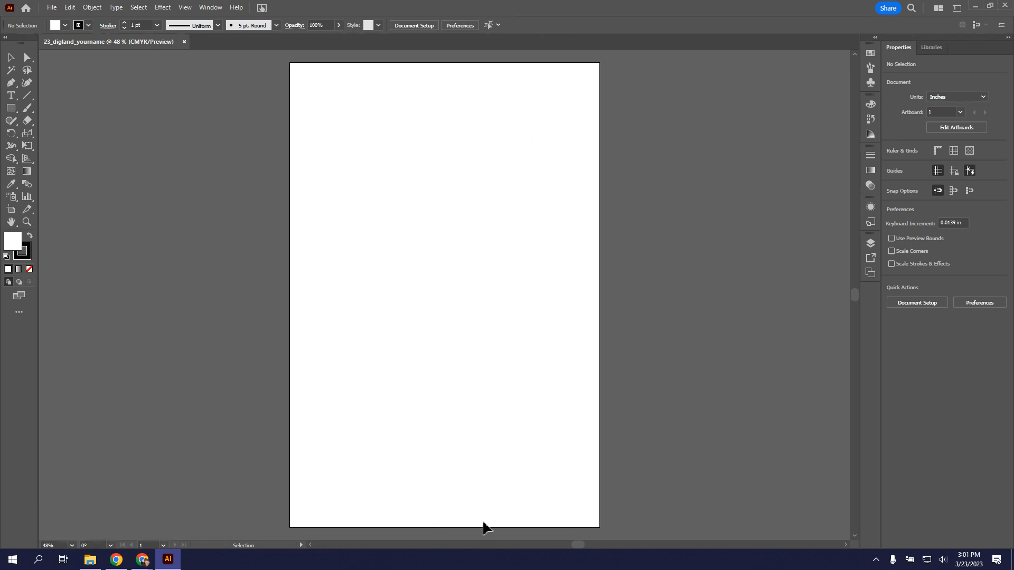
{"action": "mouse_move", "coordinate": [779, 492]}
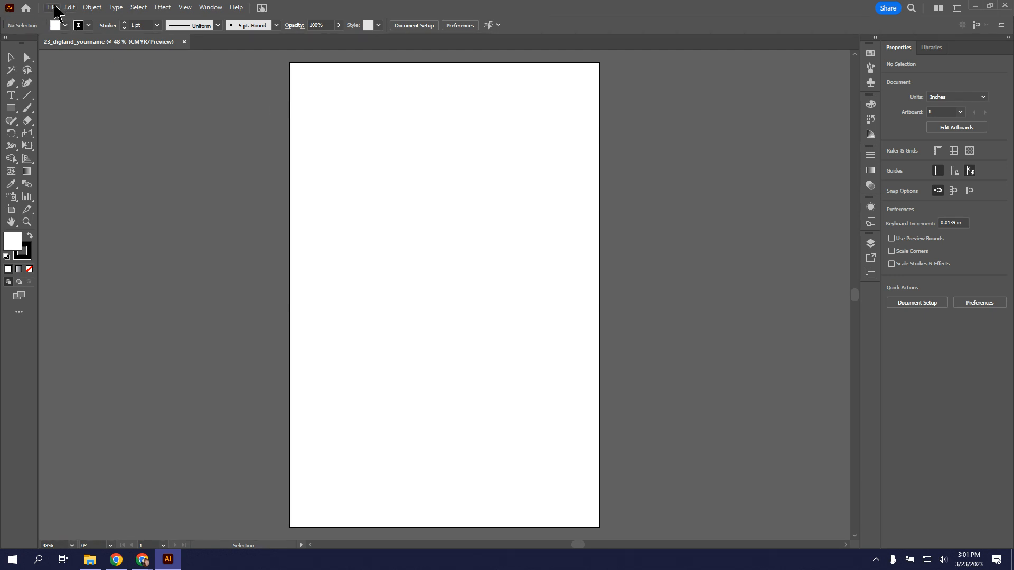
{"action": "left_click", "coordinate": [50, 8]}
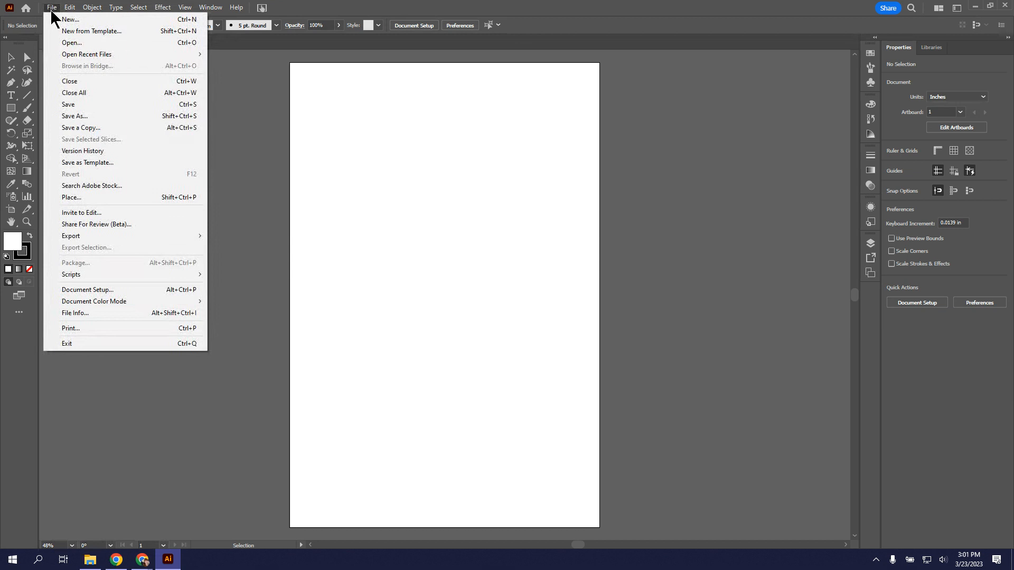
{"action": "mouse_move", "coordinate": [71, 197]}
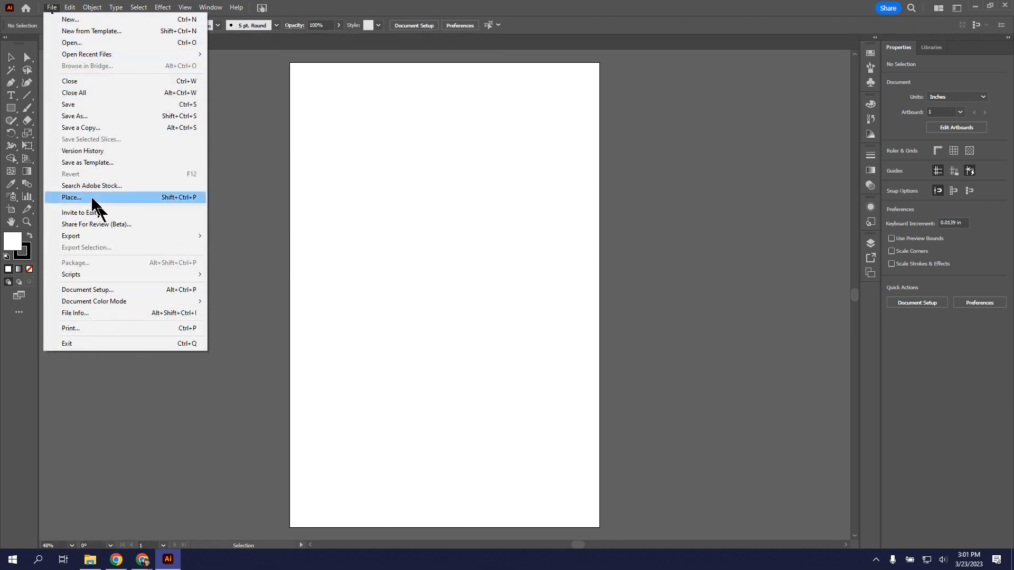
{"action": "left_click", "coordinate": [71, 198]}
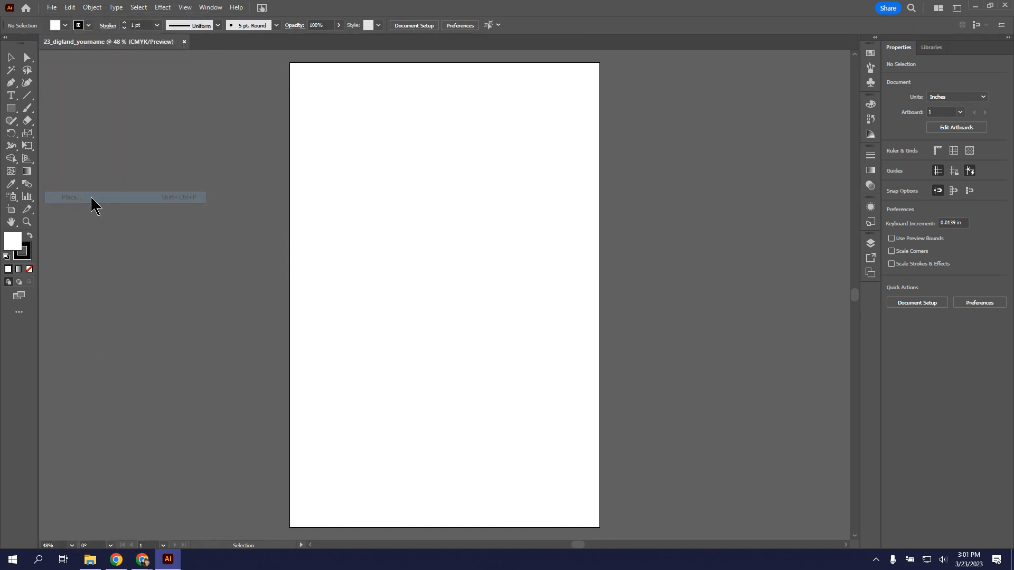
{"action": "left_click", "coordinate": [70, 197]}
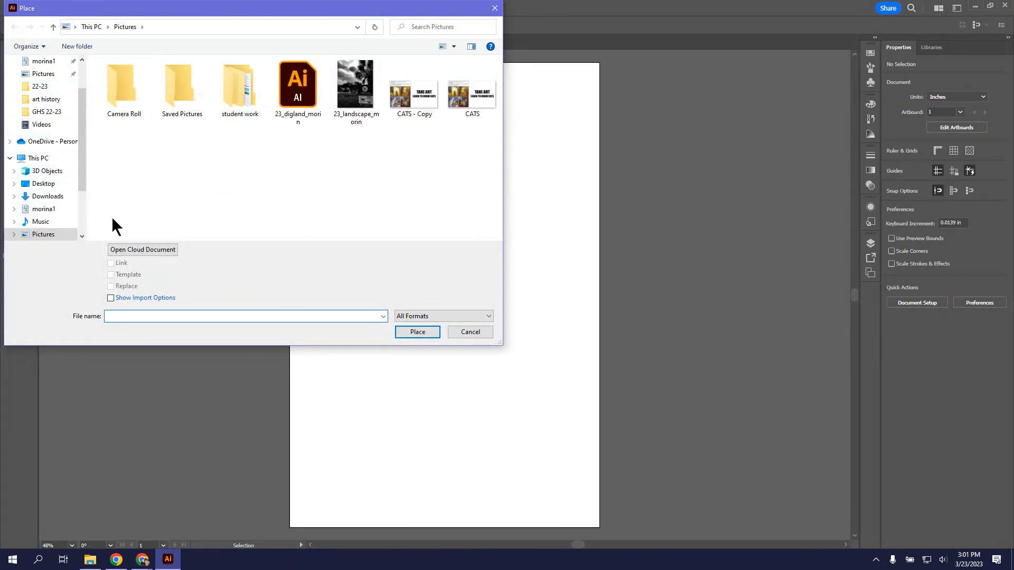
{"action": "mouse_move", "coordinate": [354, 85]}
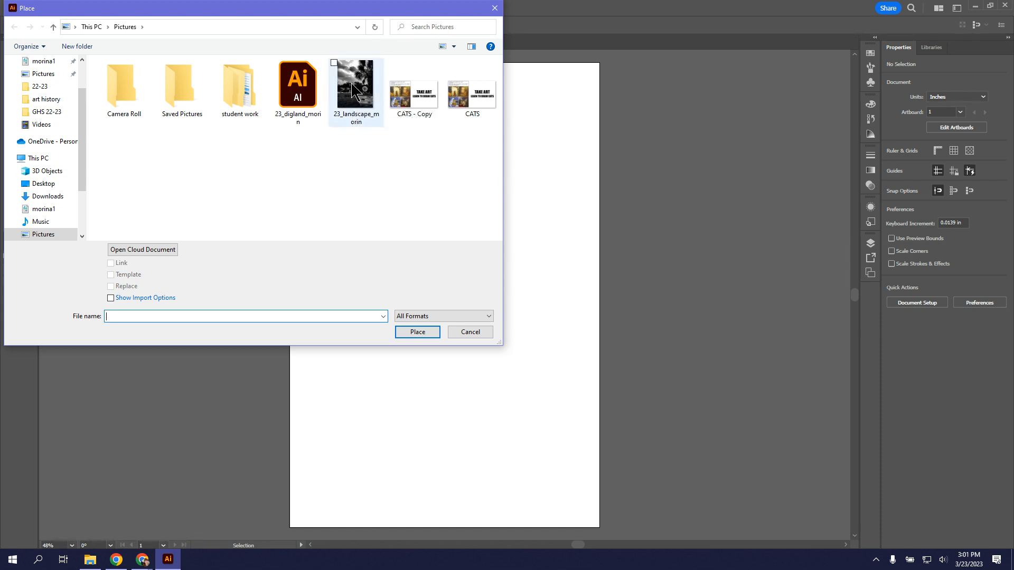
- Place the 23_landscape_morin photo from Pictures into the document
{"action": "left_click", "coordinate": [356, 82]}
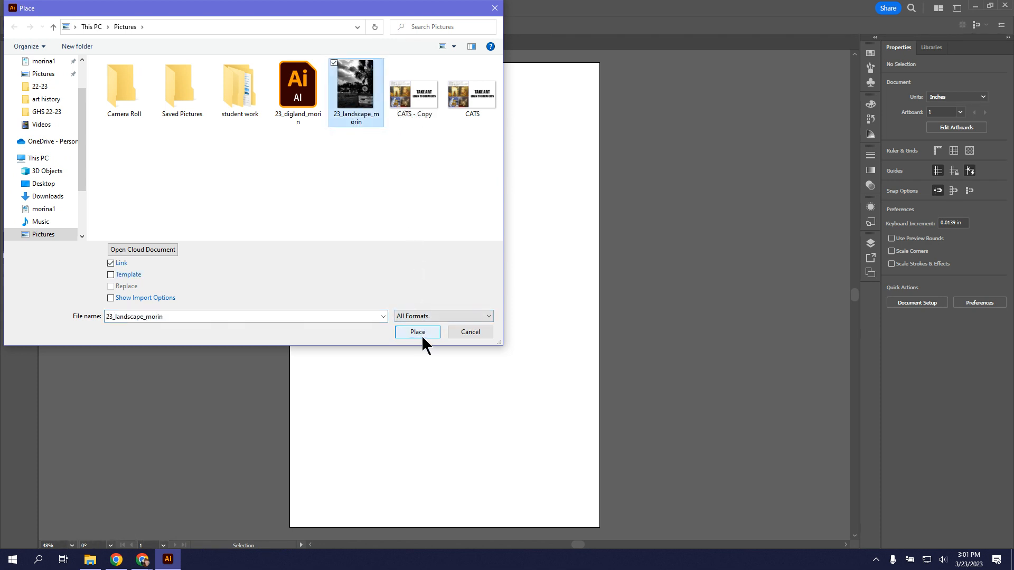
{"action": "left_click", "coordinate": [417, 332]}
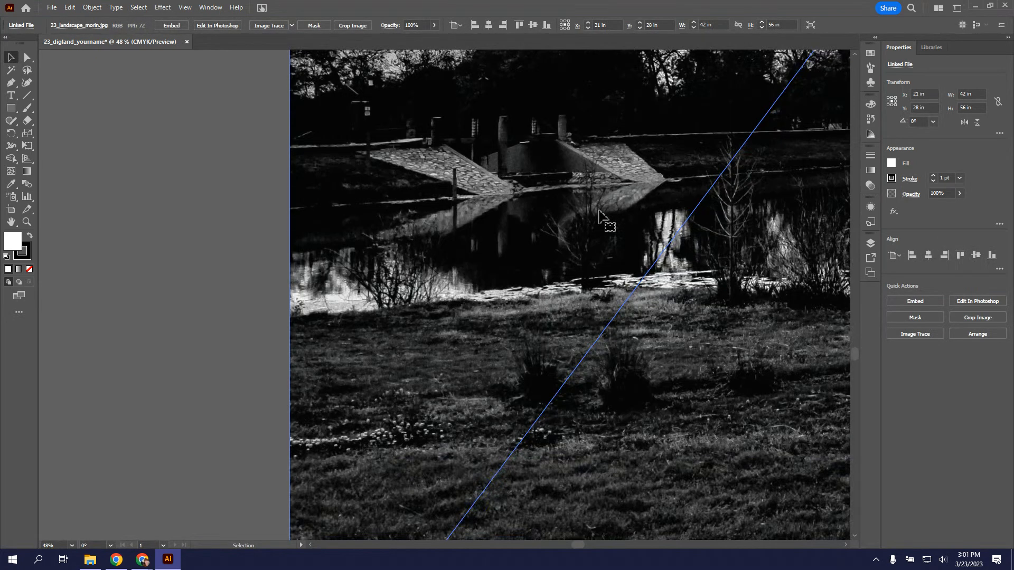
- Drop the Mills Pond photo and scale it down proportionally to about 12 inches wide
{"action": "scroll", "scroll_direction": "down", "scroll_amount": 3}
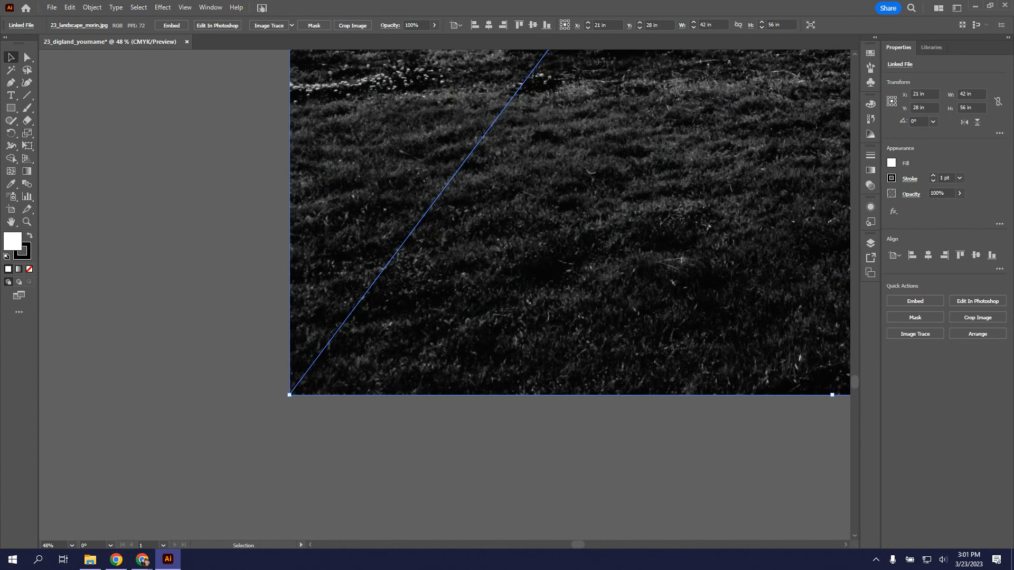
{"action": "scroll", "scroll_direction": "left", "scroll_amount": 3}
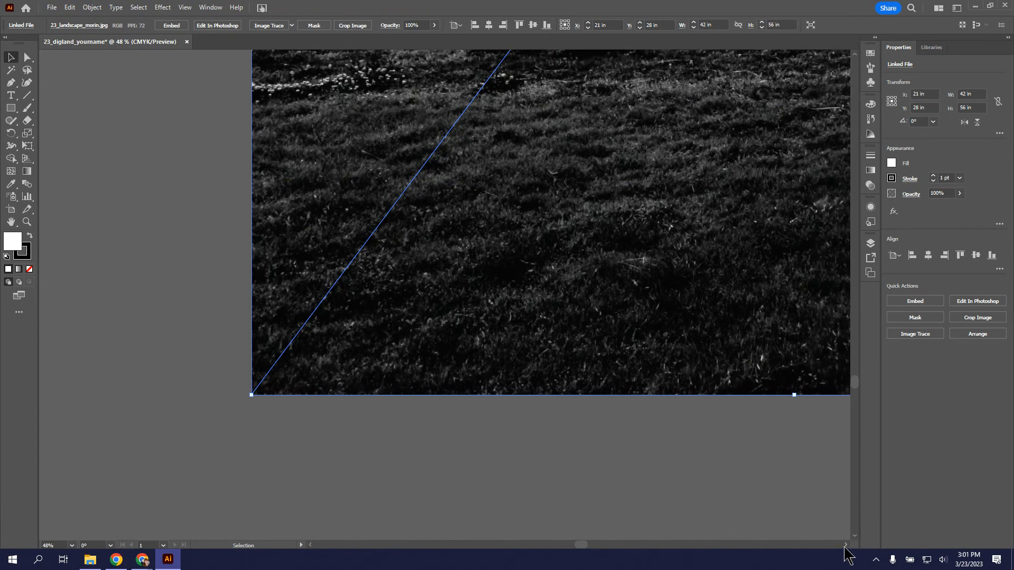
{"action": "scroll", "scroll_direction": "right", "scroll_amount": 3}
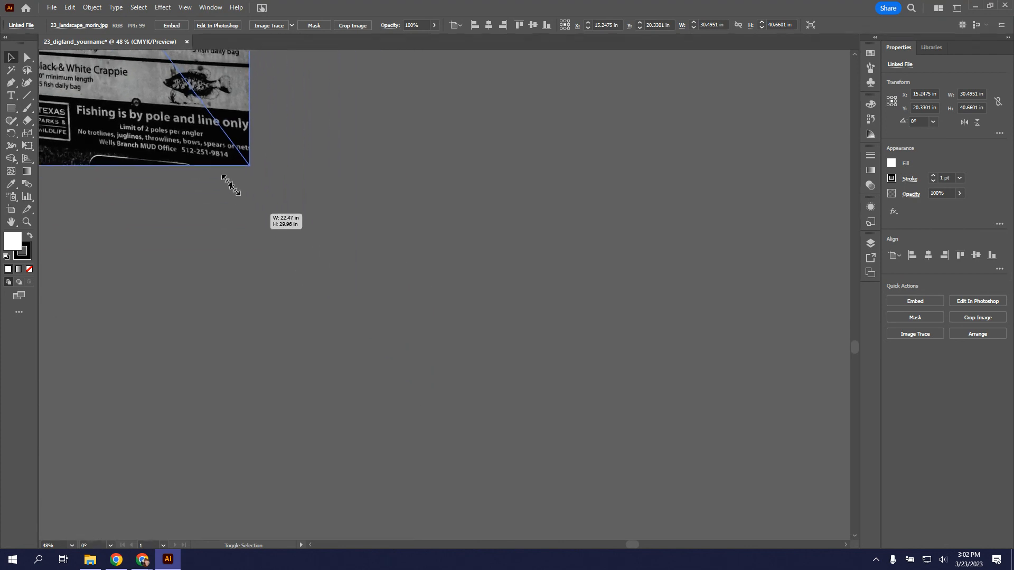
{"action": "left_click_drag", "start_coordinate": [249, 165], "coordinate": [155, 125]}
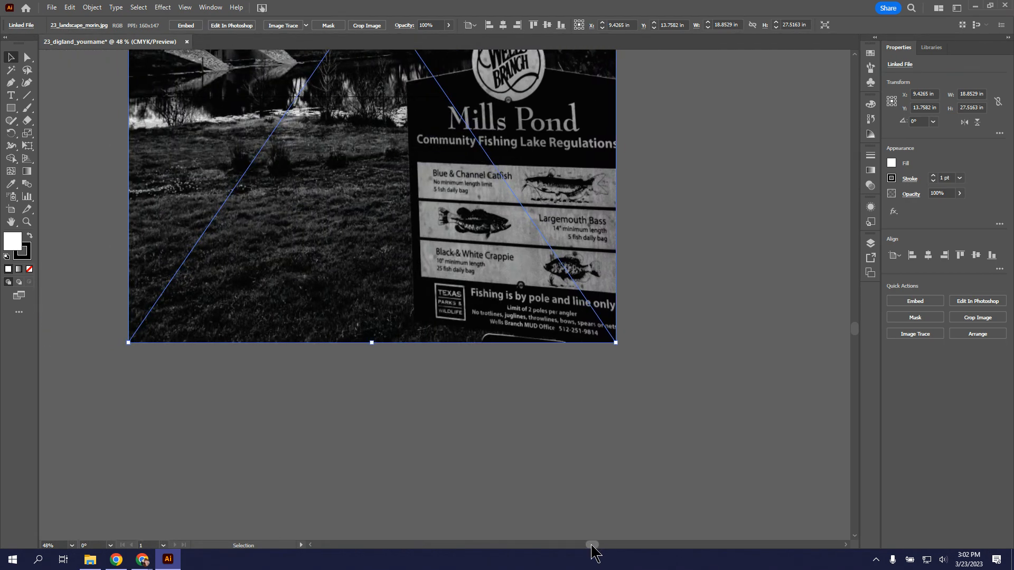
{"action": "scroll", "scroll_direction": "up", "scroll_amount": 3}
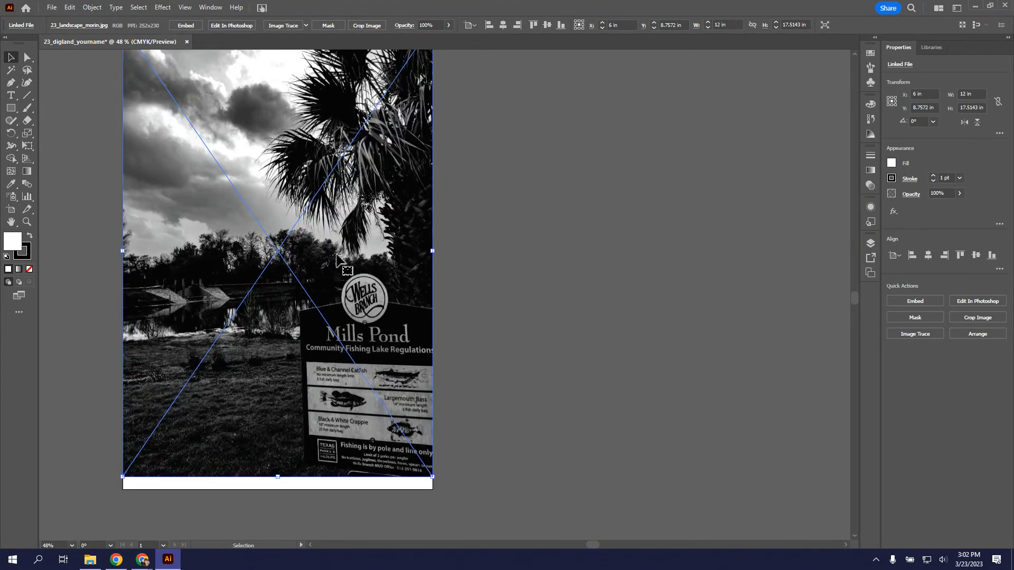
{"action": "mouse_move", "coordinate": [384, 371]}
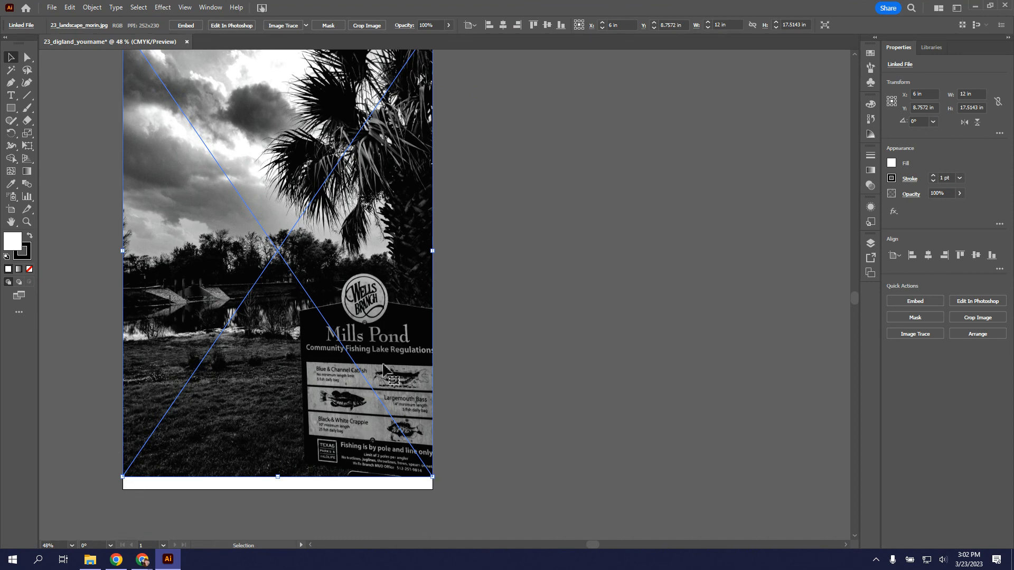
{"action": "mouse_move", "coordinate": [430, 472]}
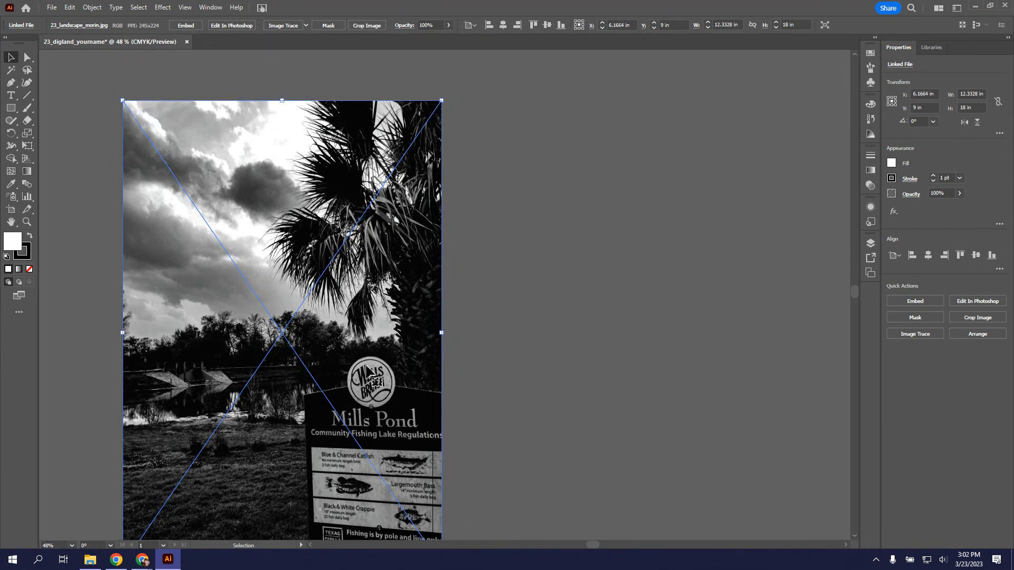
- Nudge the photo left flush with the artboard edge, then deselect it
{"action": "left_click_drag", "start_coordinate": [281, 259], "coordinate": [271, 259]}
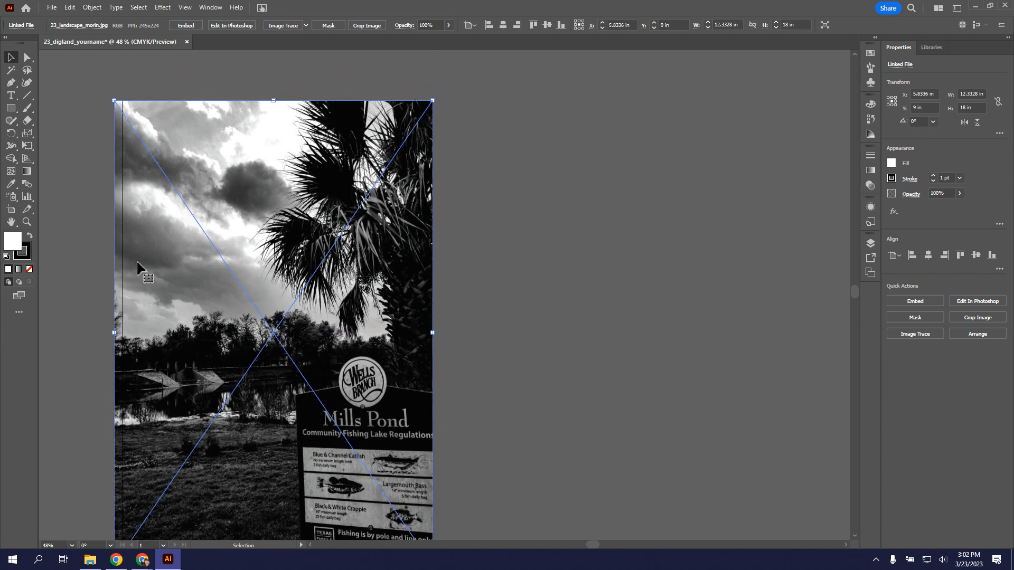
{"action": "mouse_move", "coordinate": [116, 137]}
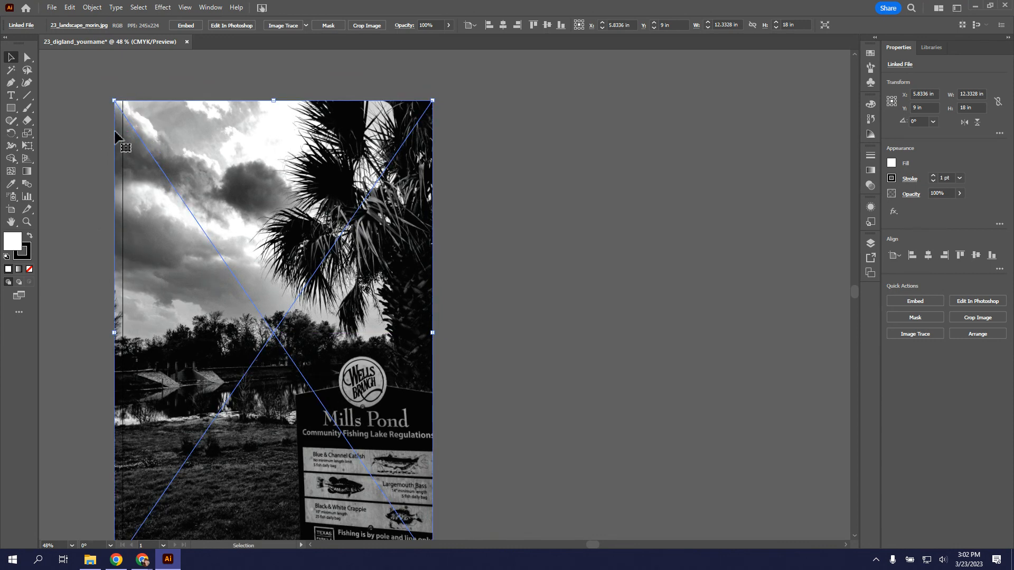
{"action": "mouse_move", "coordinate": [128, 269]}
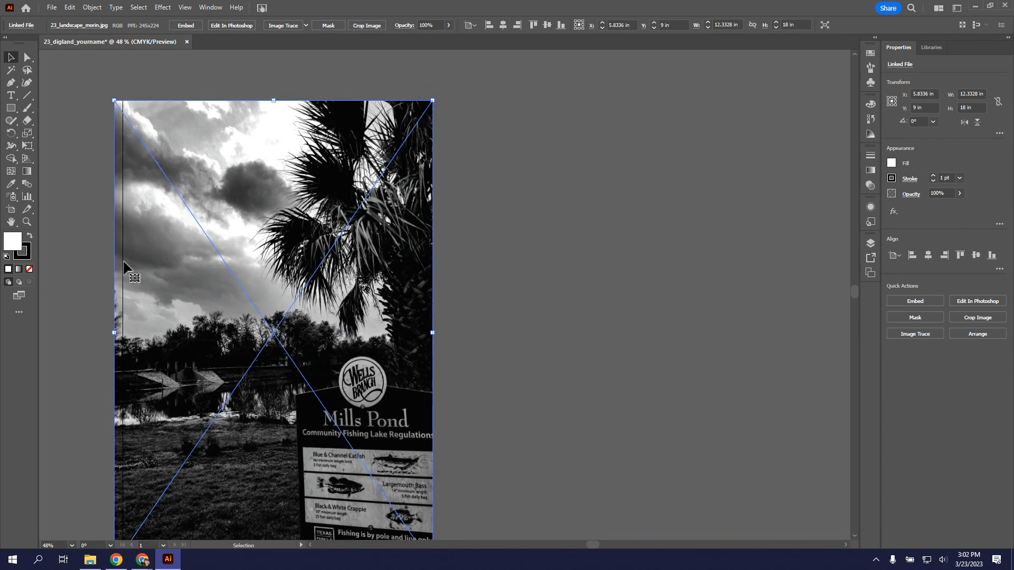
{"action": "mouse_move", "coordinate": [486, 218]}
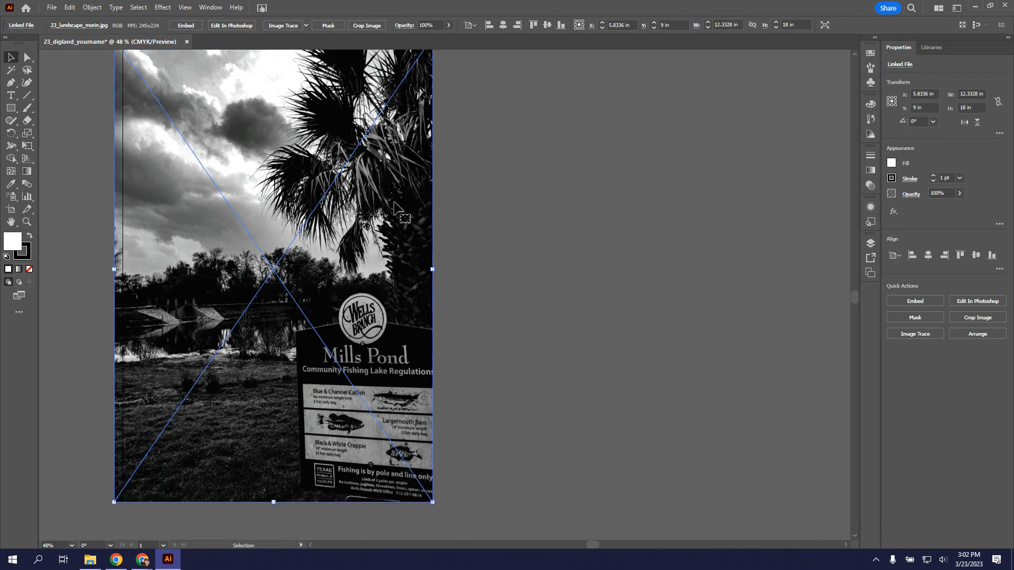
{"action": "mouse_move", "coordinate": [560, 359]}
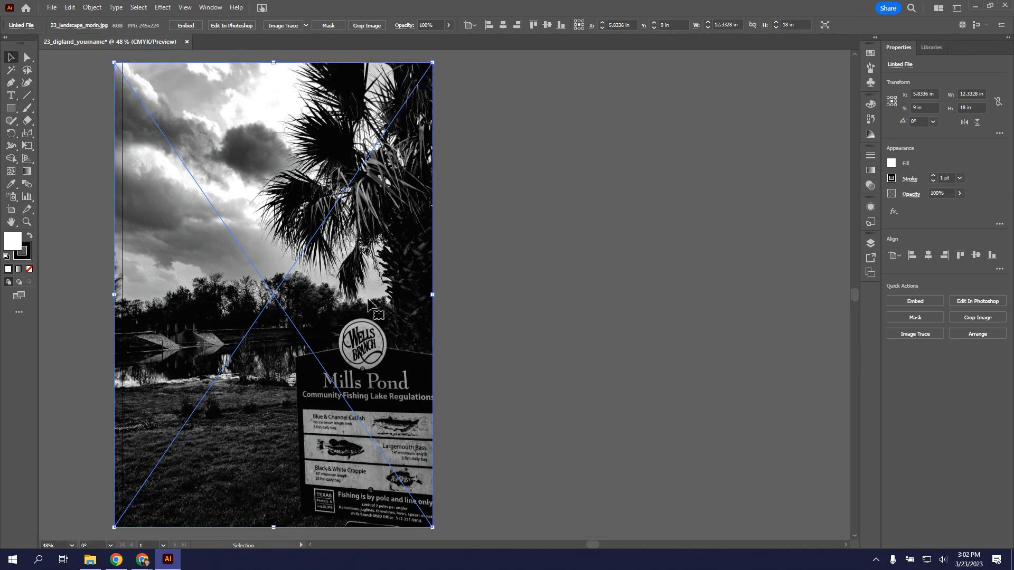
{"action": "mouse_move", "coordinate": [539, 168]}
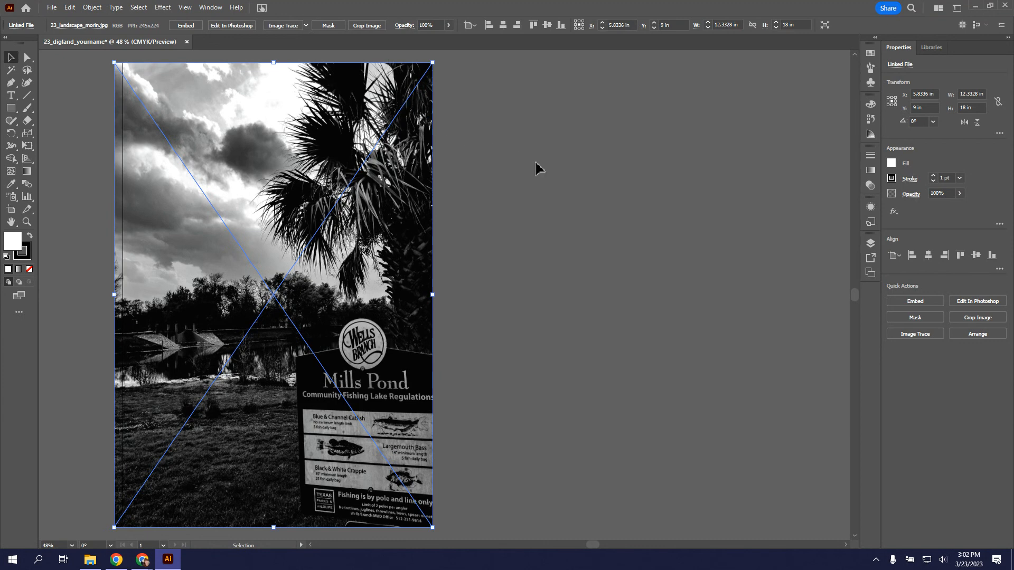
{"action": "mouse_move", "coordinate": [546, 243]}
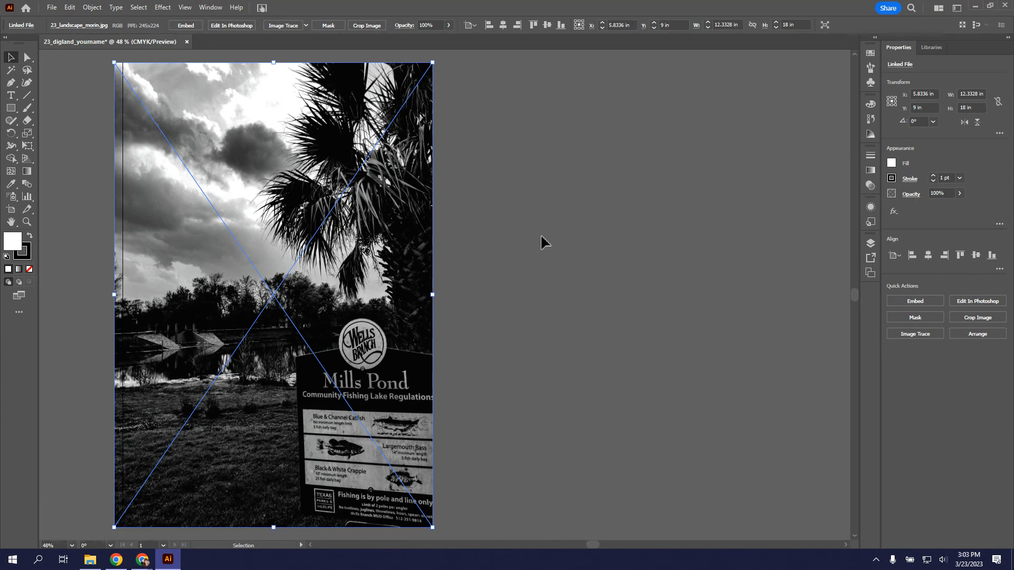
{"action": "left_click", "coordinate": [461, 264]}
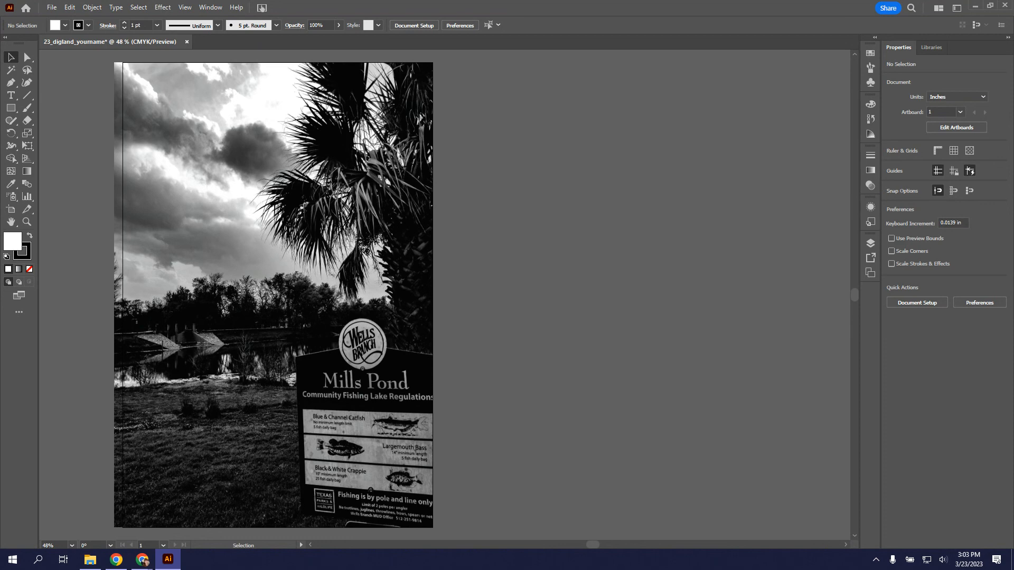
{"action": "mouse_move", "coordinate": [511, 295]}
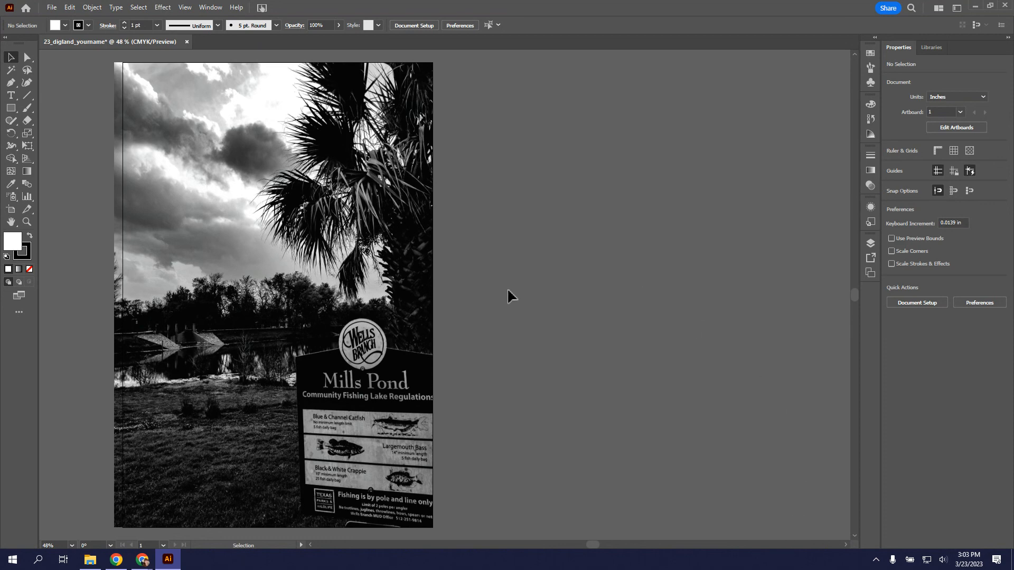
{"action": "mouse_move", "coordinate": [615, 370]}
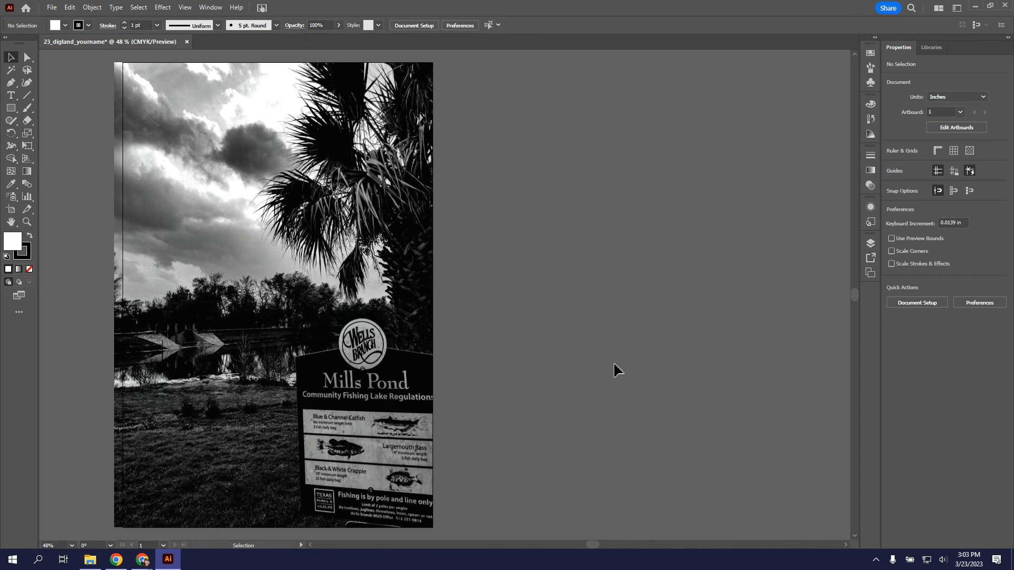
{"action": "mouse_move", "coordinate": [71, 142]}
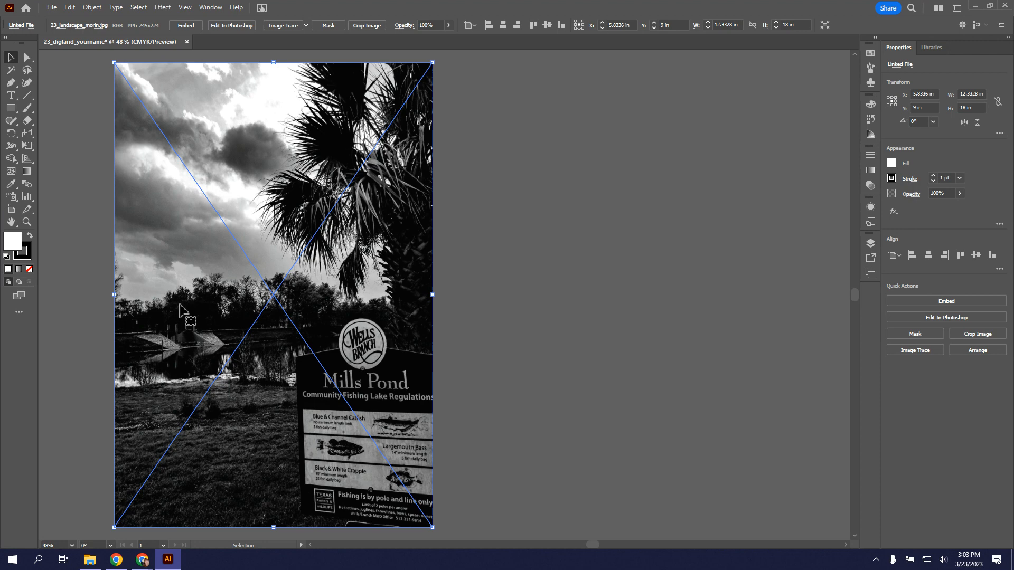
{"action": "mouse_move", "coordinate": [226, 217]}
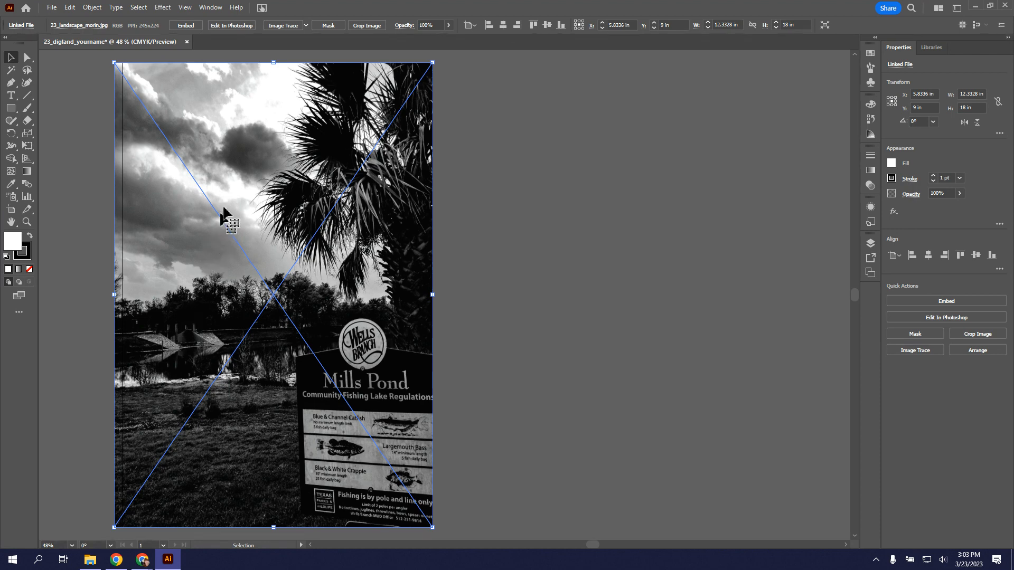
{"action": "mouse_move", "coordinate": [285, 123]}
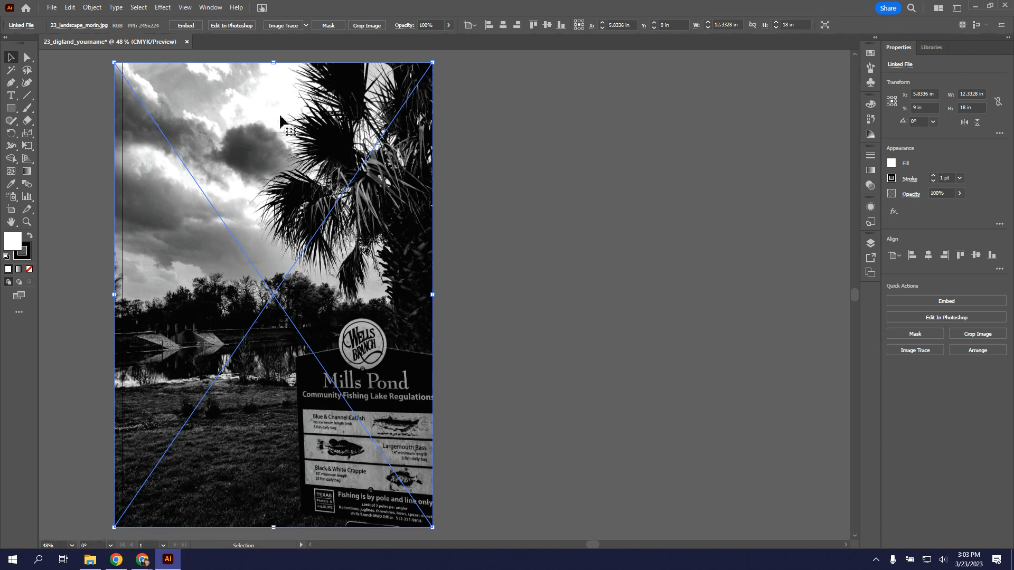
{"action": "mouse_move", "coordinate": [281, 26]}
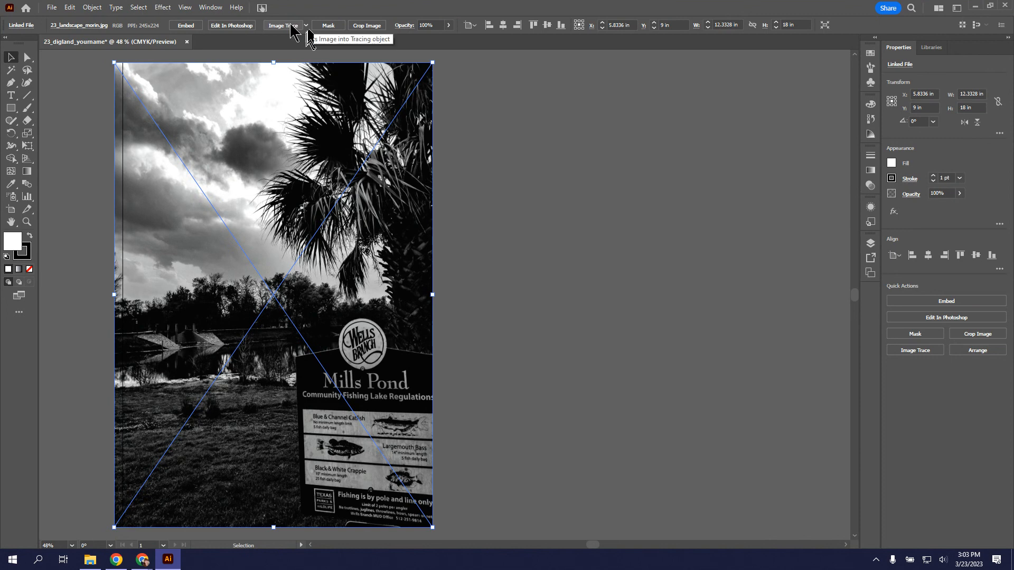
{"action": "mouse_move", "coordinate": [310, 36]}
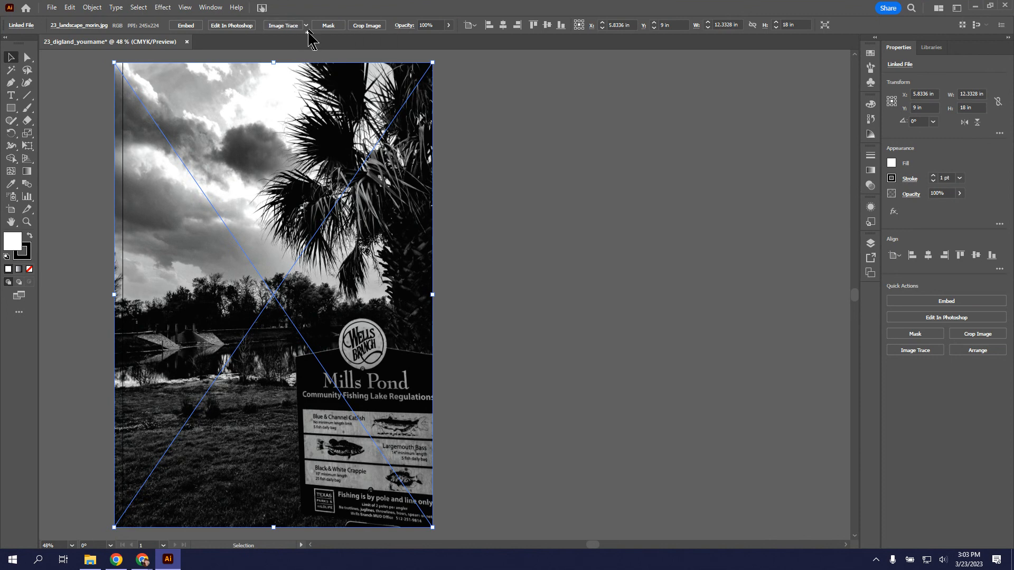
{"action": "mouse_move", "coordinate": [308, 31]}
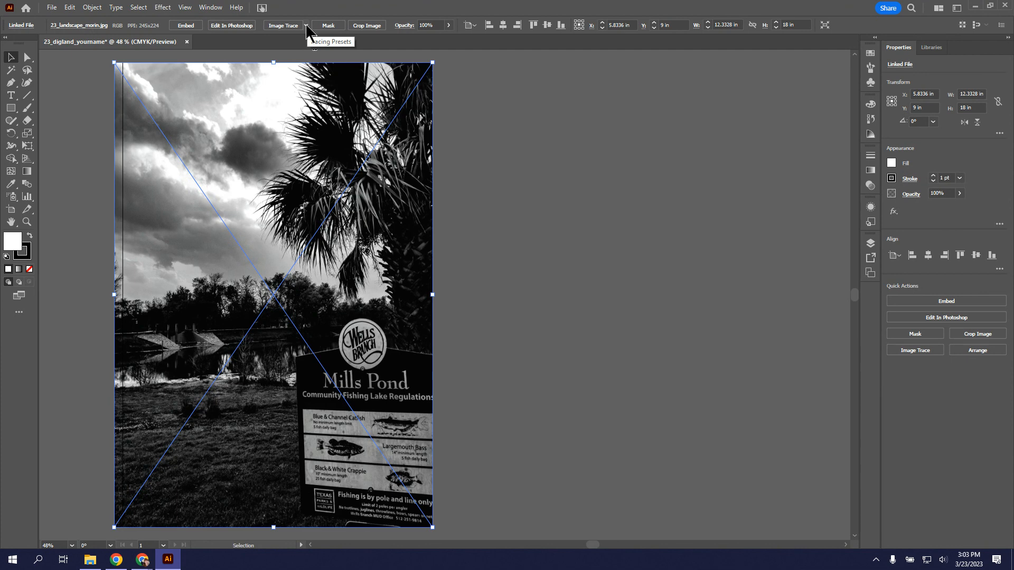
- Choose the 6 Colors Image Trace preset for the placed photo
{"action": "left_click", "coordinate": [306, 26]}
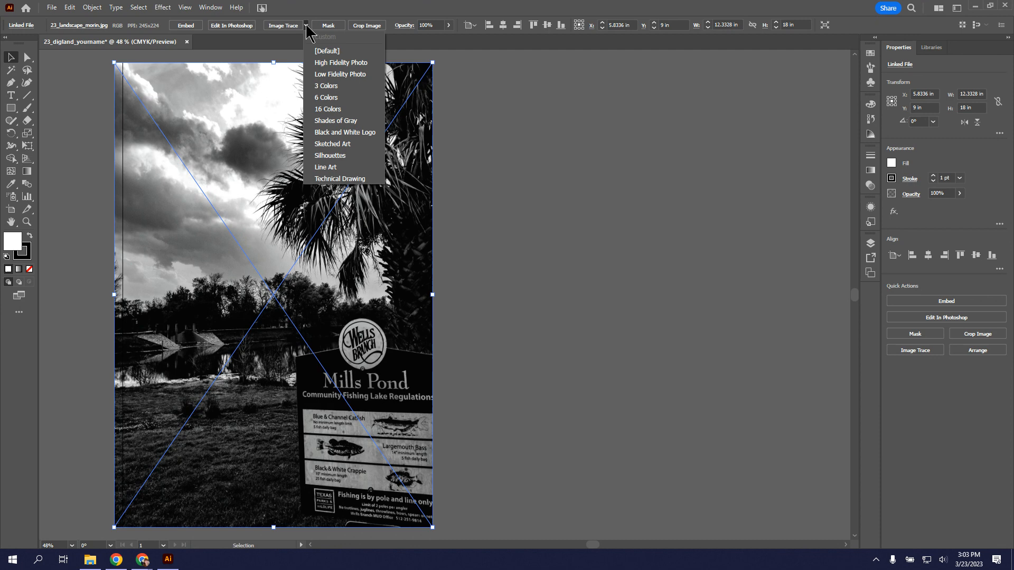
{"action": "mouse_move", "coordinate": [318, 110]}
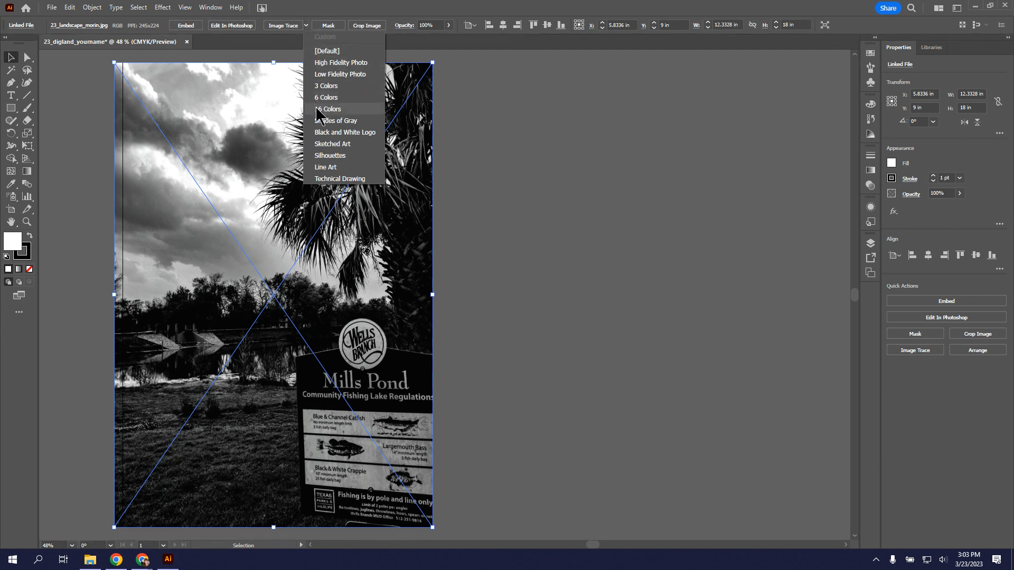
{"action": "mouse_move", "coordinate": [328, 109]}
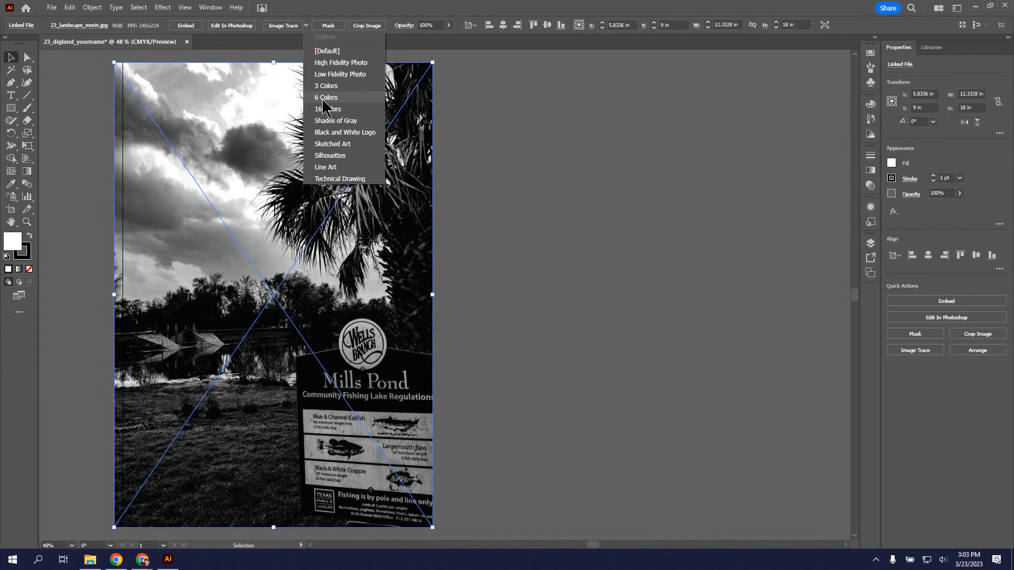
{"action": "mouse_move", "coordinate": [330, 100]}
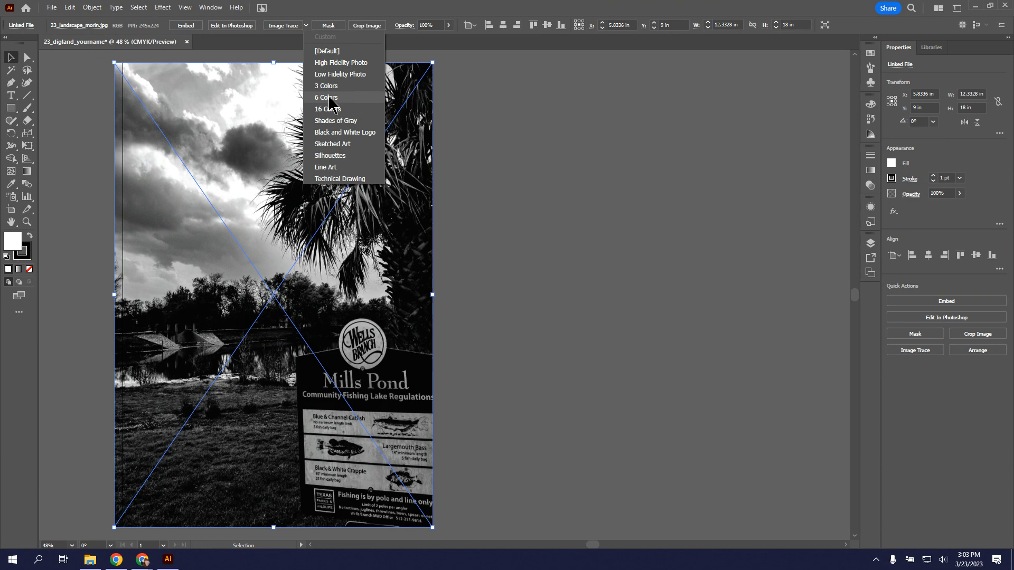
{"action": "left_click", "coordinate": [327, 97]}
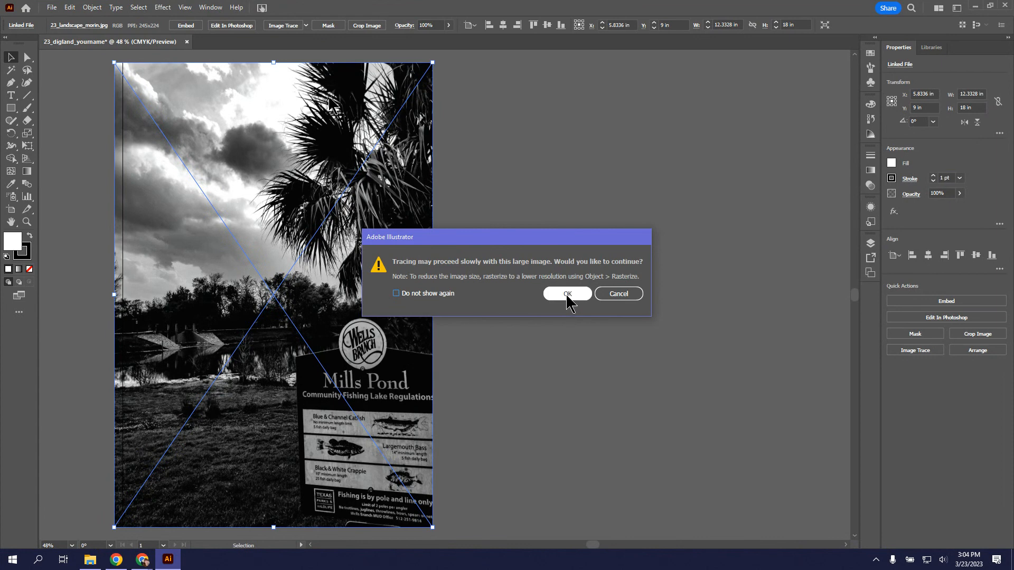
- Accept the large-image warning so the photo traces into six flat gray tones
{"action": "left_click", "coordinate": [566, 294]}
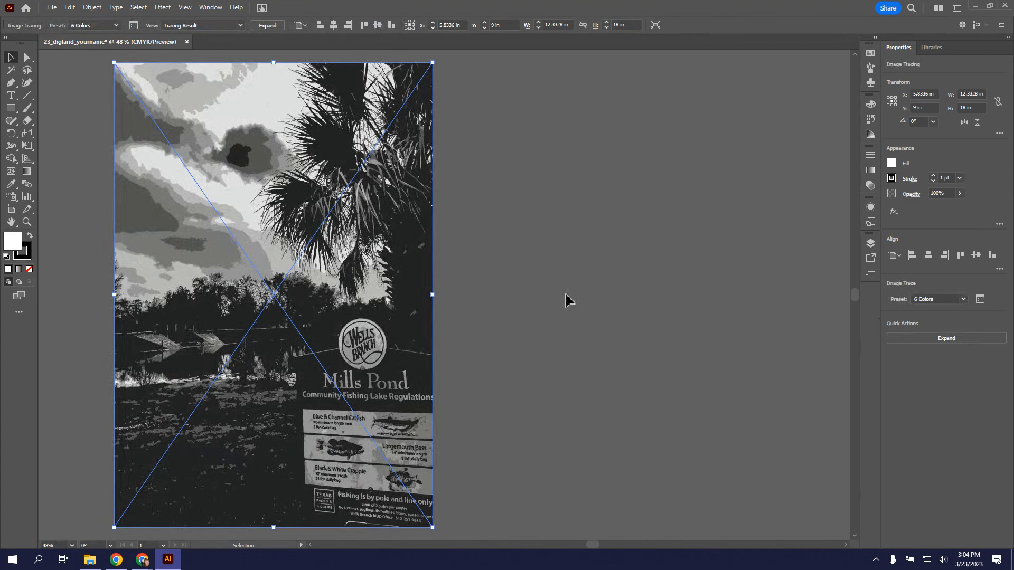
{"action": "mouse_move", "coordinate": [323, 398]}
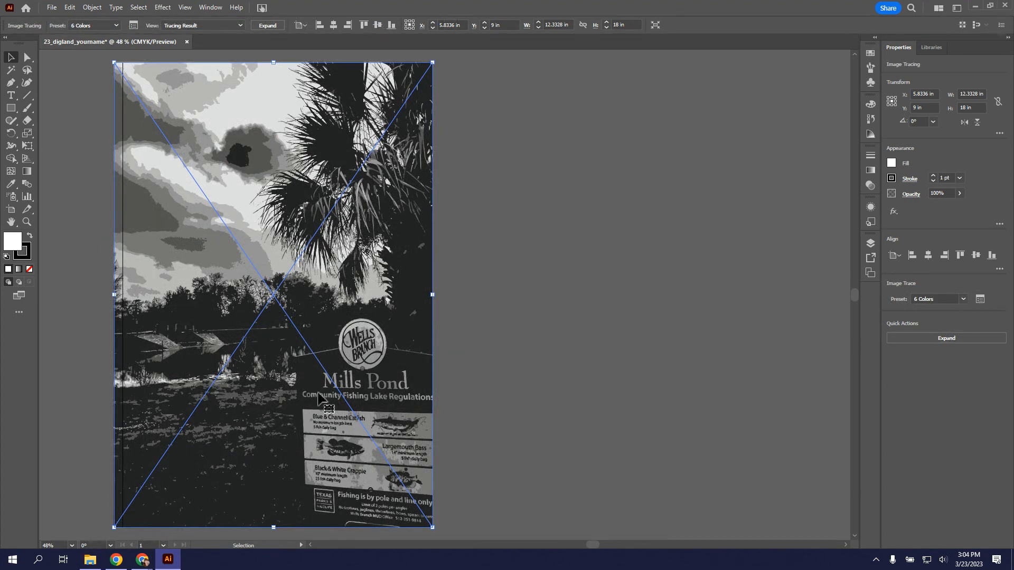
{"action": "mouse_move", "coordinate": [267, 368]}
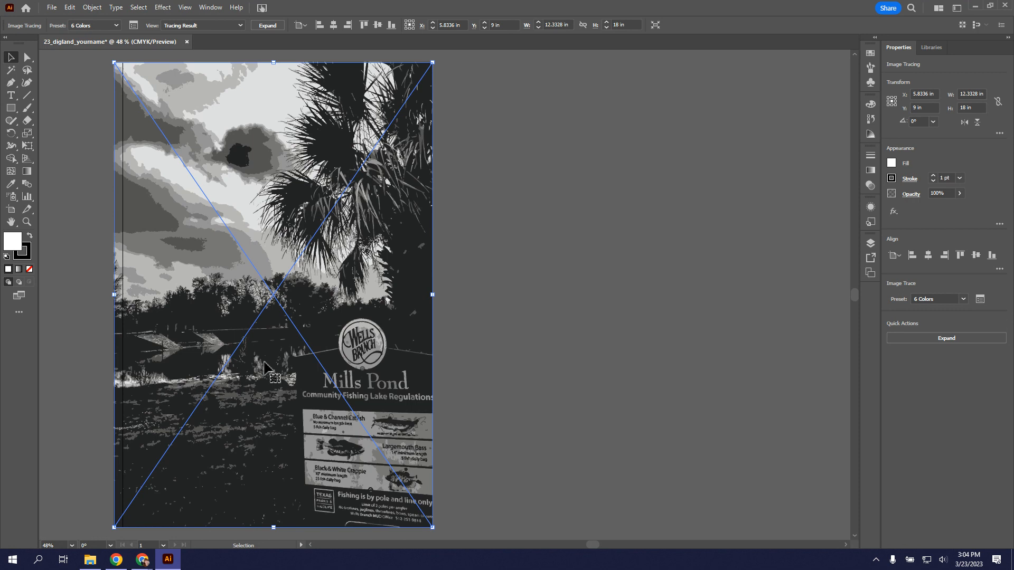
{"action": "mouse_move", "coordinate": [218, 361]}
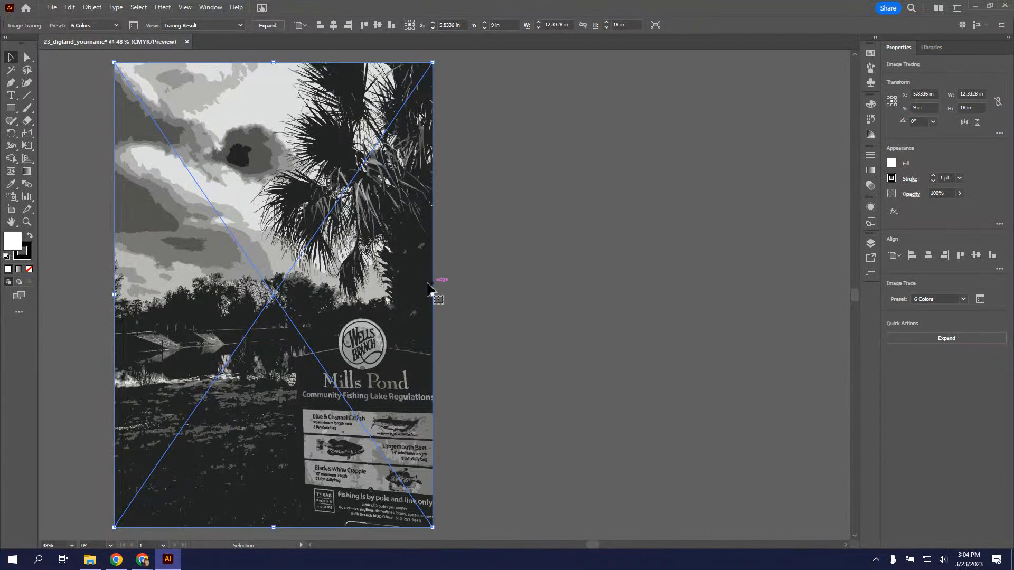
{"action": "scroll", "scroll_direction": "down", "scroll_amount": 3}
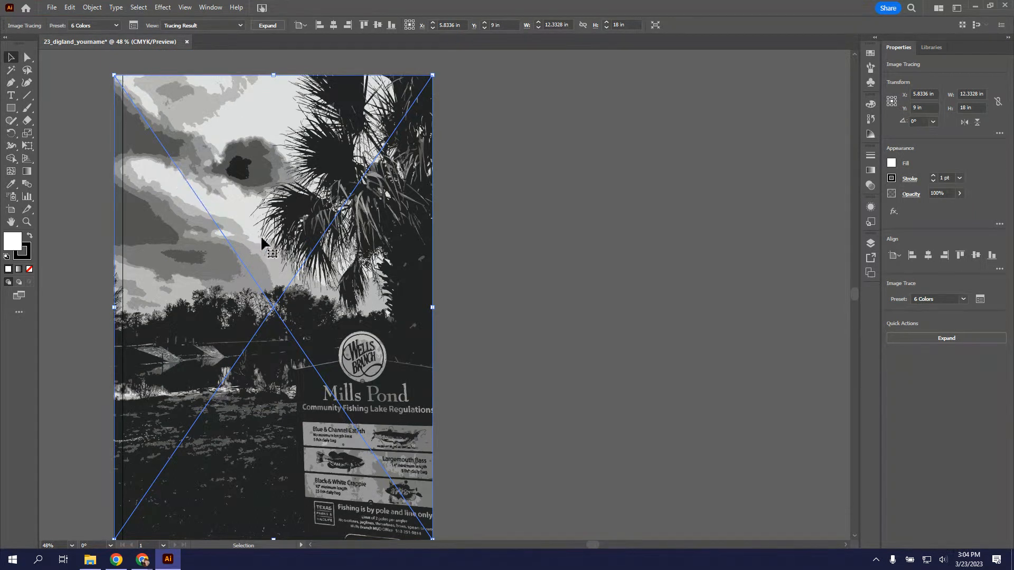
{"action": "mouse_move", "coordinate": [458, 263]}
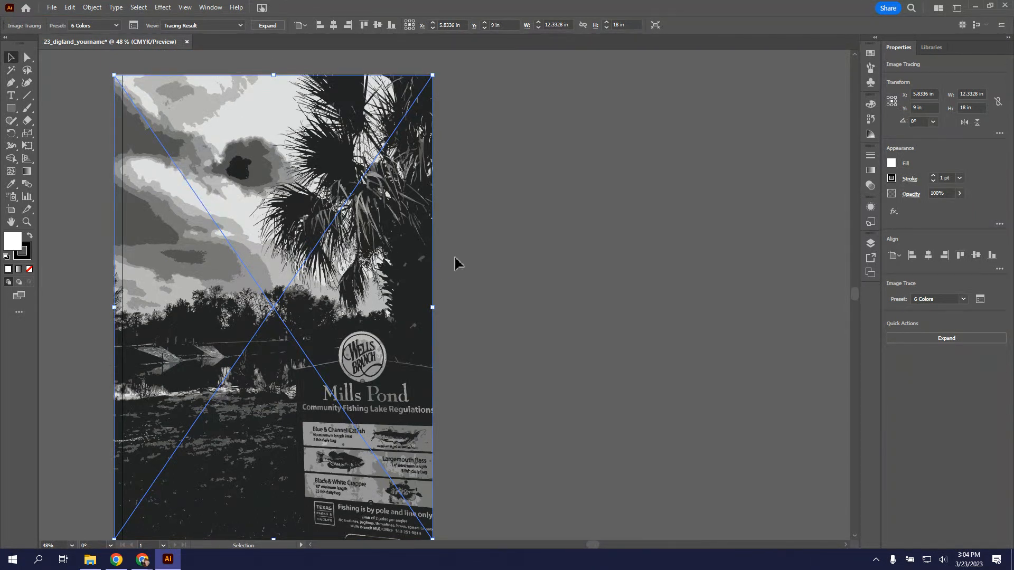
{"action": "mouse_move", "coordinate": [234, 249]}
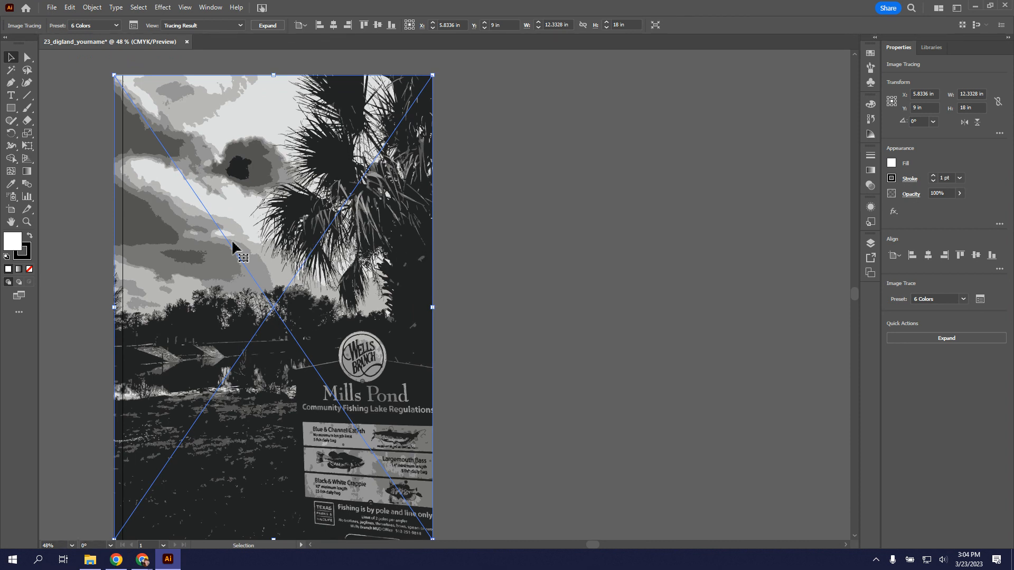
{"action": "mouse_move", "coordinate": [335, 315]}
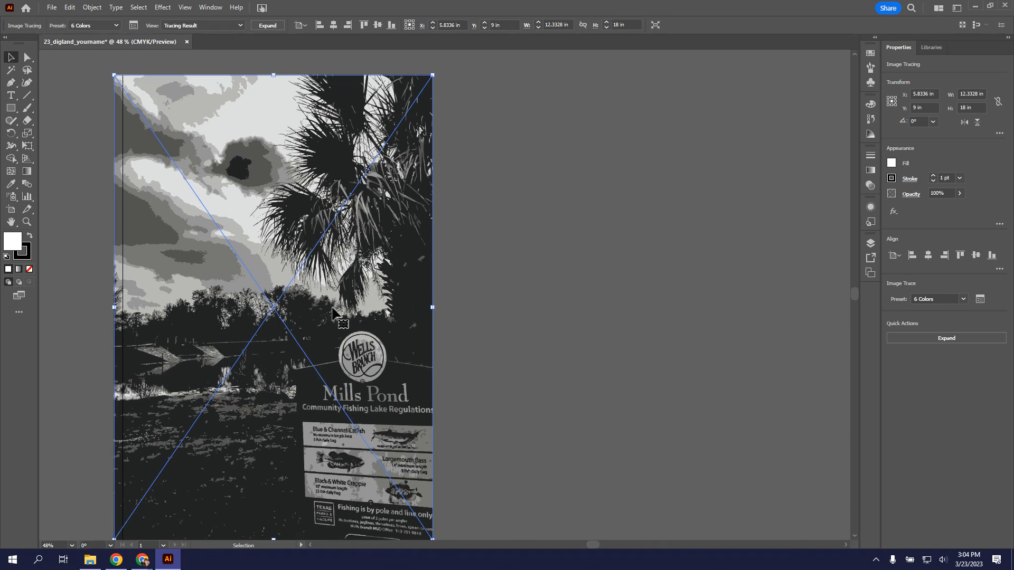
{"action": "mouse_move", "coordinate": [192, 165]}
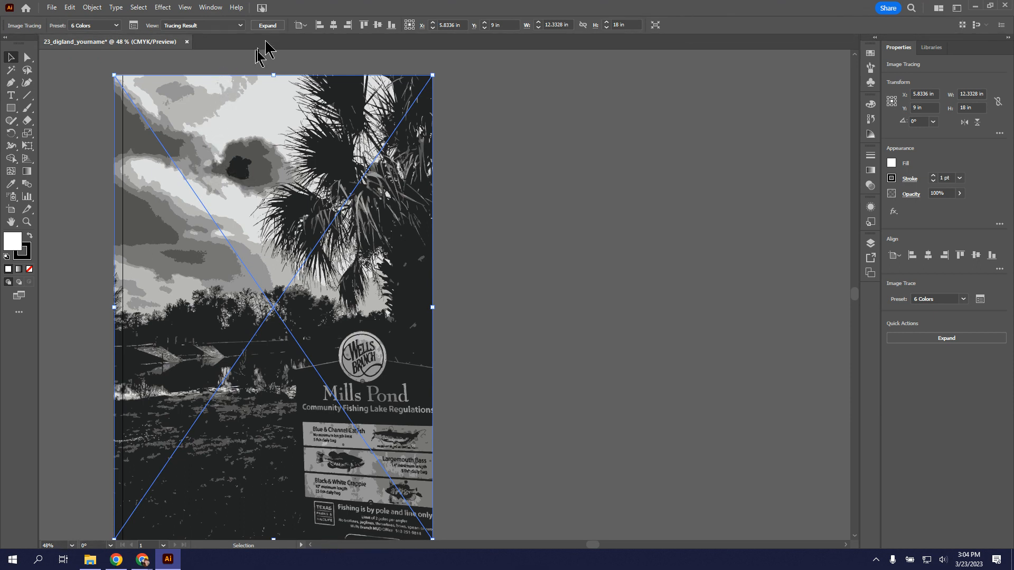
{"action": "mouse_move", "coordinate": [267, 25]}
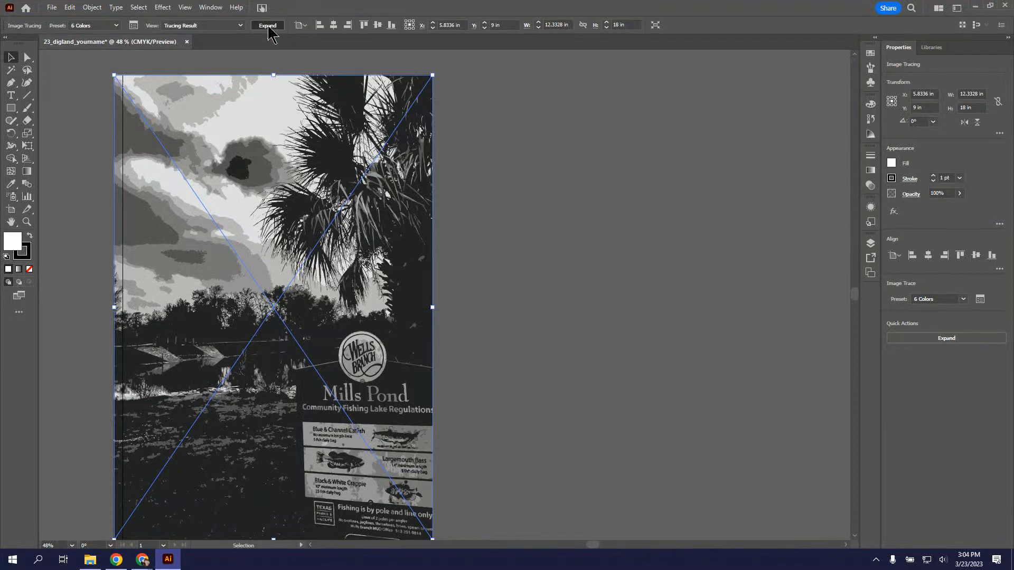
- Expand the tracing into separate editable gray vector shapes
{"action": "left_click", "coordinate": [267, 26]}
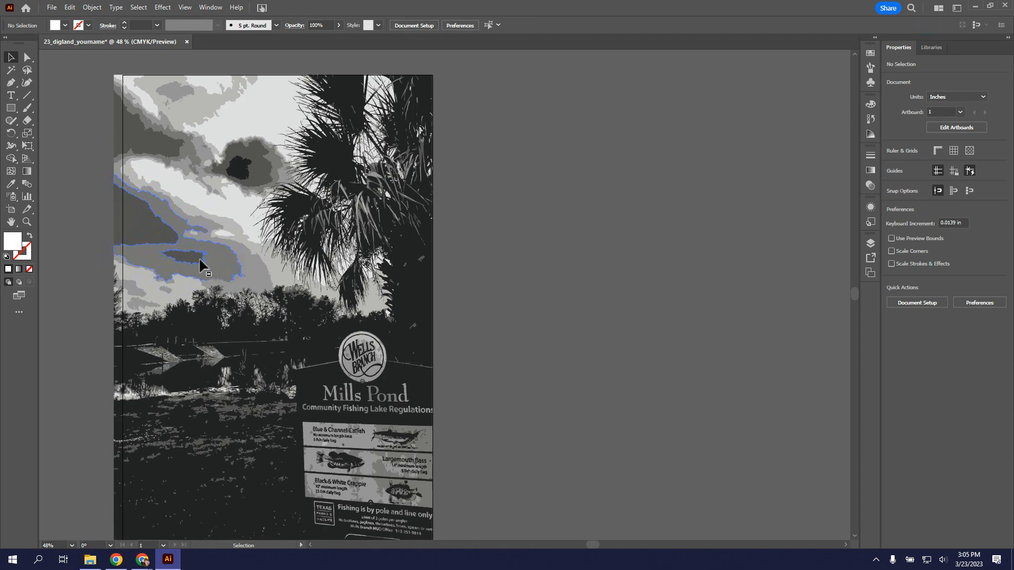
{"action": "mouse_move", "coordinate": [267, 136]}
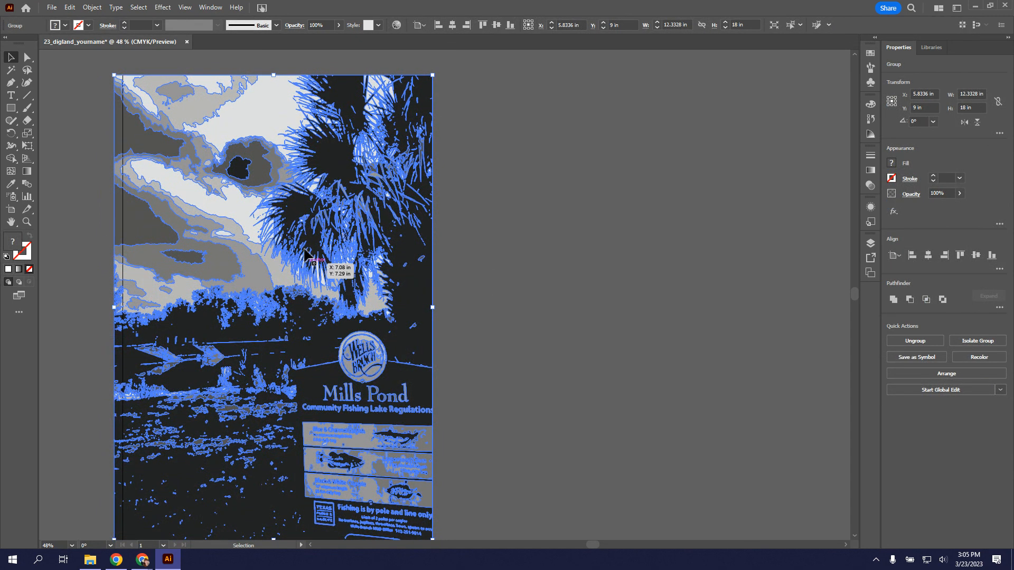
{"action": "mouse_move", "coordinate": [317, 184]}
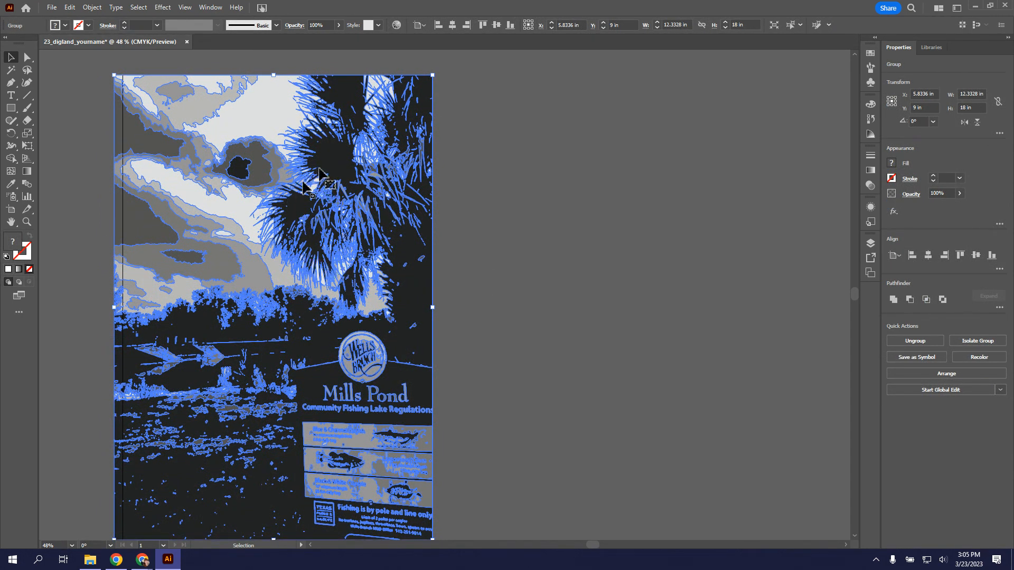
{"action": "mouse_move", "coordinate": [332, 167]}
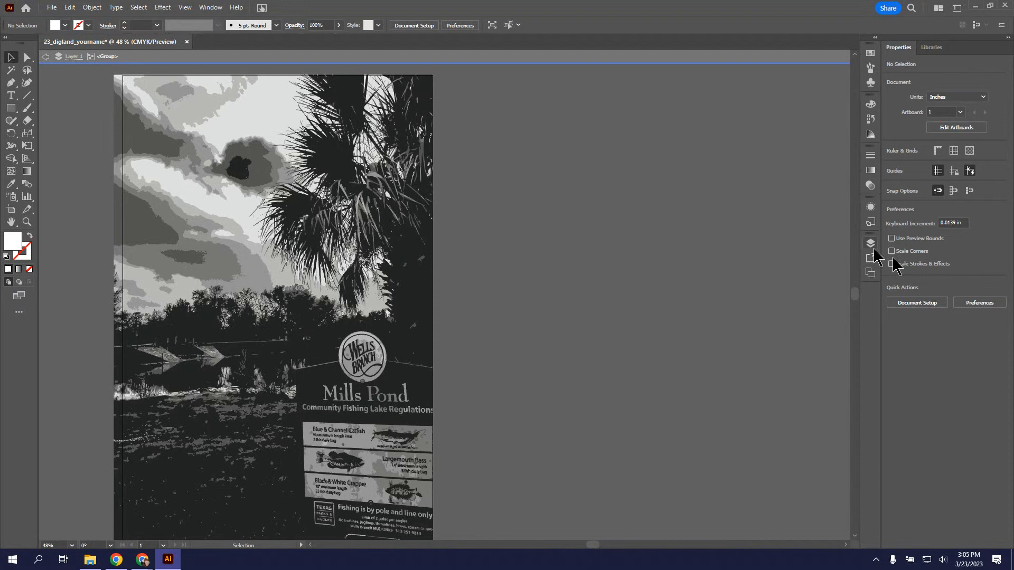
{"action": "mouse_move", "coordinate": [877, 258]}
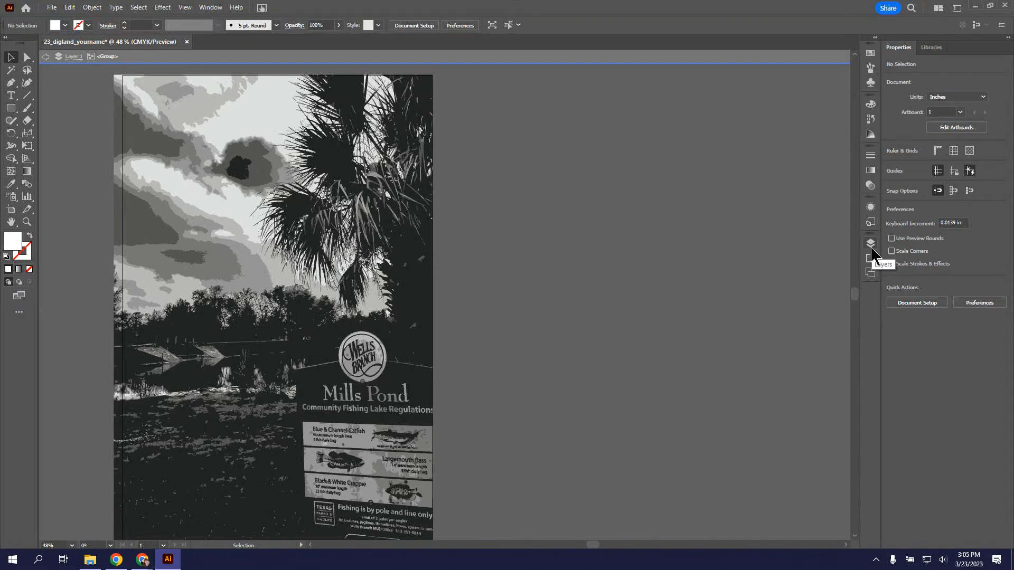
- Show the Layers panel, try a green fill on the dark shapes, then leave isolation and deselect
{"action": "left_click", "coordinate": [871, 243]}
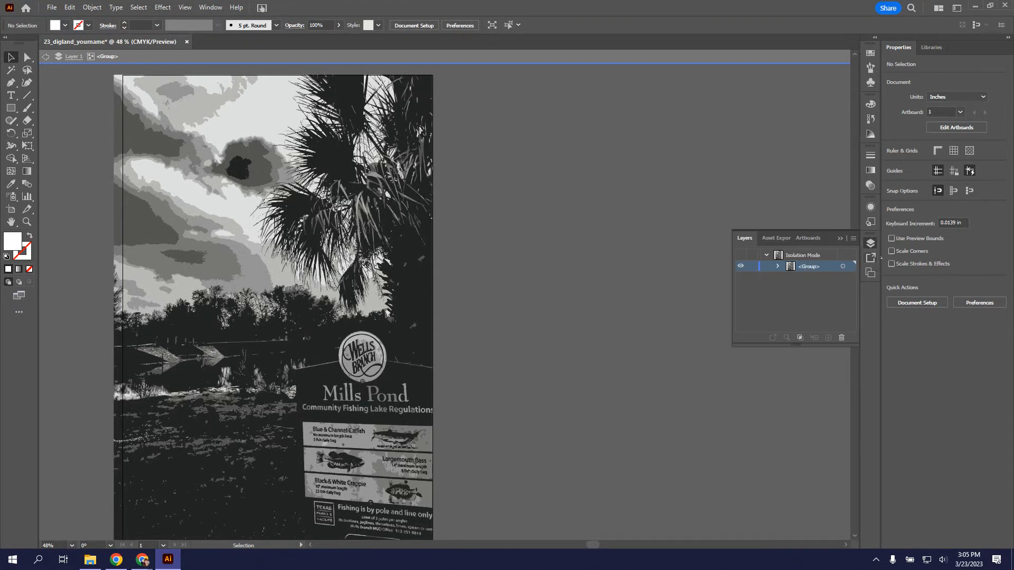
{"action": "mouse_move", "coordinate": [799, 267]}
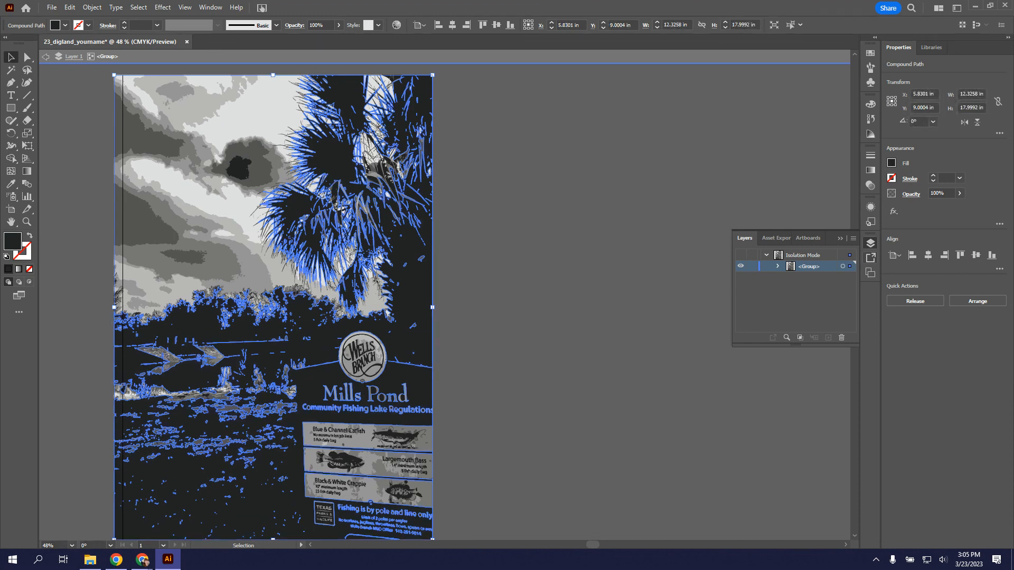
{"action": "left_click", "coordinate": [65, 25]}
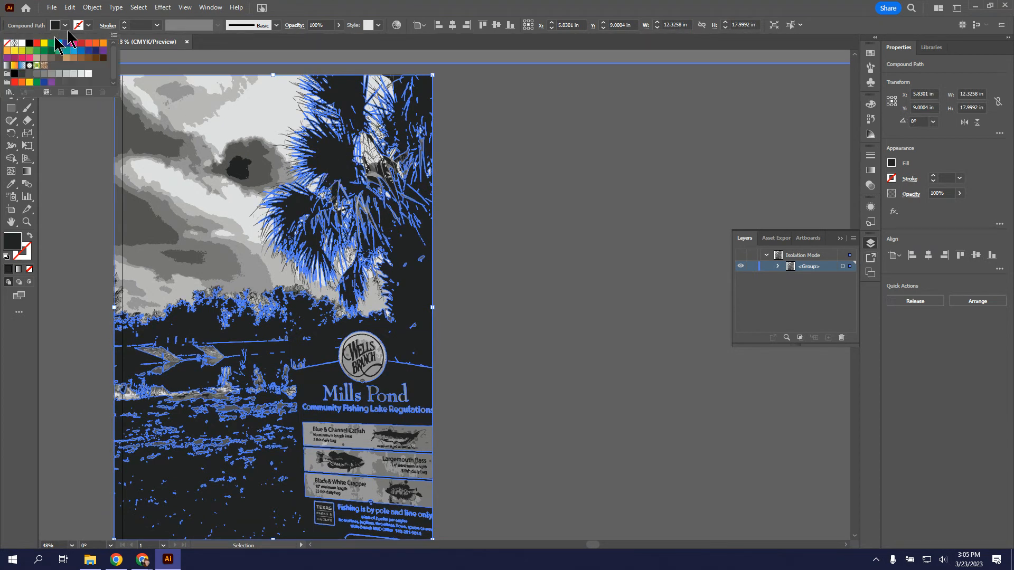
{"action": "left_click", "coordinate": [51, 43]}
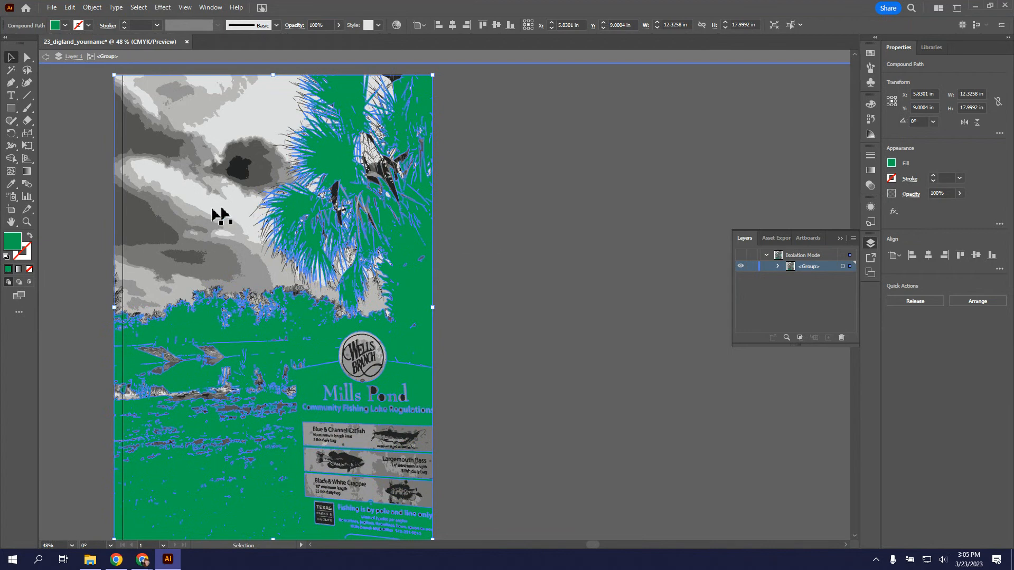
{"action": "mouse_move", "coordinate": [546, 332]}
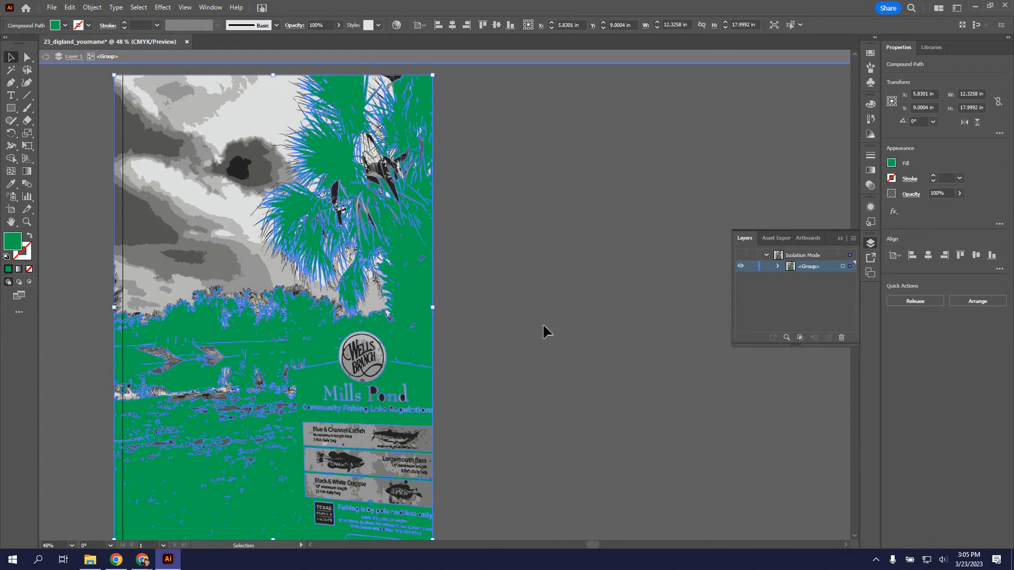
{"action": "mouse_move", "coordinate": [133, 109]}
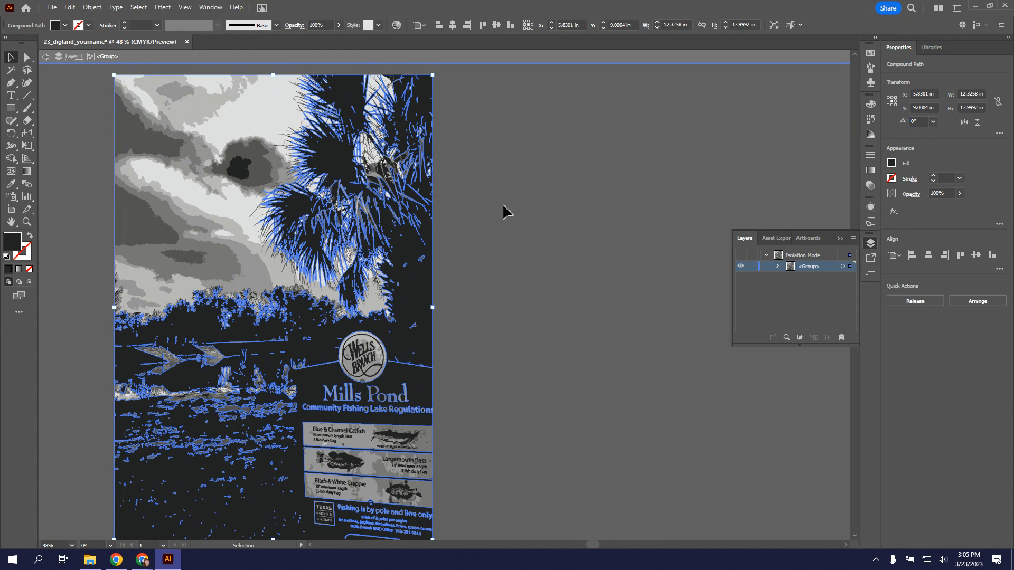
{"action": "mouse_move", "coordinate": [539, 197]}
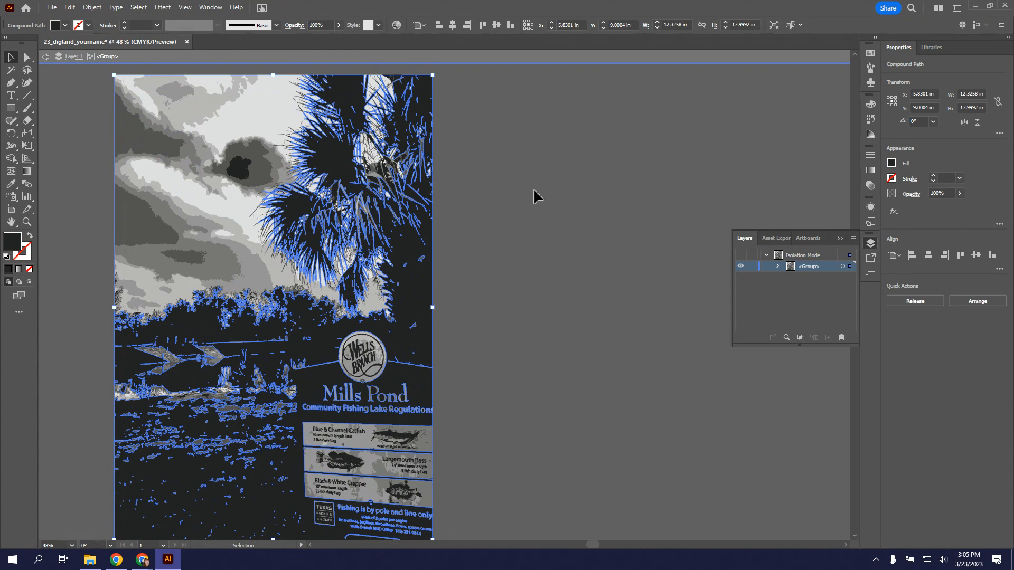
{"action": "left_click", "coordinate": [537, 197]}
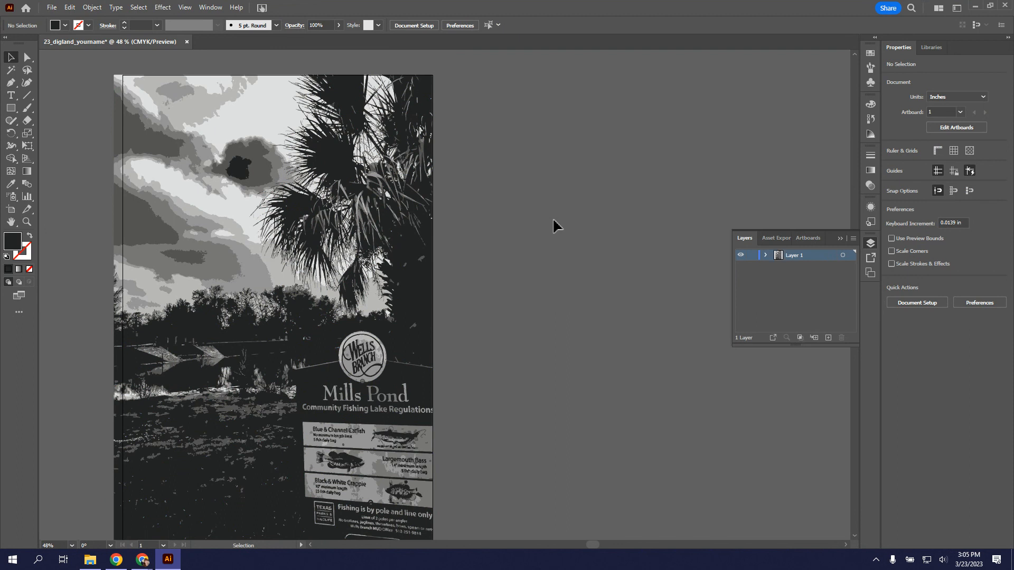
{"action": "mouse_move", "coordinate": [593, 315]}
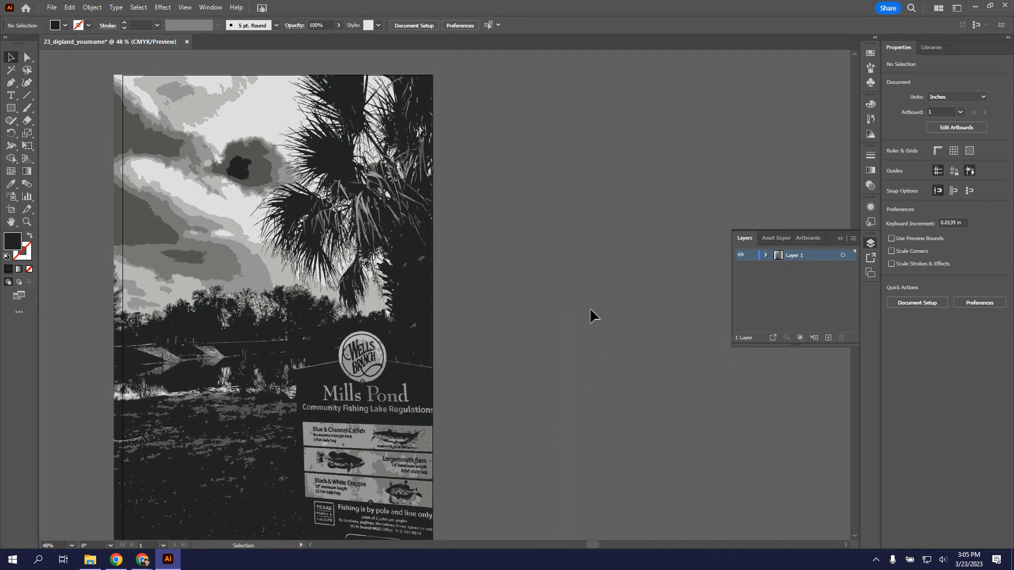
{"action": "mouse_move", "coordinate": [585, 289]}
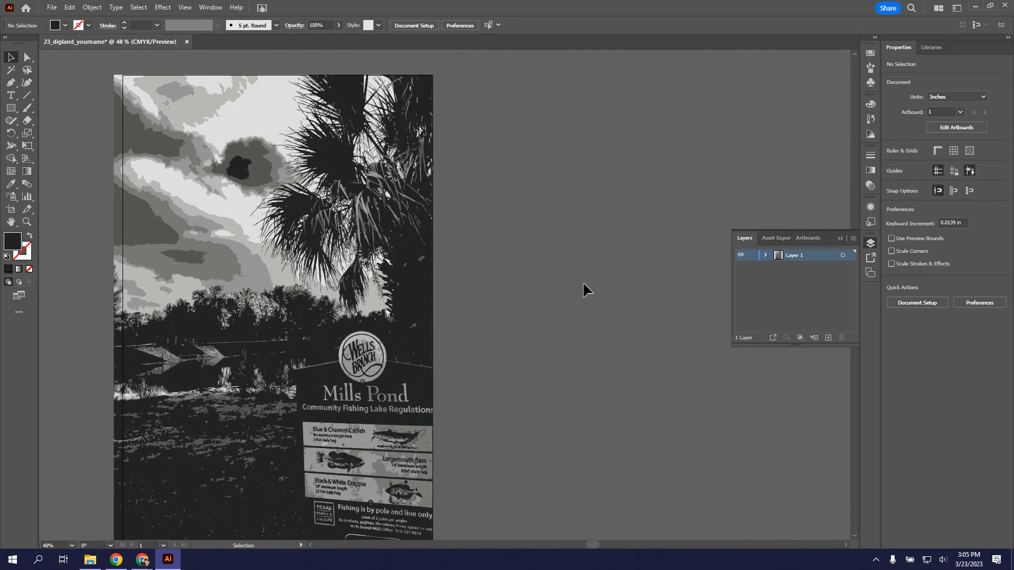
{"action": "mouse_move", "coordinate": [368, 287]}
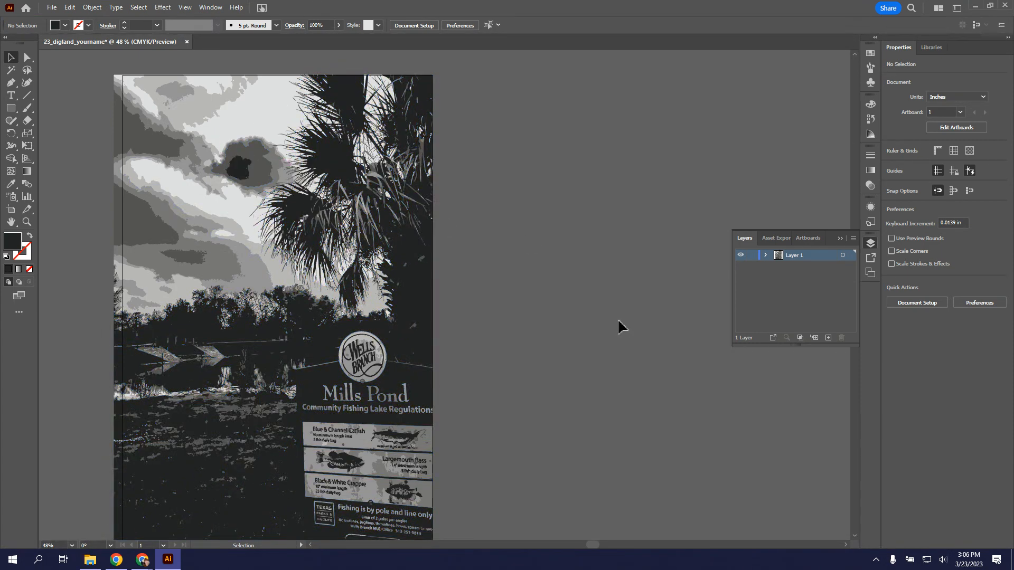
{"action": "mouse_move", "coordinate": [281, 278]}
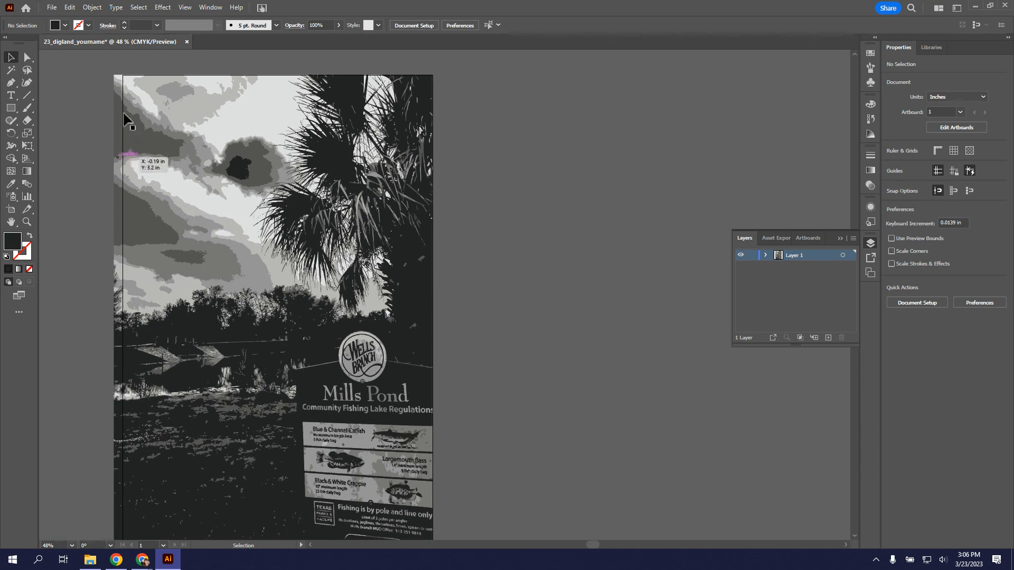
{"action": "mouse_move", "coordinate": [347, 309]}
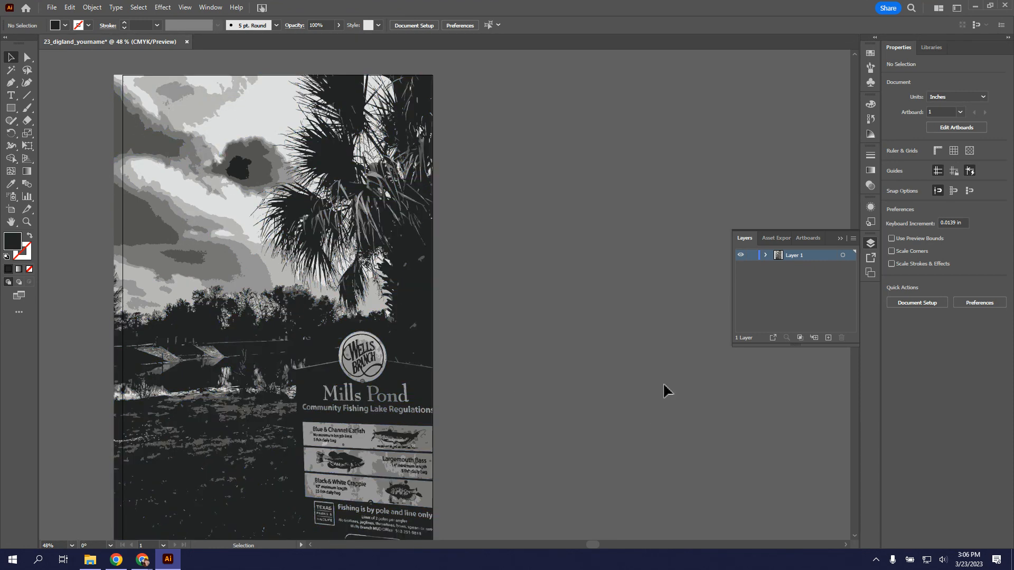
{"action": "mouse_move", "coordinate": [650, 369]}
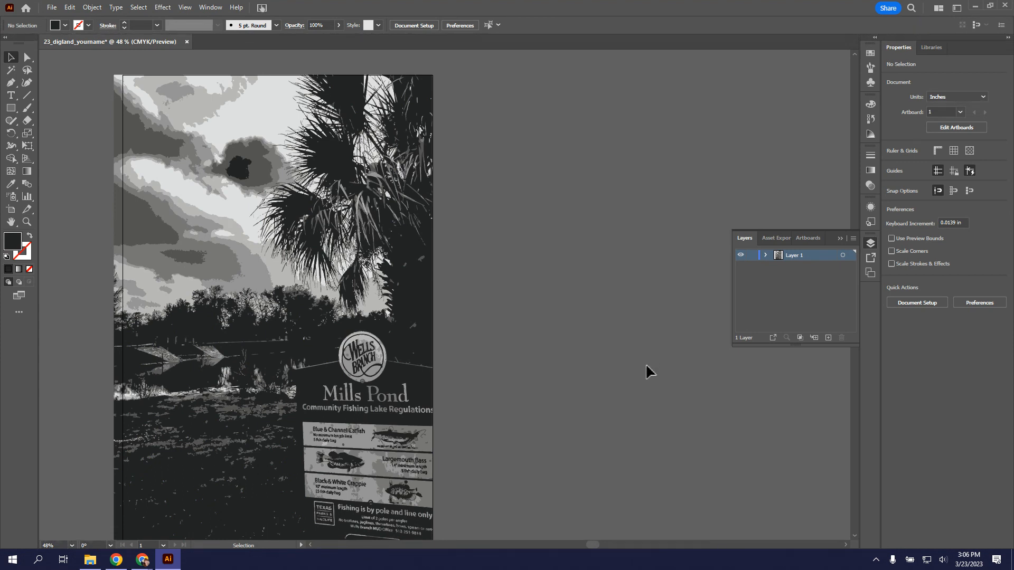
{"action": "mouse_move", "coordinate": [642, 386]}
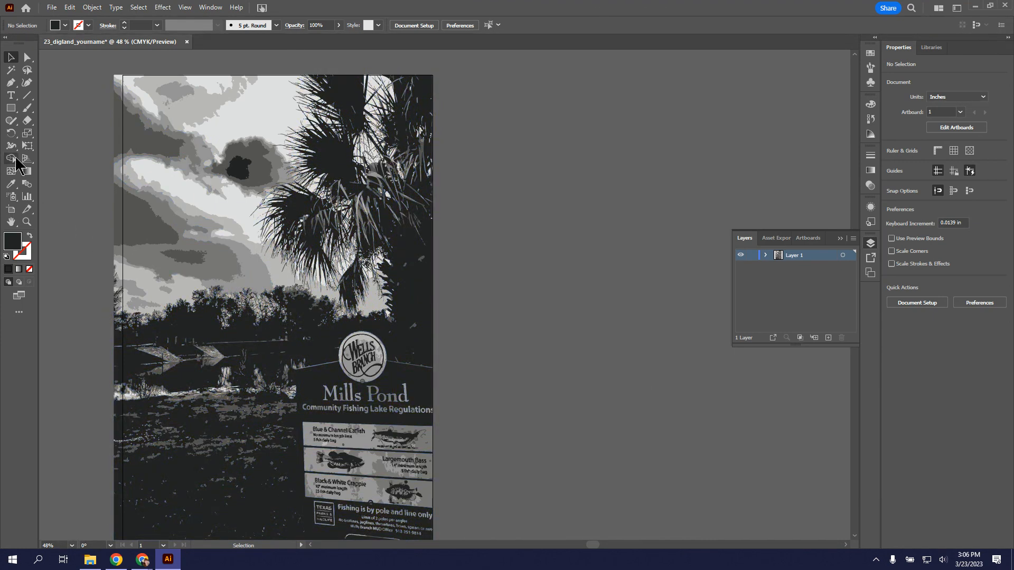
{"action": "mouse_move", "coordinate": [11, 70]}
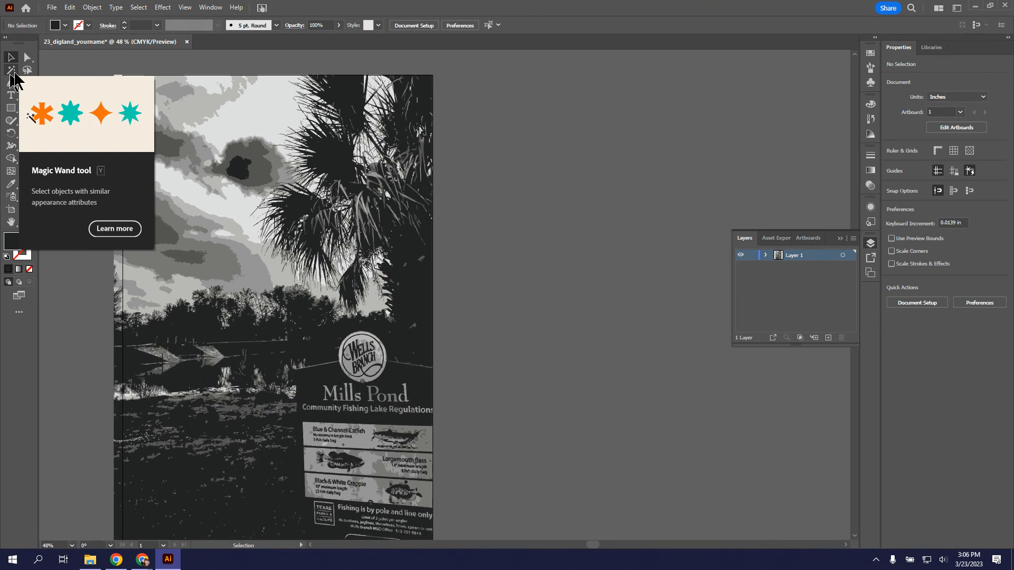
- Magic Wand every mid-gray shape and fill them bright blue, then deselect
{"action": "left_click", "coordinate": [226, 268]}
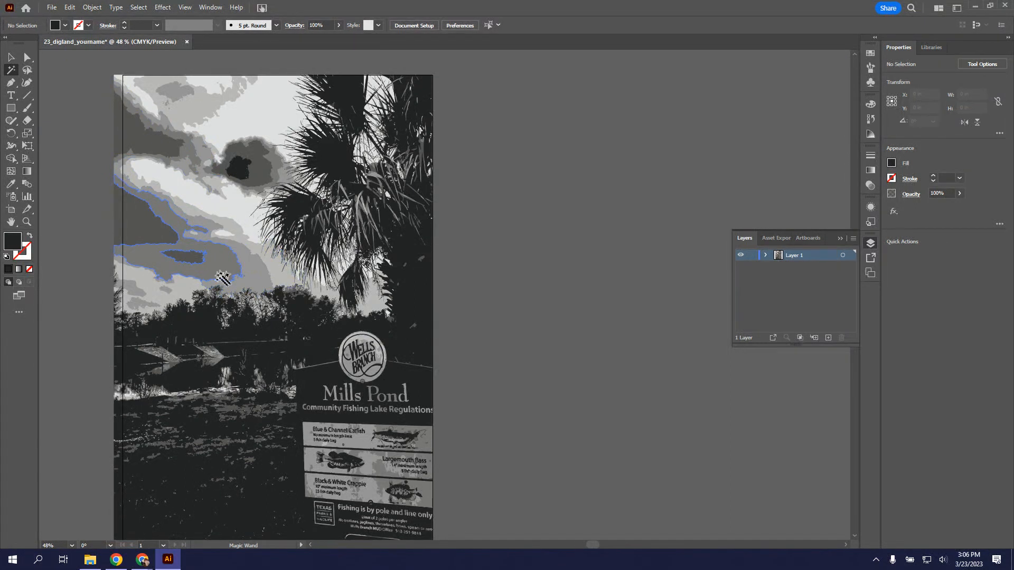
{"action": "left_click", "coordinate": [155, 233]}
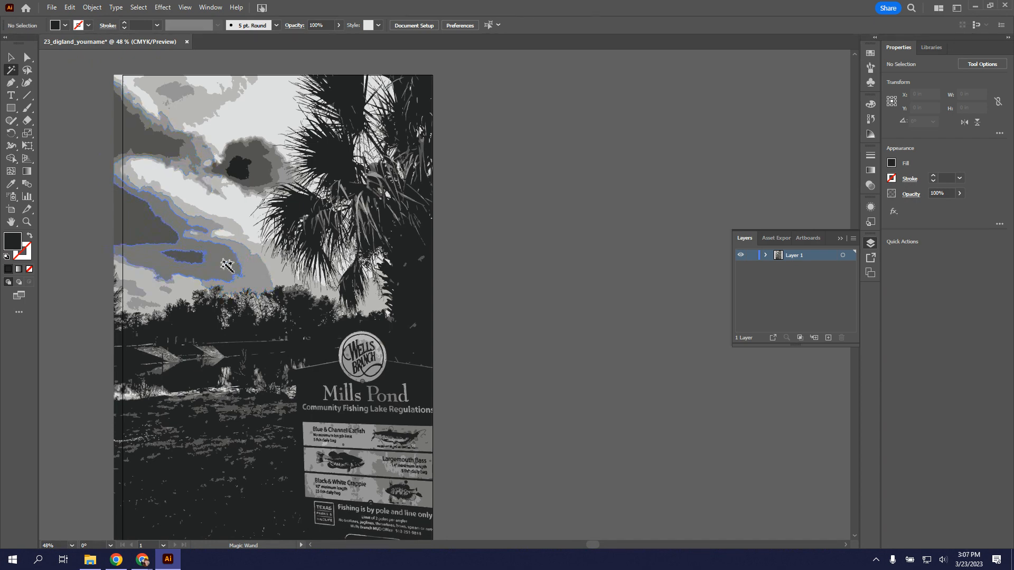
{"action": "key", "text": "ctrl+a"}
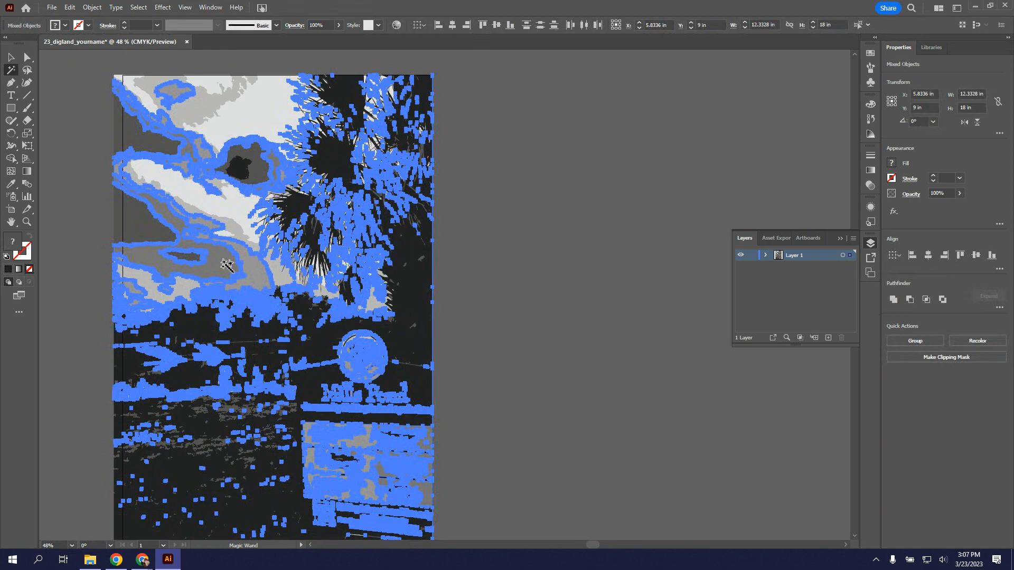
{"action": "mouse_move", "coordinate": [140, 180]}
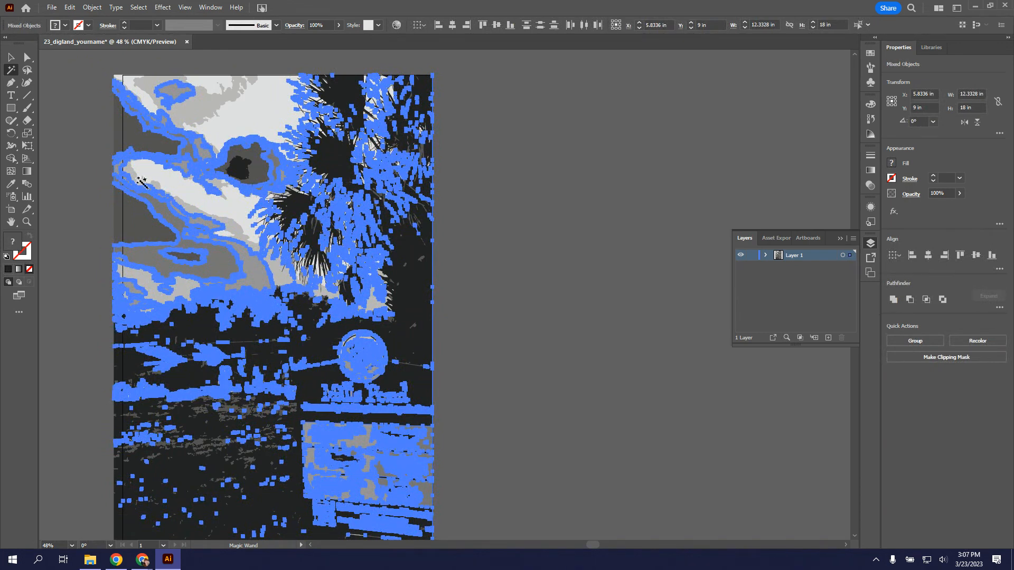
{"action": "left_click", "coordinate": [65, 25]}
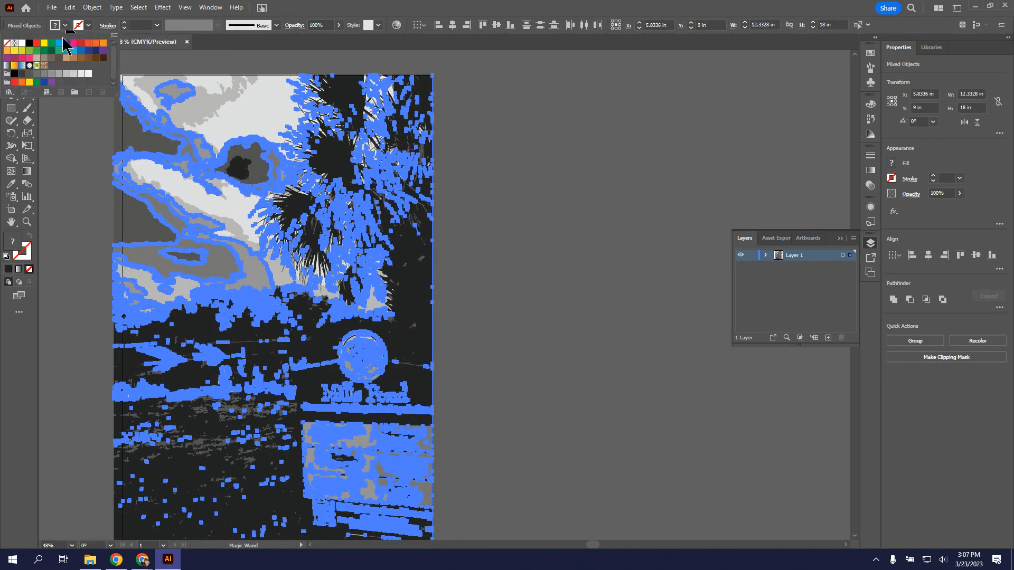
{"action": "left_click", "coordinate": [58, 51]}
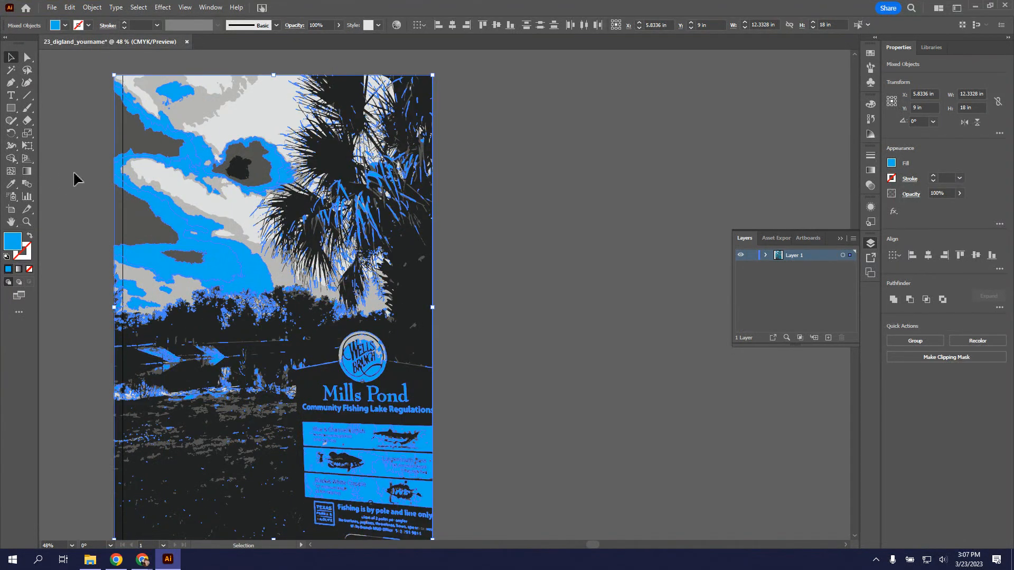
{"action": "left_click", "coordinate": [497, 462]}
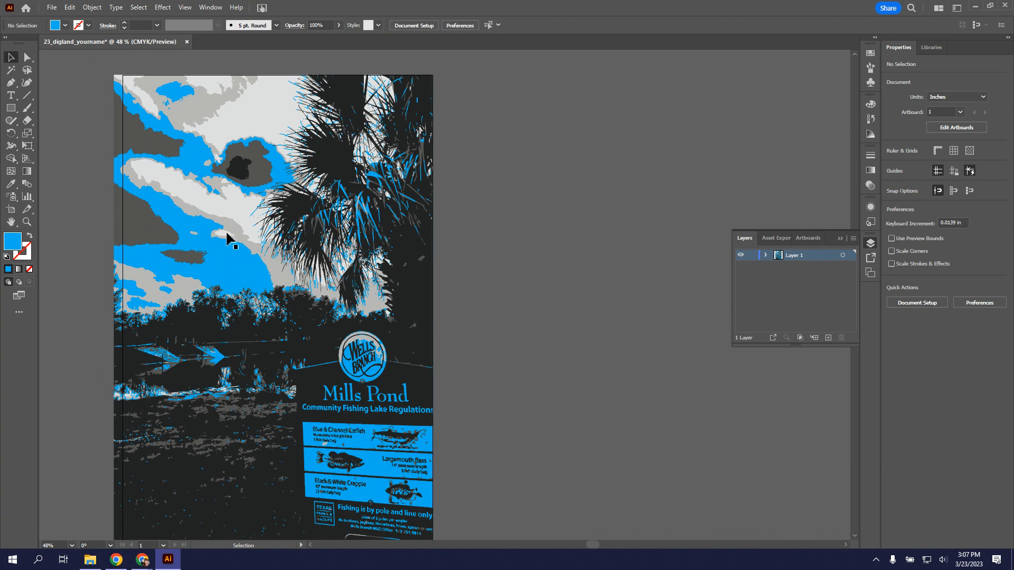
{"action": "mouse_move", "coordinate": [252, 284]}
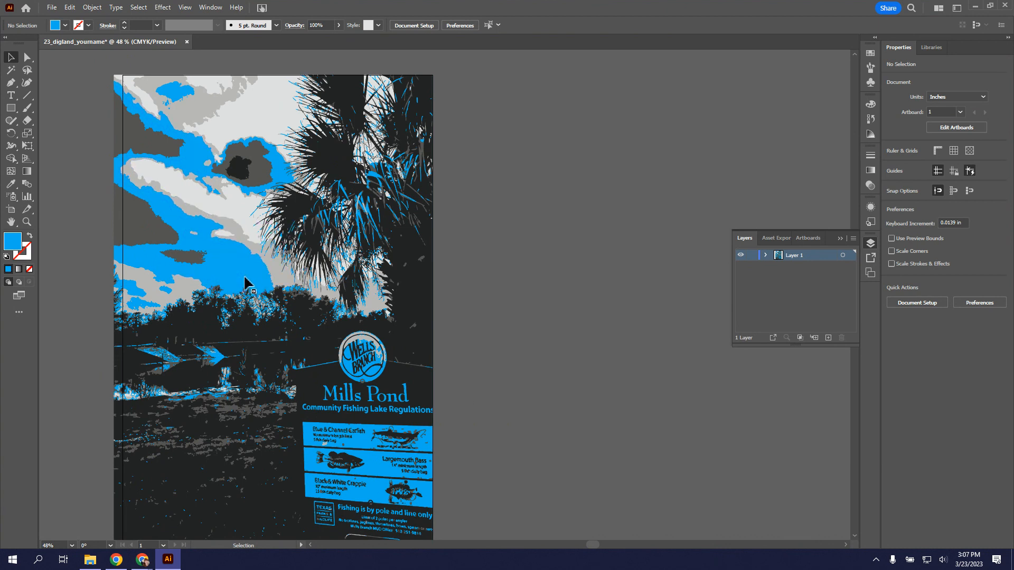
{"action": "mouse_move", "coordinate": [6, 140]}
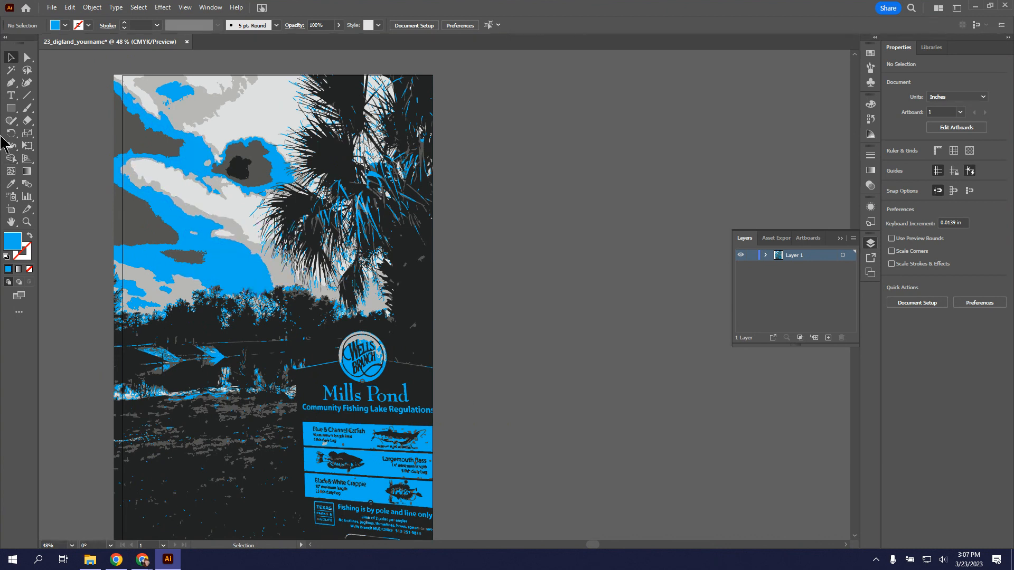
- Magic Wand all blue-filled shapes, group them and switch to the Selection tool
{"action": "left_click", "coordinate": [11, 70]}
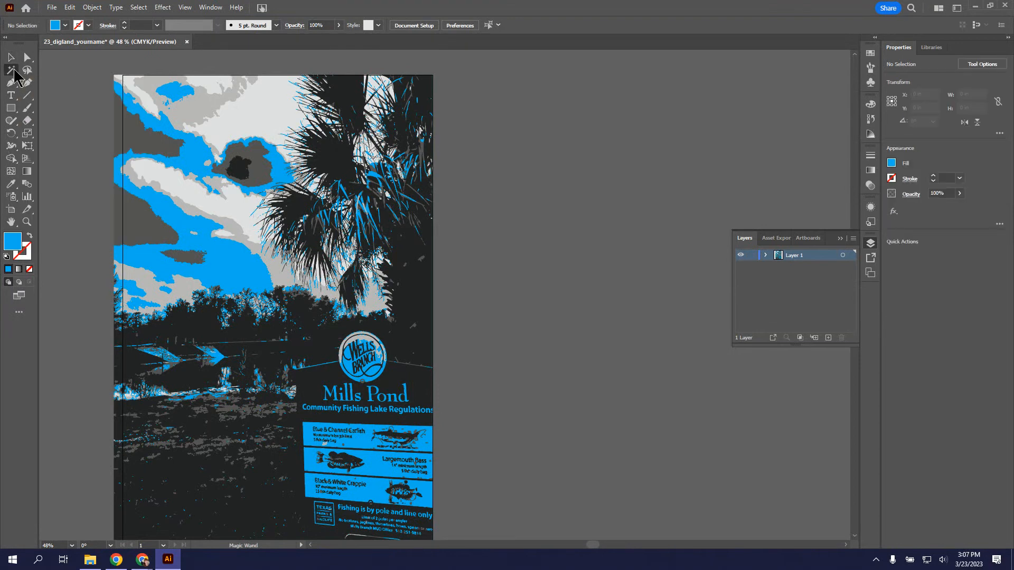
{"action": "left_click", "coordinate": [255, 272]}
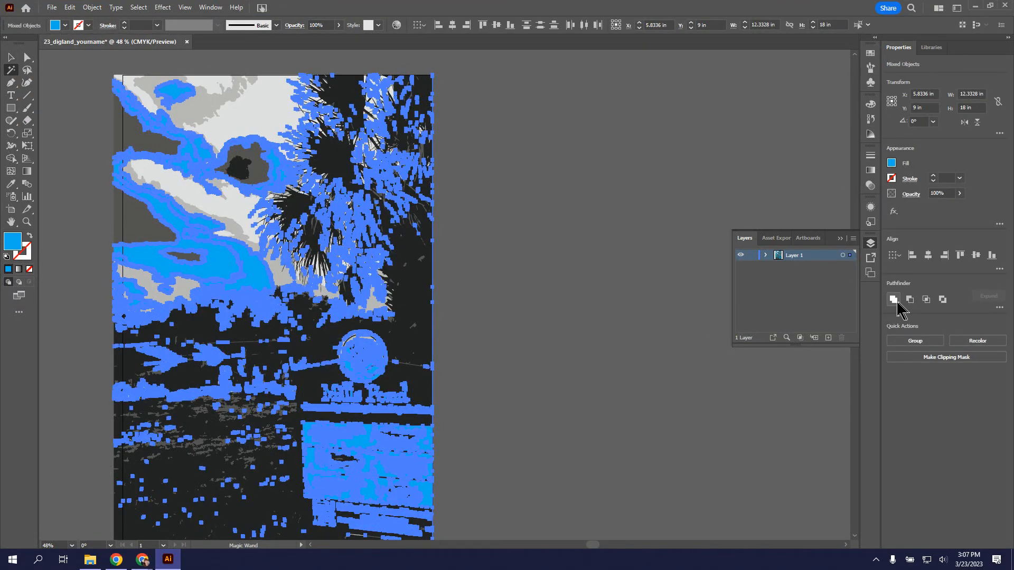
{"action": "mouse_move", "coordinate": [895, 299]}
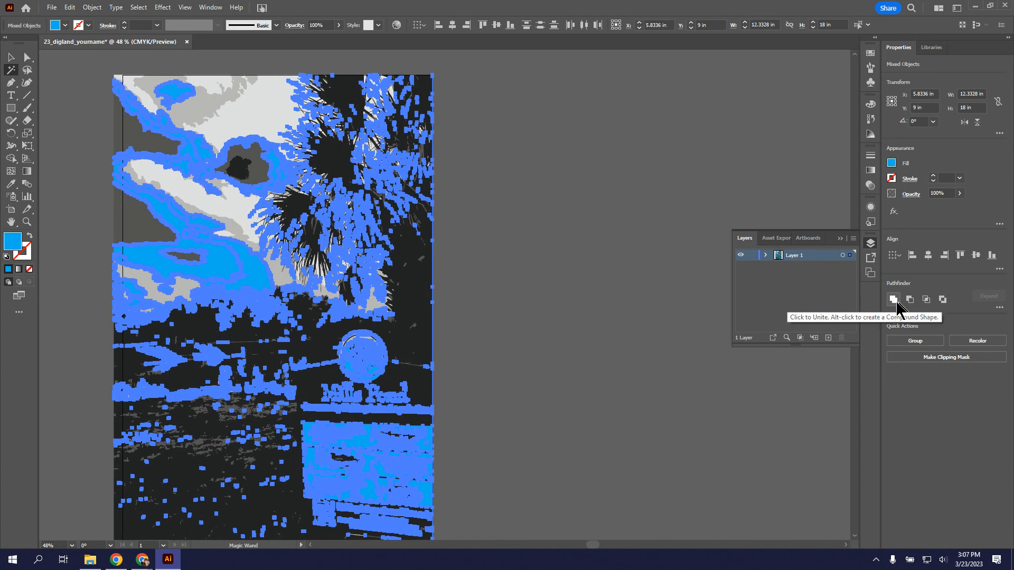
{"action": "mouse_move", "coordinate": [942, 299]}
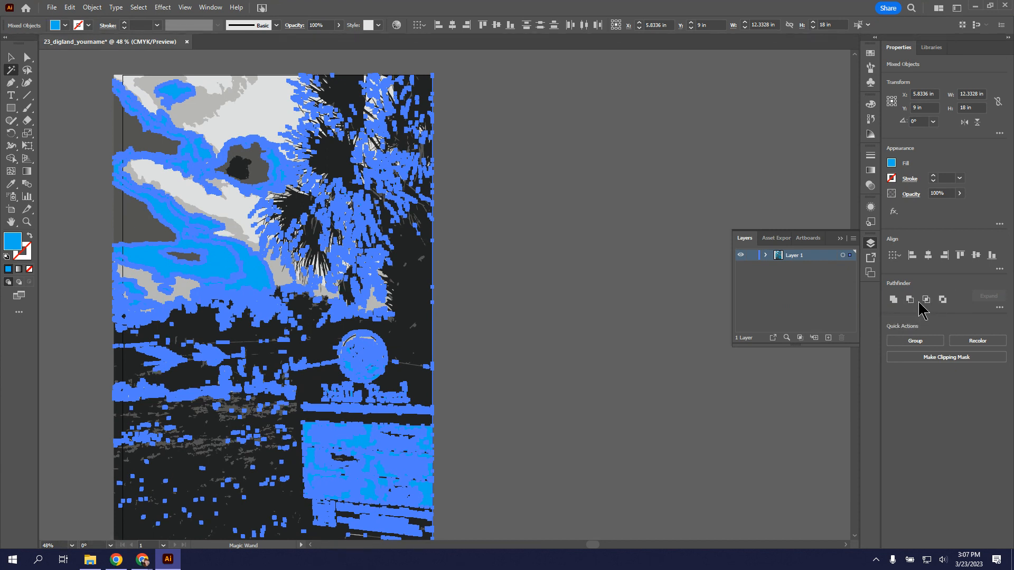
{"action": "mouse_move", "coordinate": [911, 299]}
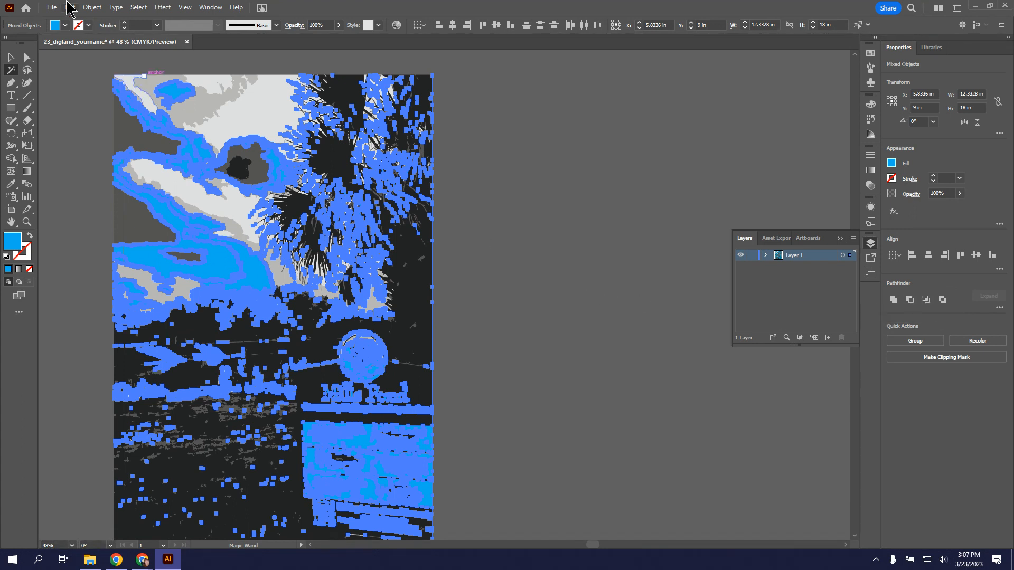
{"action": "mouse_move", "coordinate": [11, 57]}
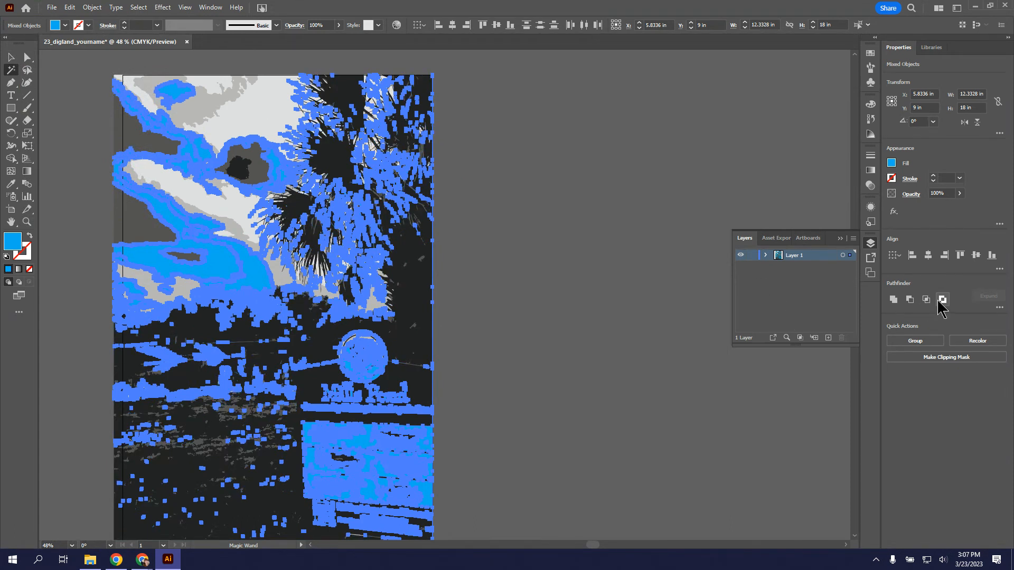
{"action": "mouse_move", "coordinate": [942, 299]}
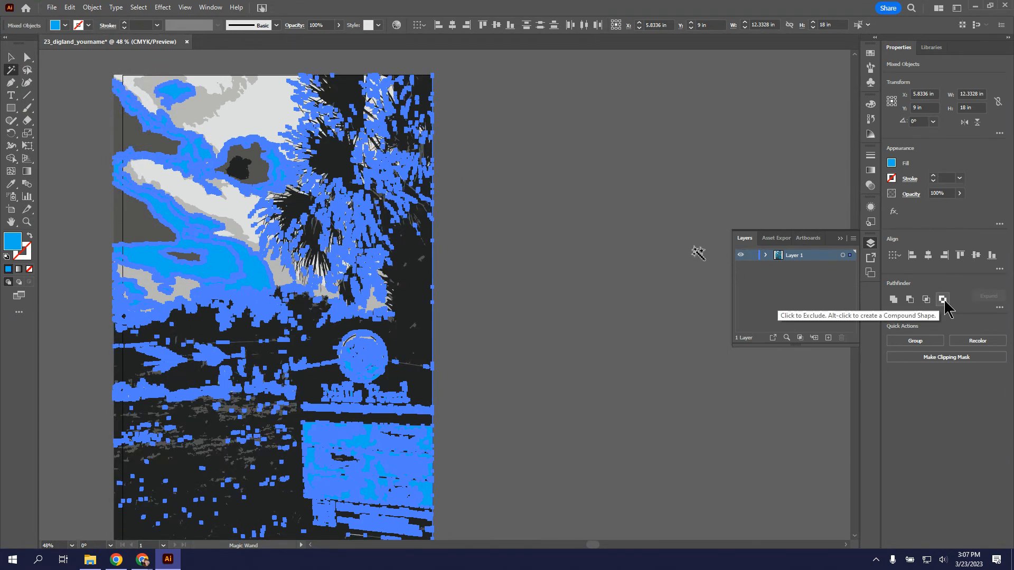
{"action": "mouse_move", "coordinate": [944, 309]}
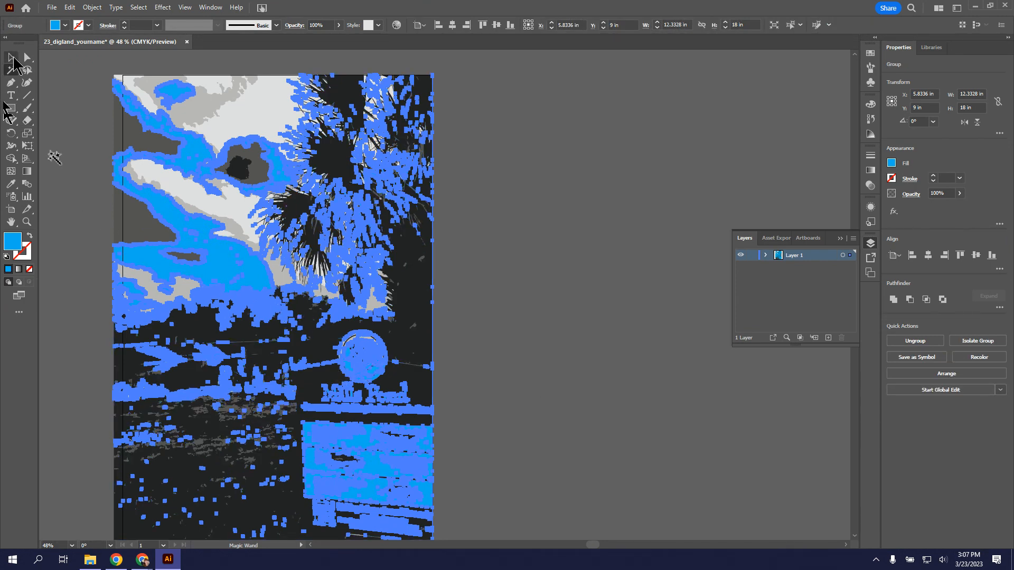
{"action": "left_click", "coordinate": [11, 57]}
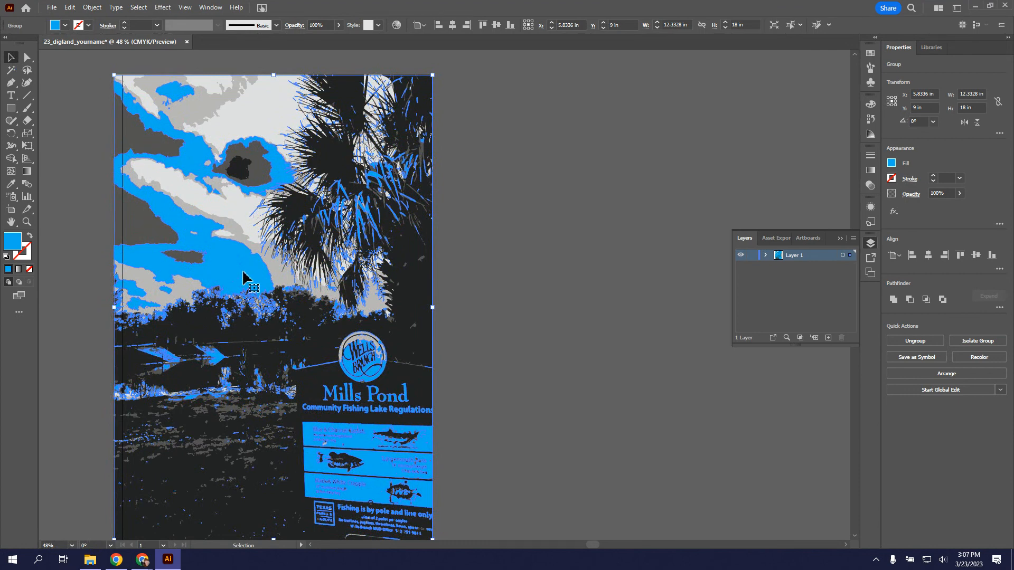
{"action": "mouse_move", "coordinate": [496, 295]}
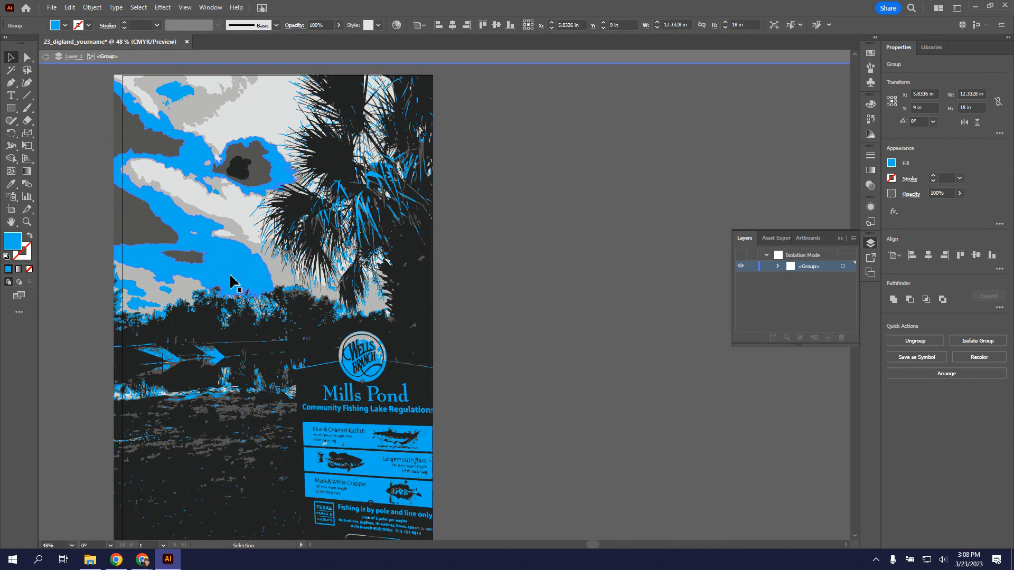
- Select the blue group and fill it with a gray swatch
{"action": "left_click", "coordinate": [269, 339]}
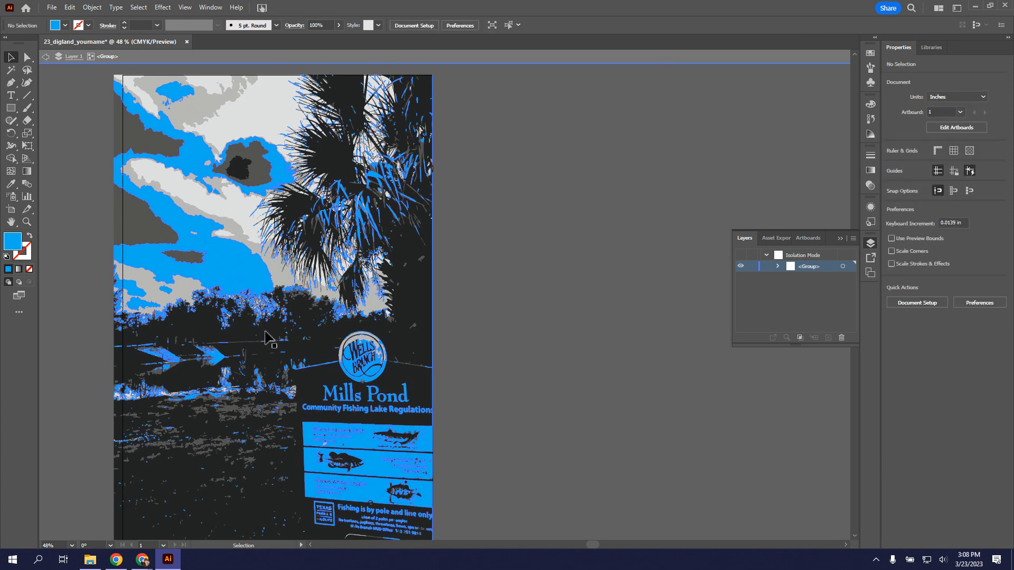
{"action": "left_click", "coordinate": [268, 336]}
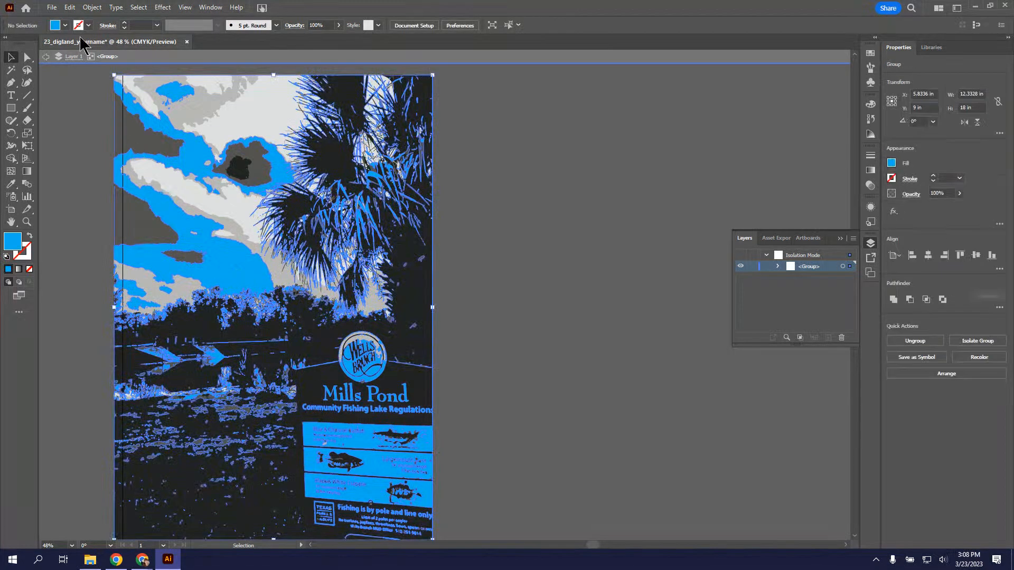
{"action": "left_click", "coordinate": [80, 26]}
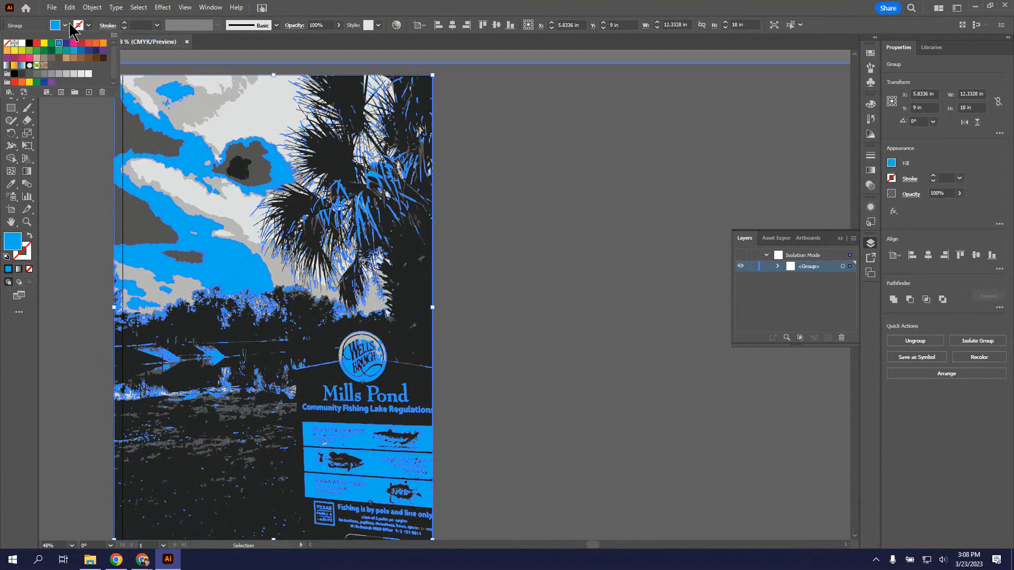
{"action": "mouse_move", "coordinate": [71, 52]}
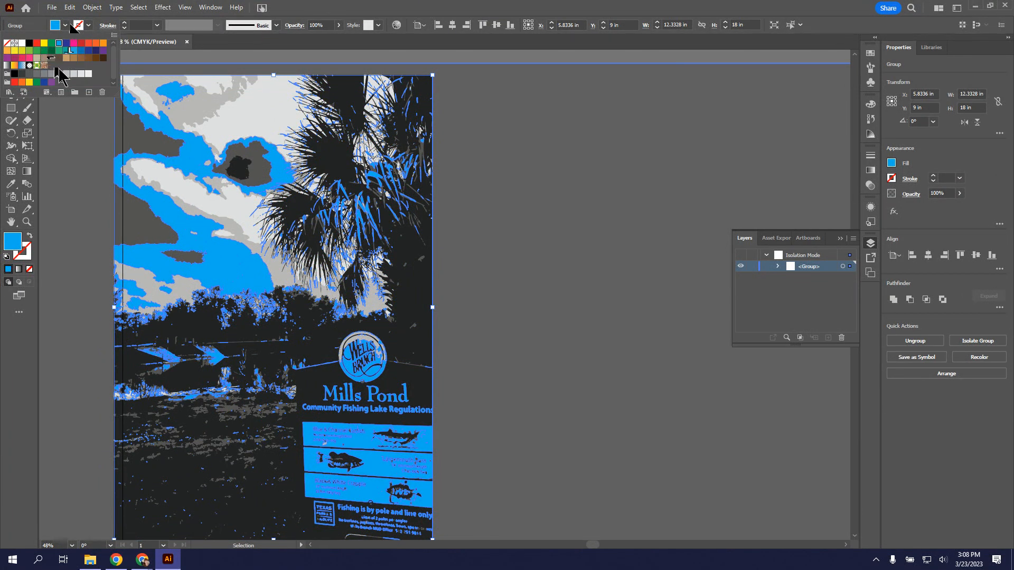
{"action": "left_click", "coordinate": [50, 74]}
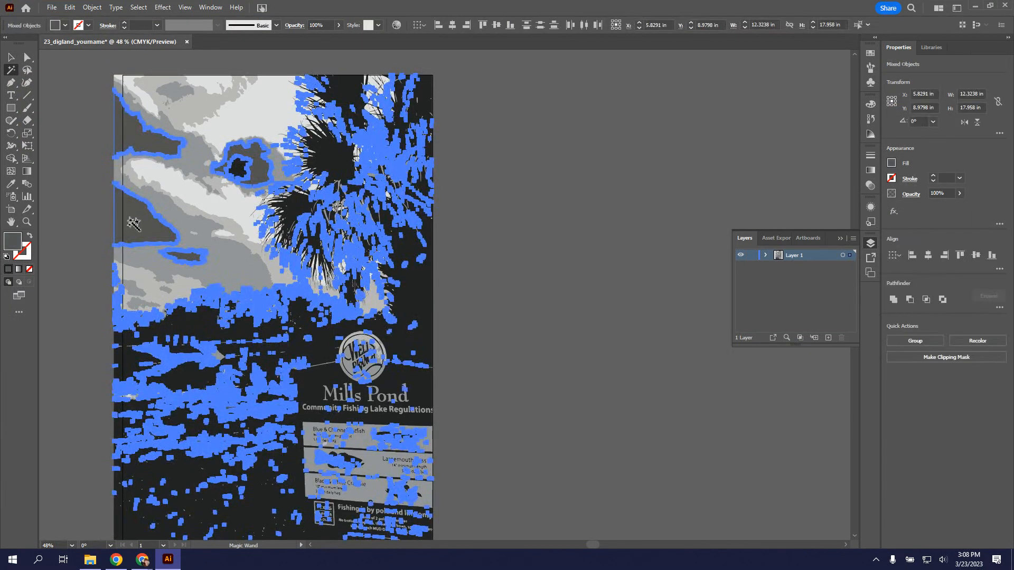
{"action": "mouse_move", "coordinate": [540, 287]}
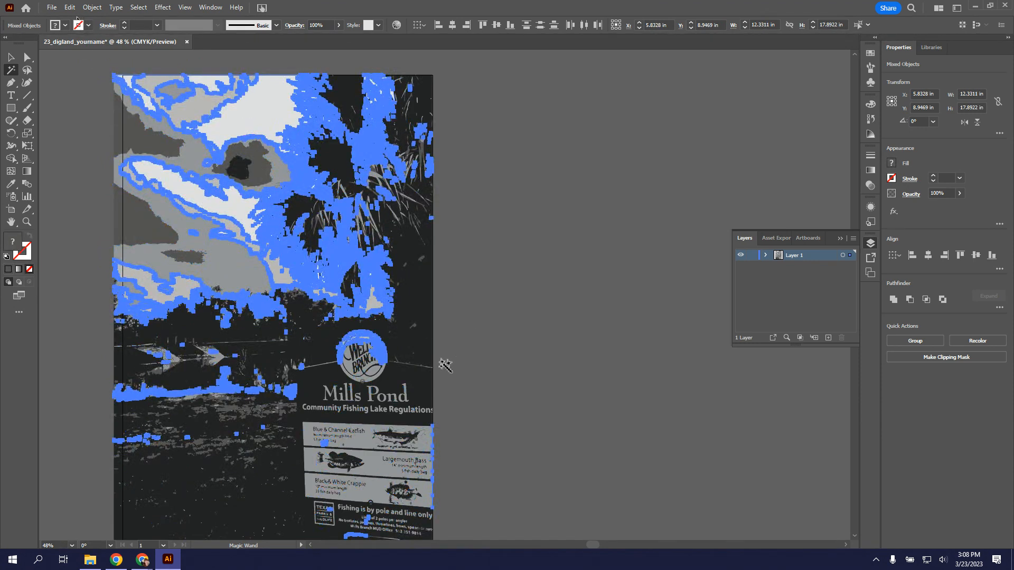
{"action": "mouse_move", "coordinate": [590, 420]}
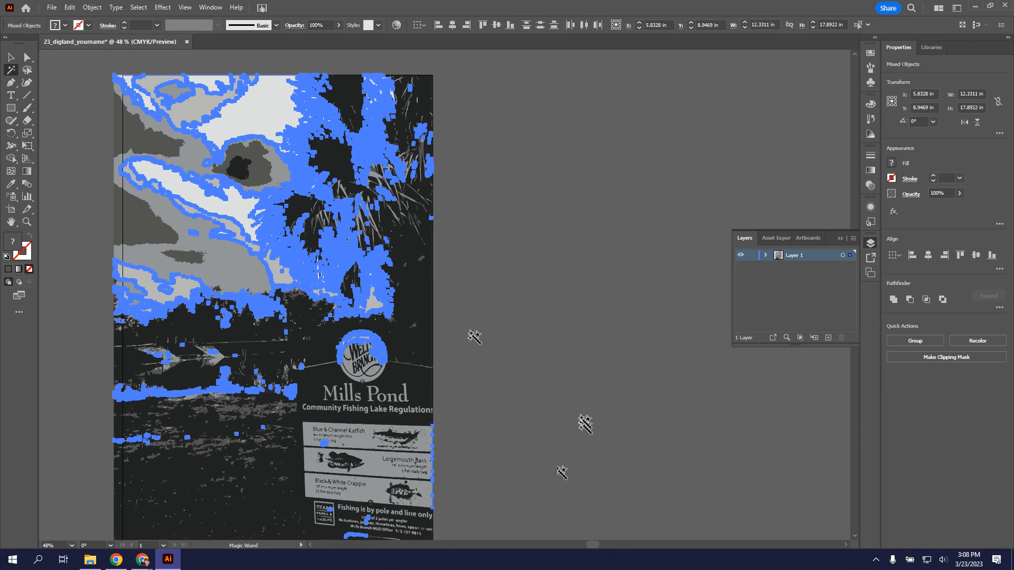
- With the Selection tool, enter the gray-filled group in Isolation Mode
{"action": "left_click", "coordinate": [11, 57]}
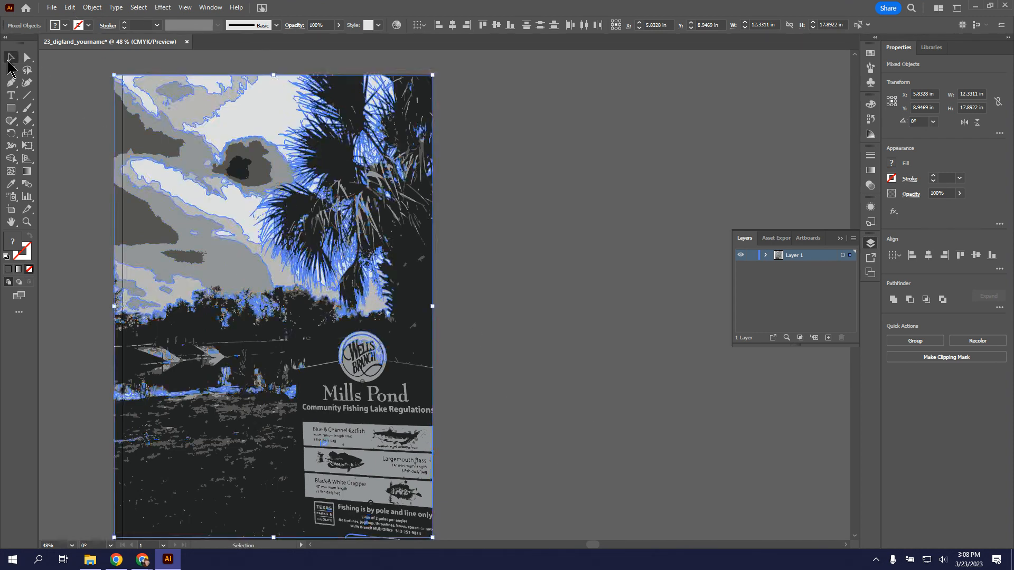
{"action": "left_click", "coordinate": [232, 310]}
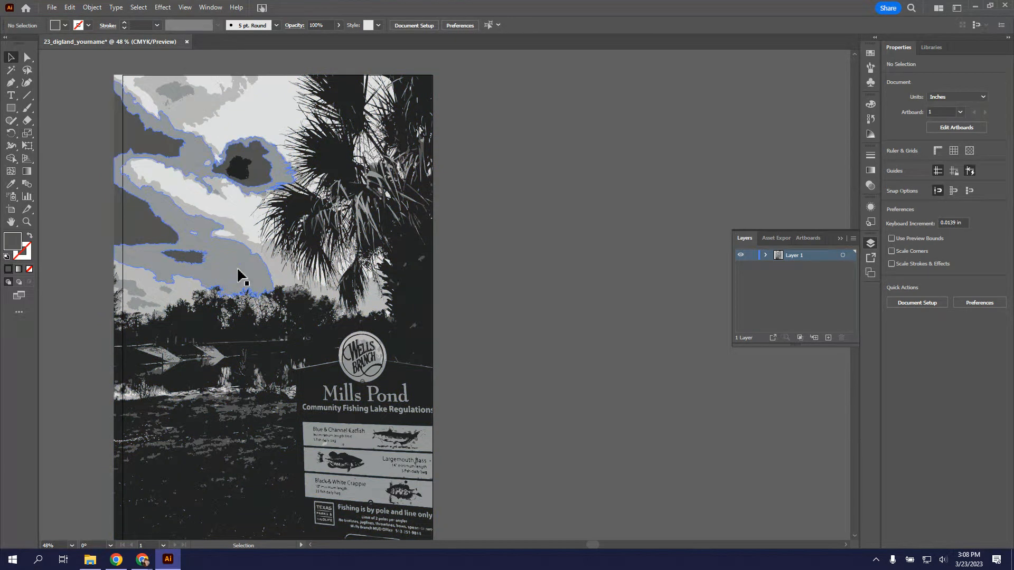
{"action": "double_click", "coordinate": [238, 275]}
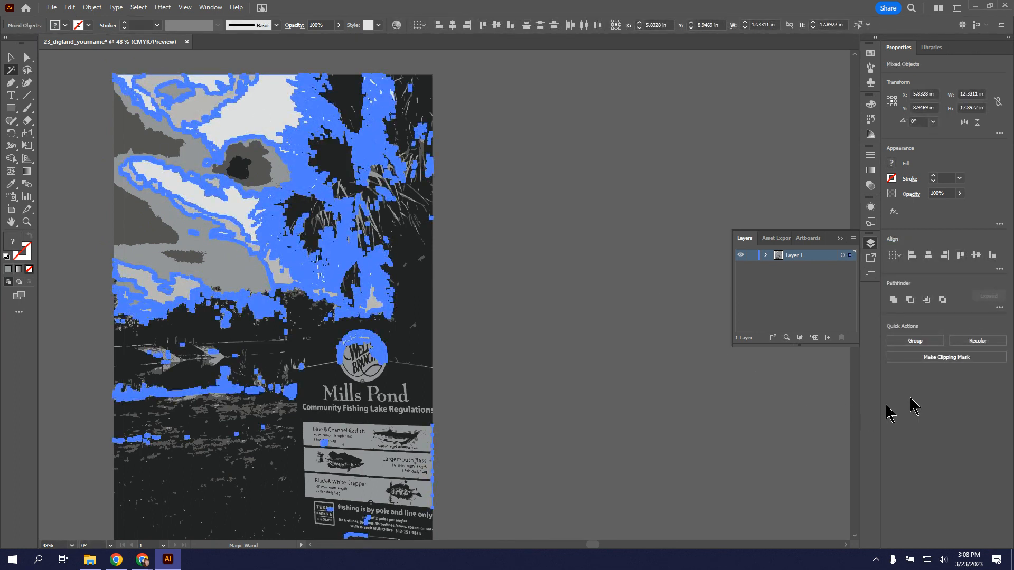
{"action": "mouse_move", "coordinate": [943, 298]}
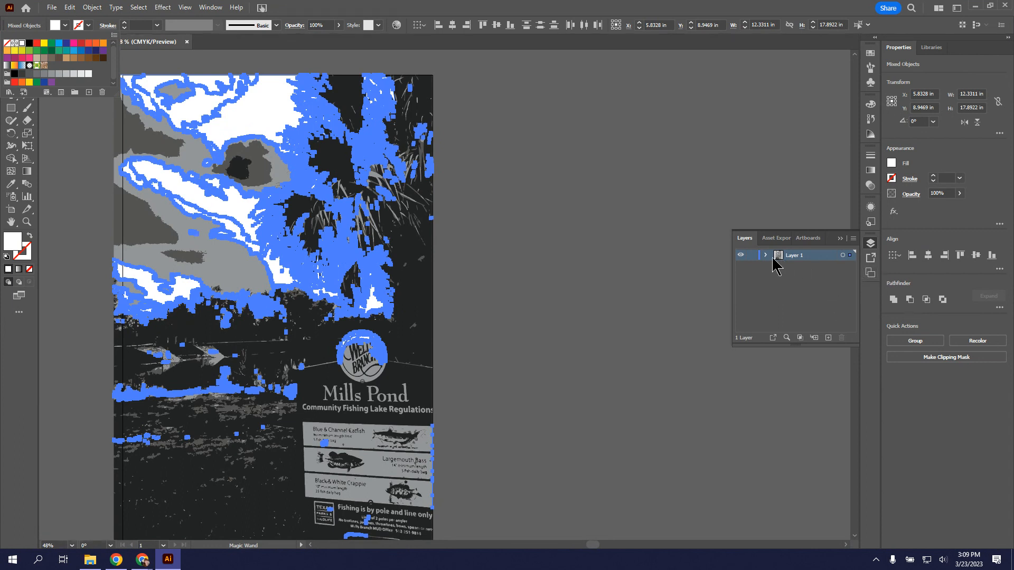
{"action": "mouse_move", "coordinate": [942, 299]}
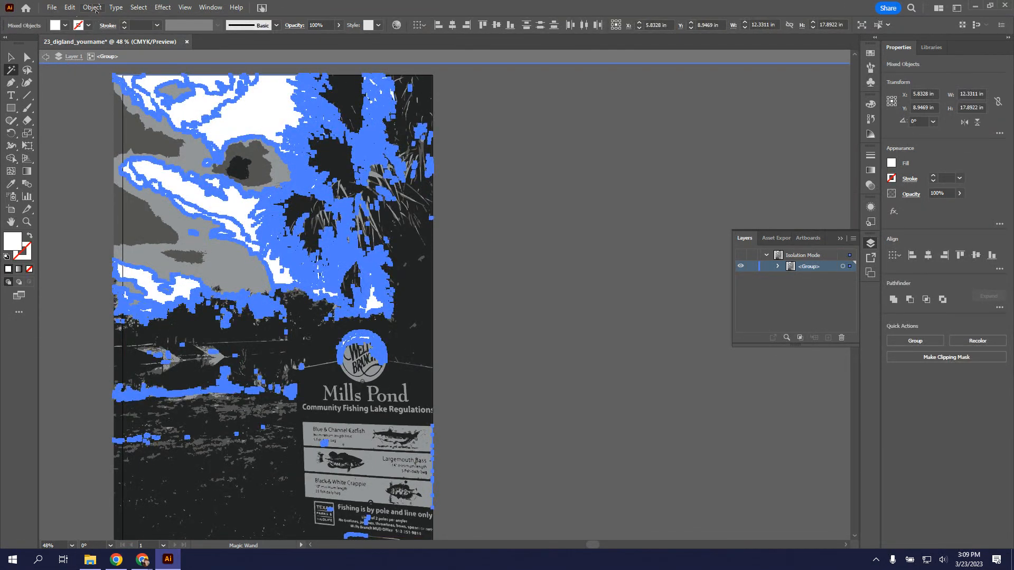
- Apply Object > Path > Simplify to the isolated traced group
{"action": "left_click", "coordinate": [91, 7]}
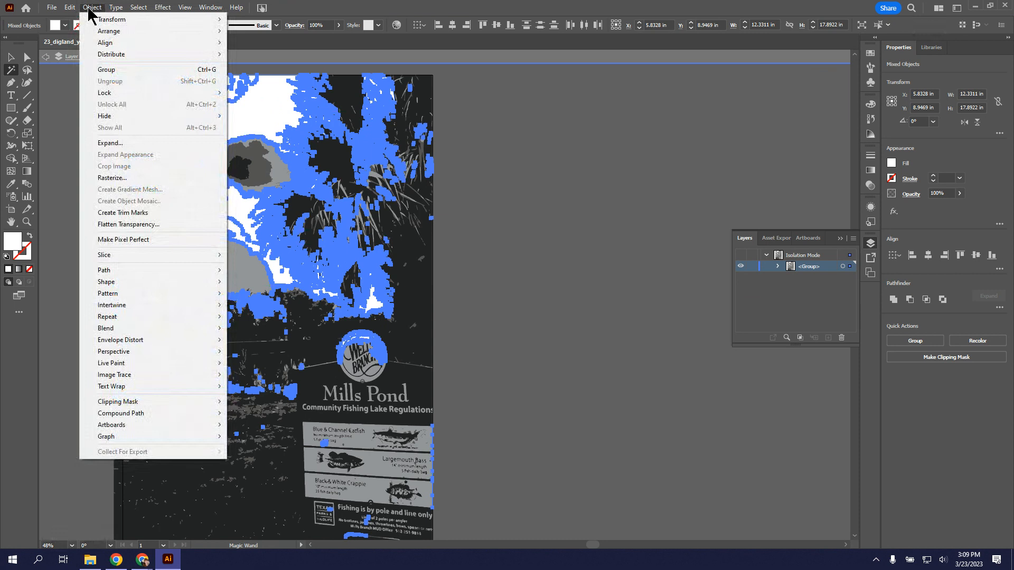
{"action": "mouse_move", "coordinate": [122, 240]}
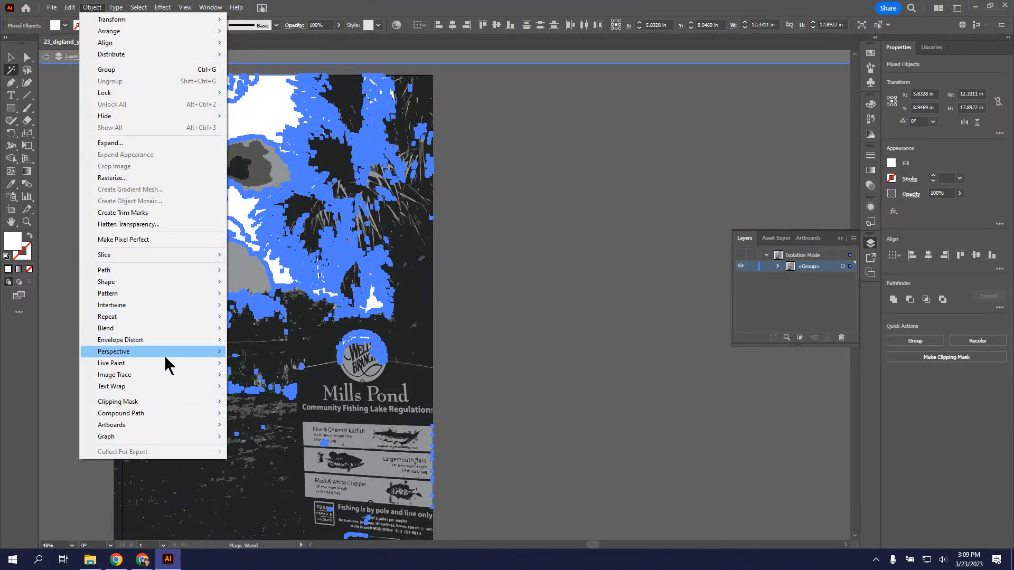
{"action": "mouse_move", "coordinate": [104, 271]}
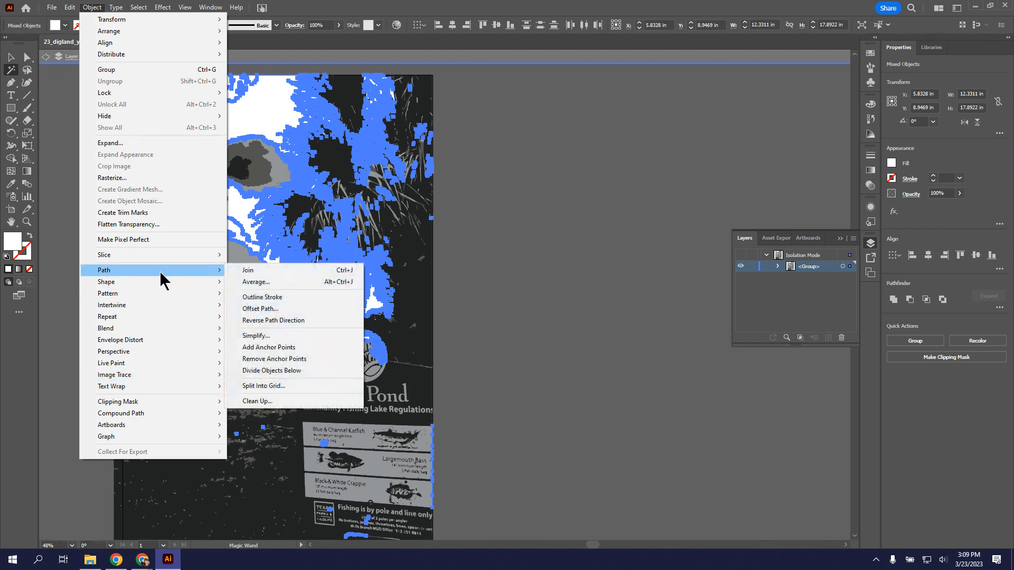
{"action": "mouse_move", "coordinate": [188, 283]}
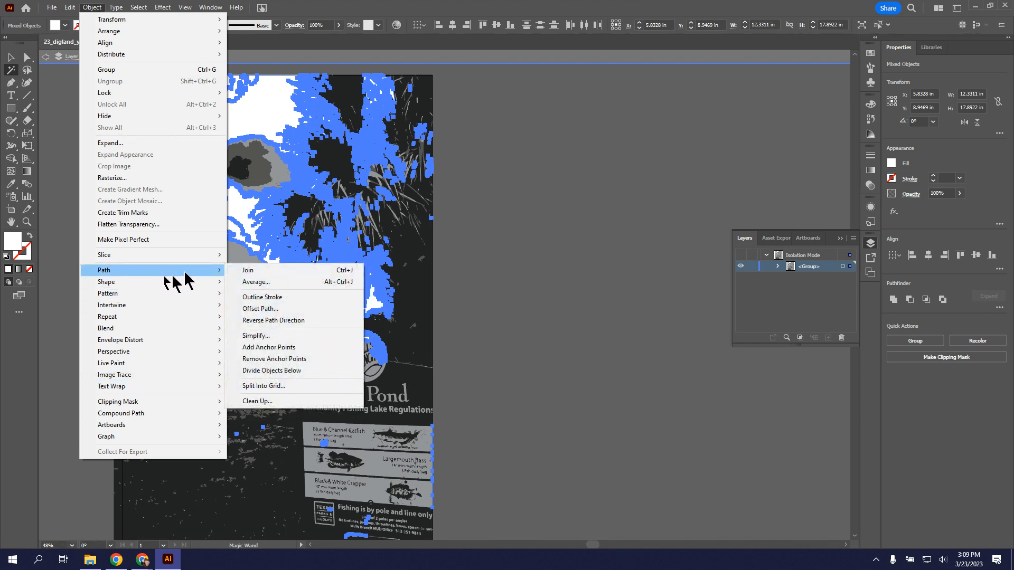
{"action": "mouse_move", "coordinate": [255, 335]}
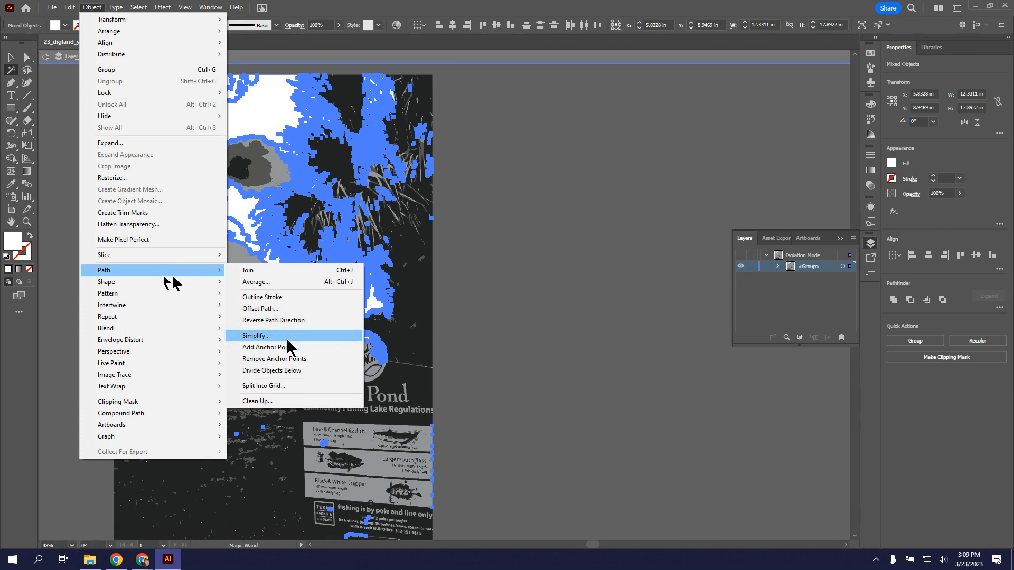
{"action": "left_click", "coordinate": [256, 336]}
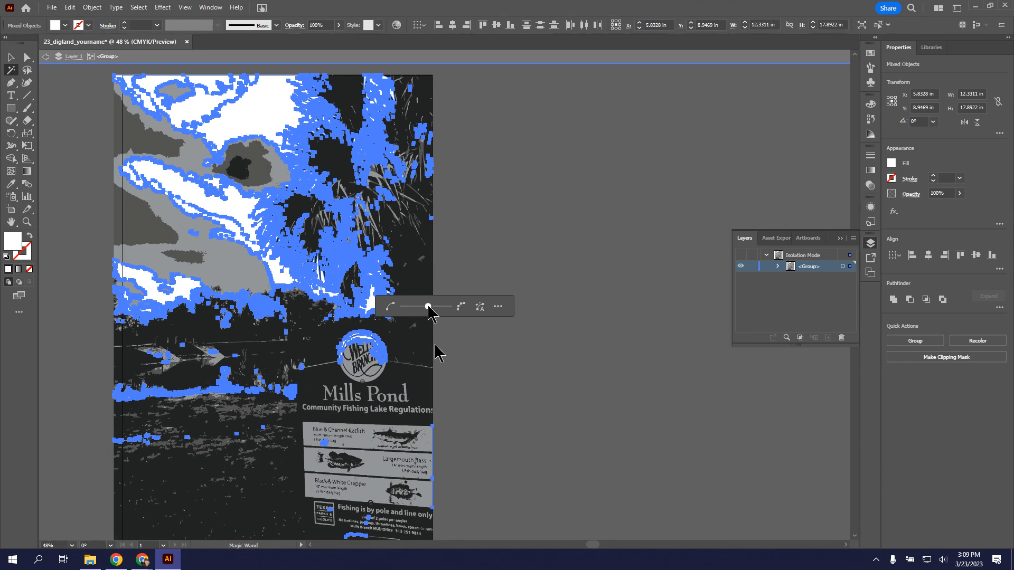
{"action": "mouse_move", "coordinate": [363, 272]}
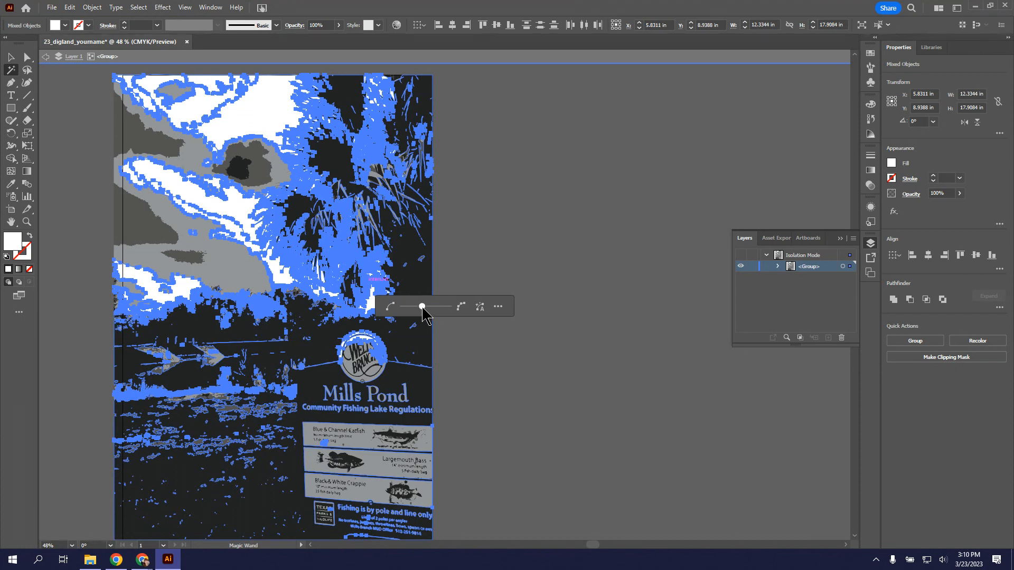
{"action": "mouse_move", "coordinate": [415, 287]}
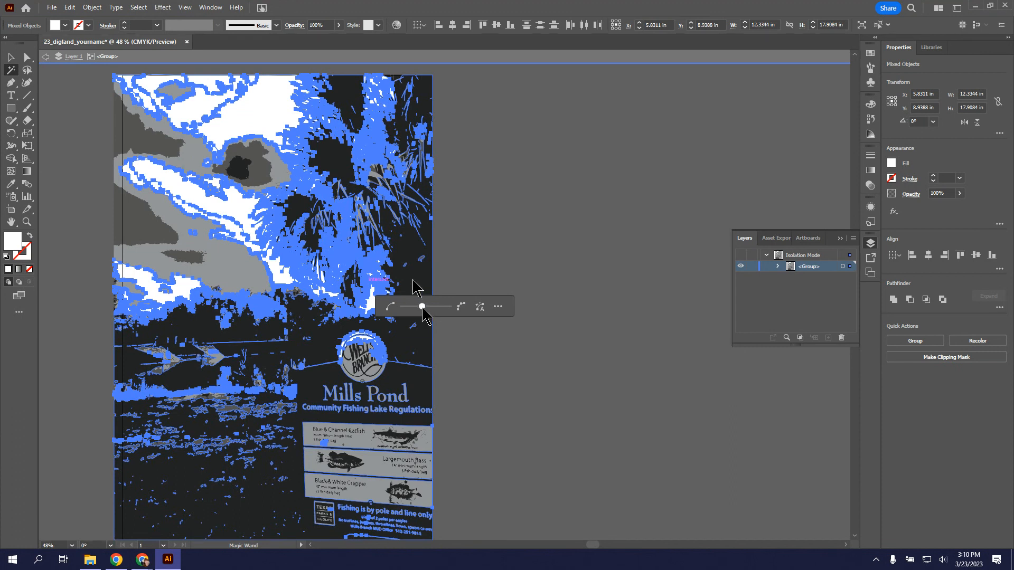
{"action": "mouse_move", "coordinate": [413, 284]}
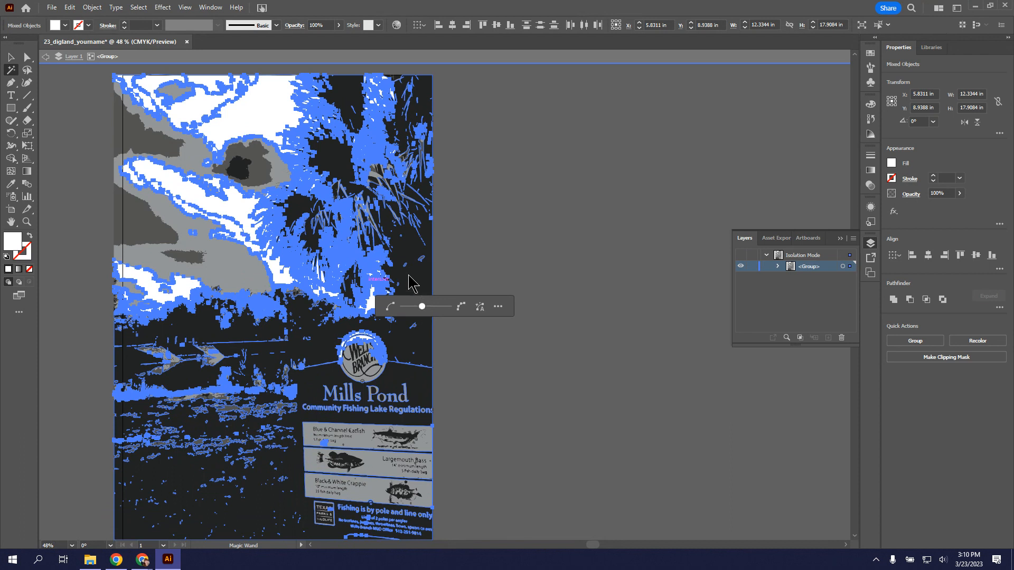
{"action": "mouse_move", "coordinate": [425, 317]}
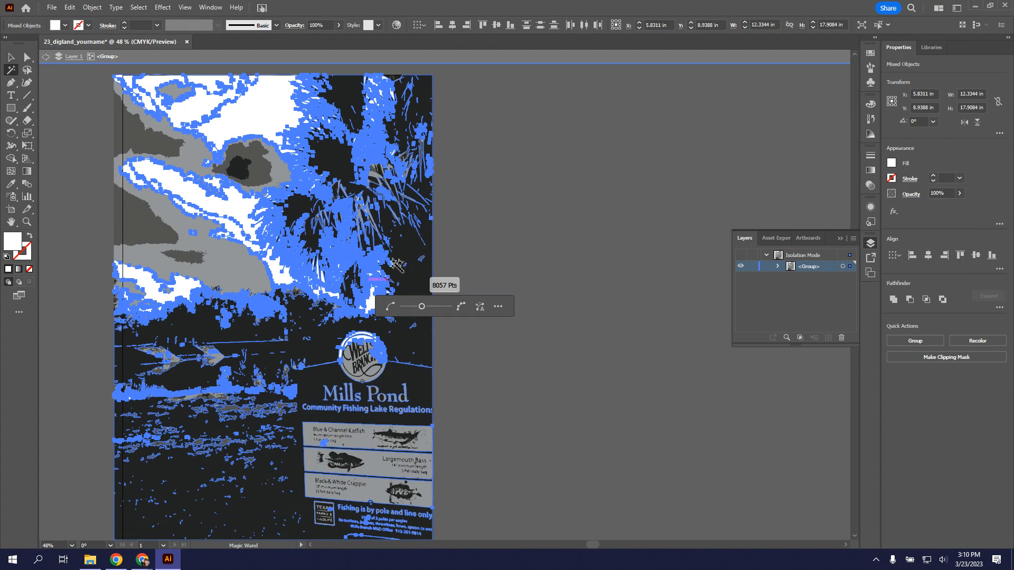
{"action": "mouse_move", "coordinate": [420, 313]}
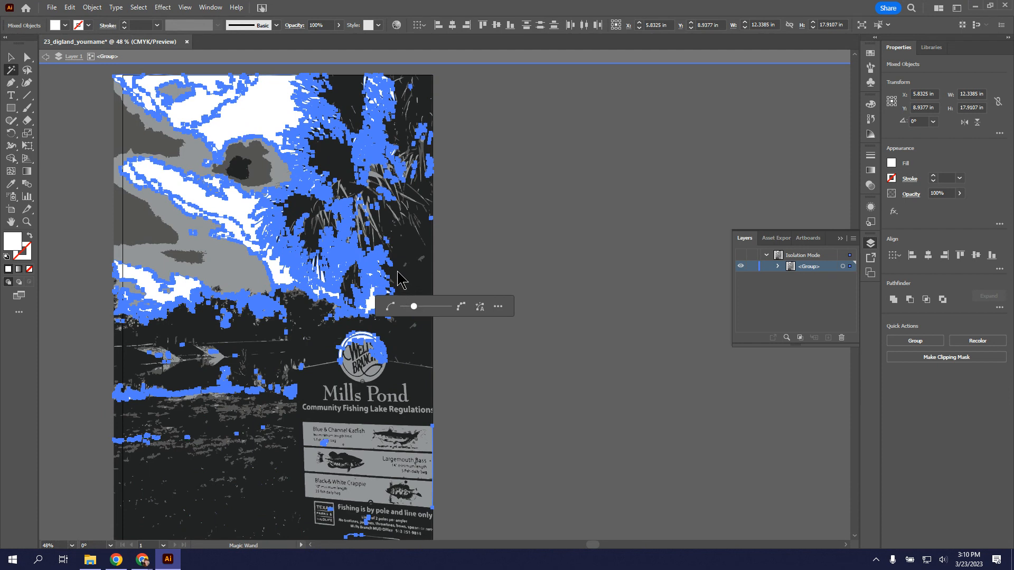
{"action": "mouse_move", "coordinate": [397, 265]}
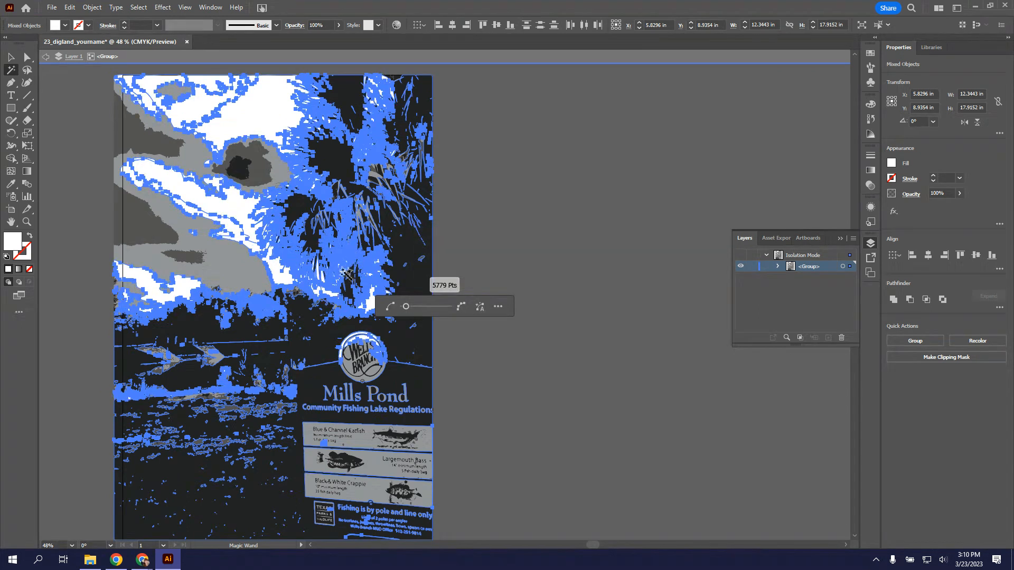
{"action": "mouse_move", "coordinate": [408, 310]}
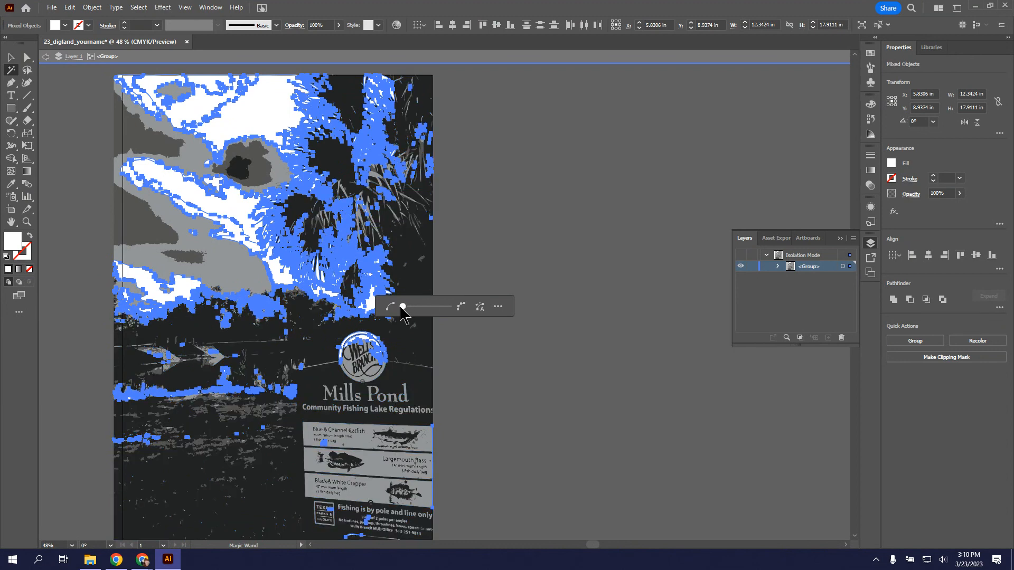
{"action": "mouse_move", "coordinate": [363, 271]}
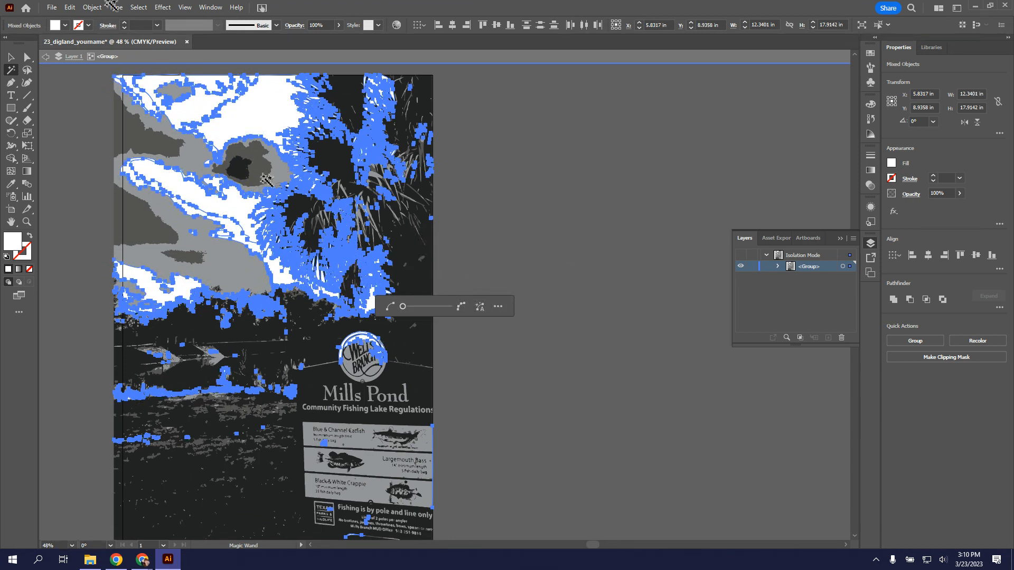
- Select the cloud-edge compound path, zoom in and show its anchor points with Direct Selection
{"action": "left_click", "coordinate": [11, 57]}
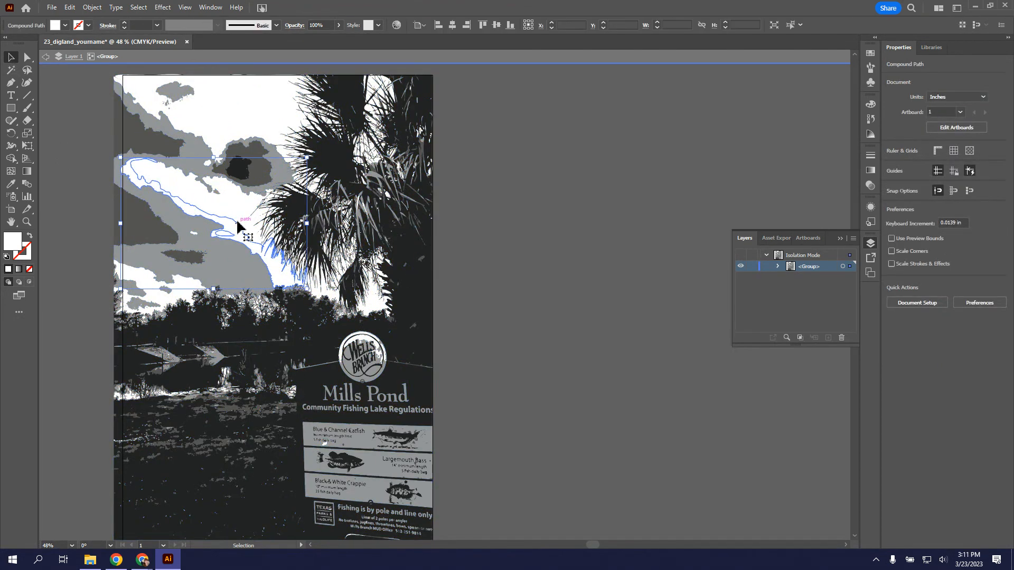
{"action": "left_click", "coordinate": [236, 210]}
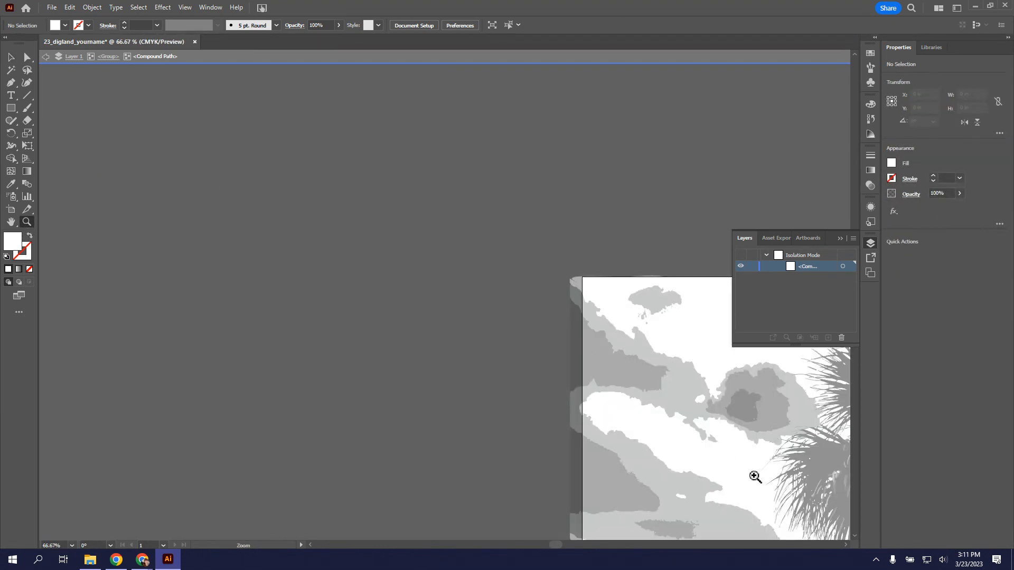
{"action": "left_click", "coordinate": [754, 478]}
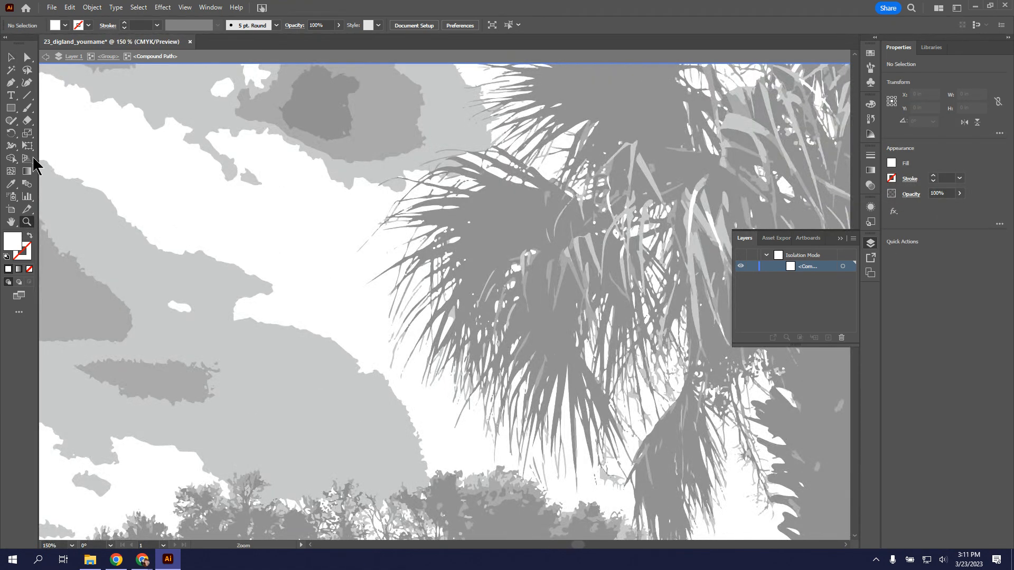
{"action": "left_click", "coordinate": [26, 57]}
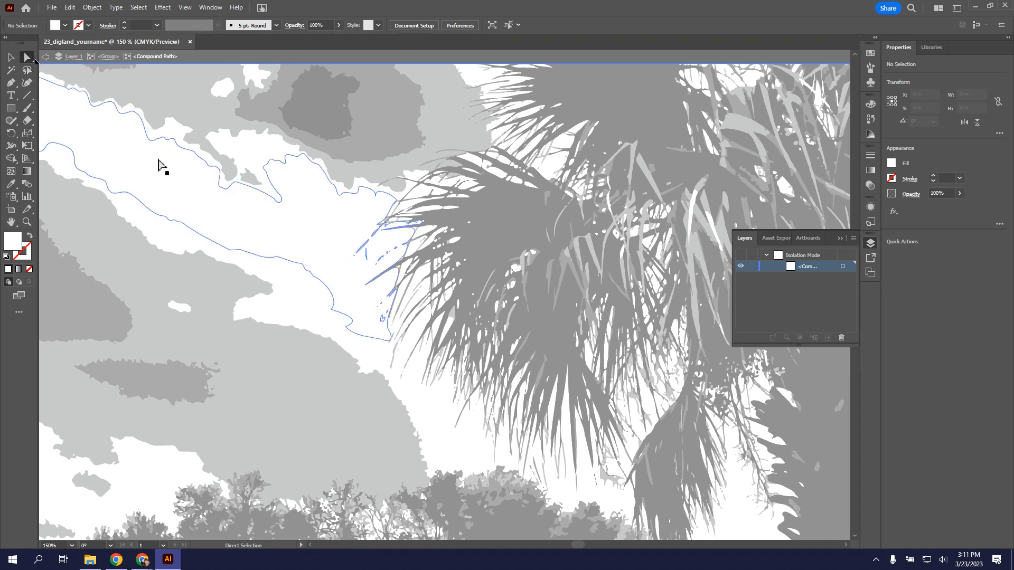
{"action": "left_click", "coordinate": [271, 191]}
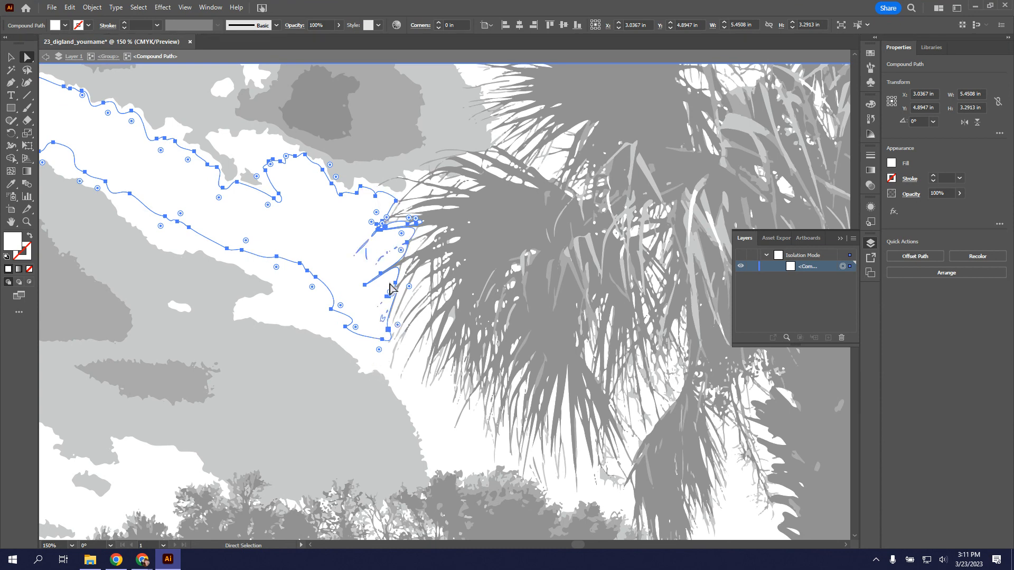
- Zoom closer where the cloud path meets the palm fronds and re-inspect its anchors
{"action": "left_click", "coordinate": [27, 221]}
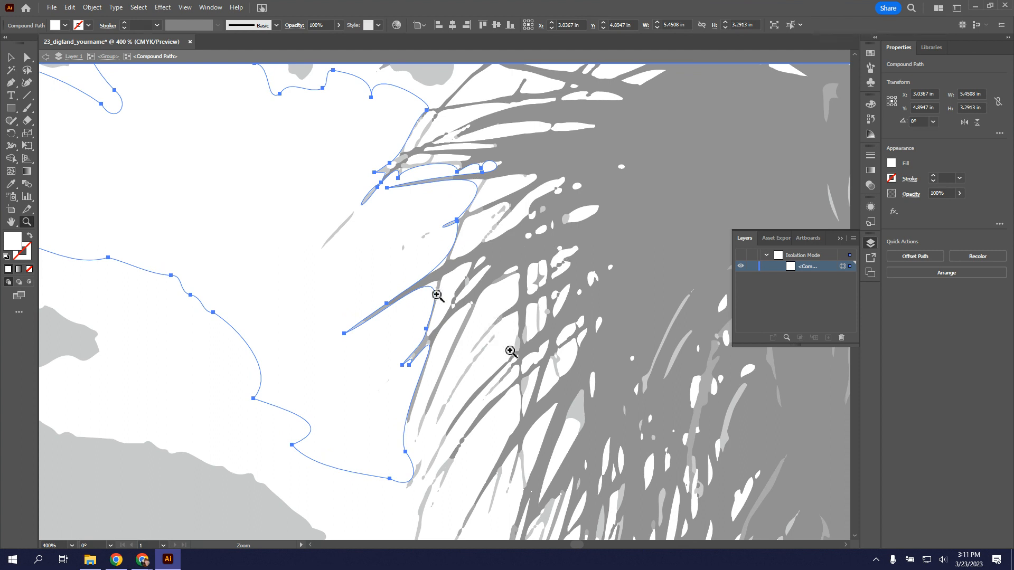
{"action": "mouse_move", "coordinate": [484, 349]}
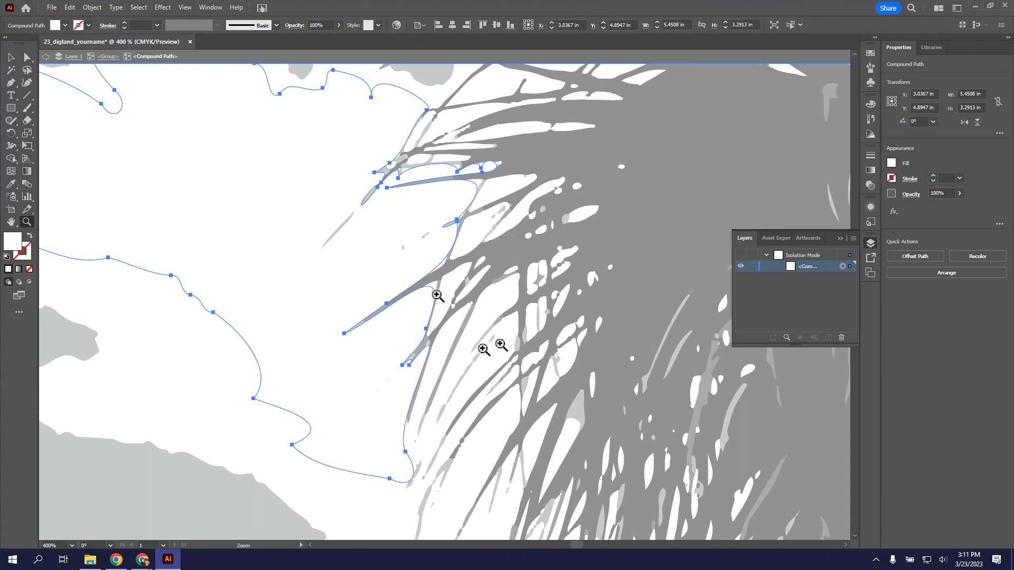
{"action": "mouse_move", "coordinate": [305, 135]}
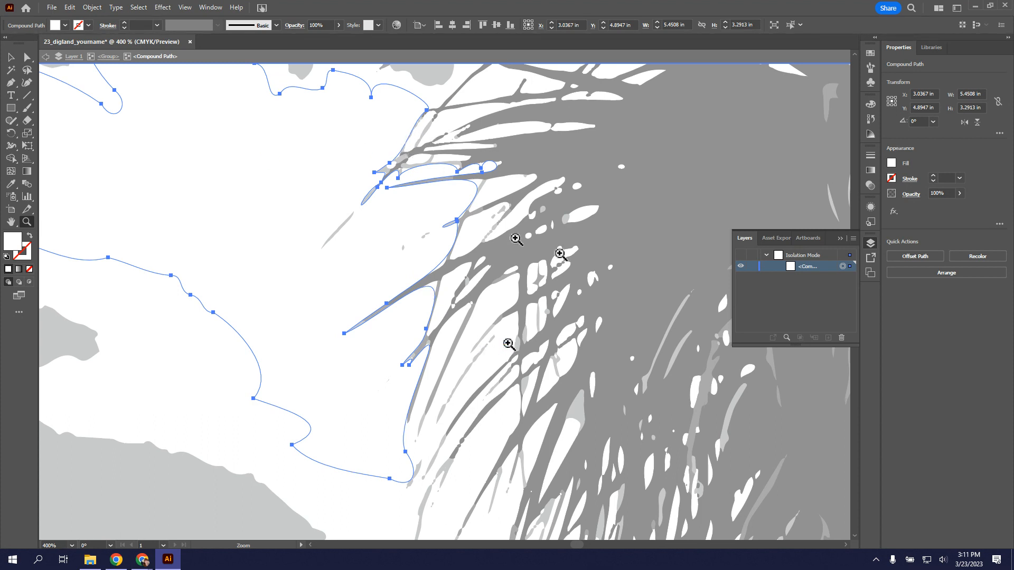
{"action": "mouse_move", "coordinate": [26, 221]}
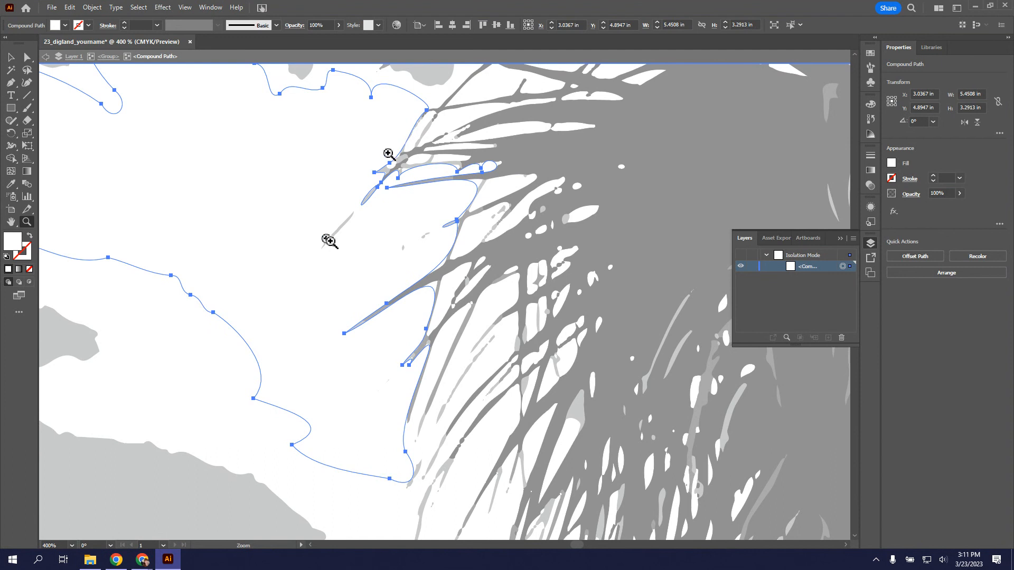
{"action": "mouse_move", "coordinate": [349, 246]}
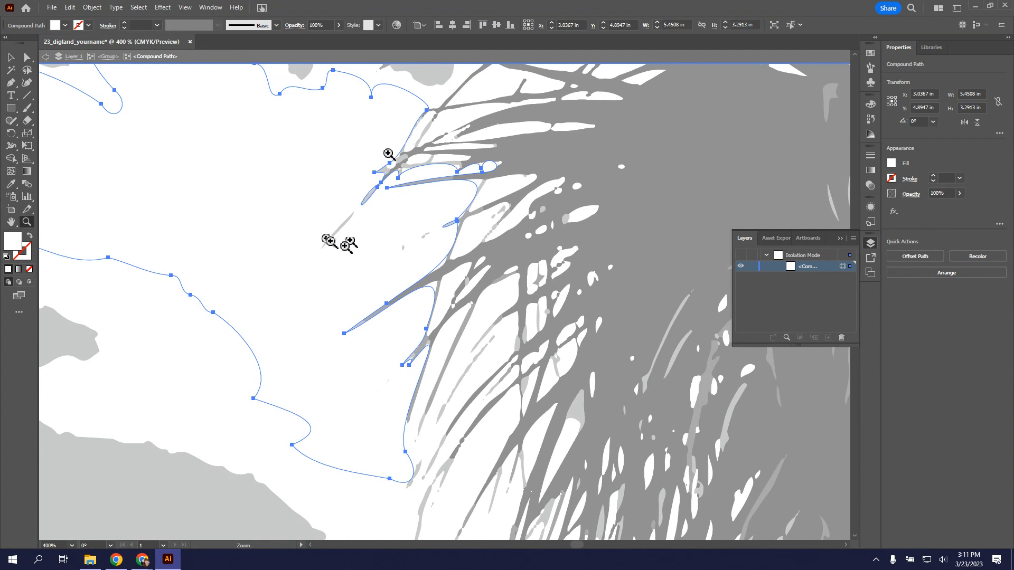
{"action": "mouse_move", "coordinate": [13, 57]}
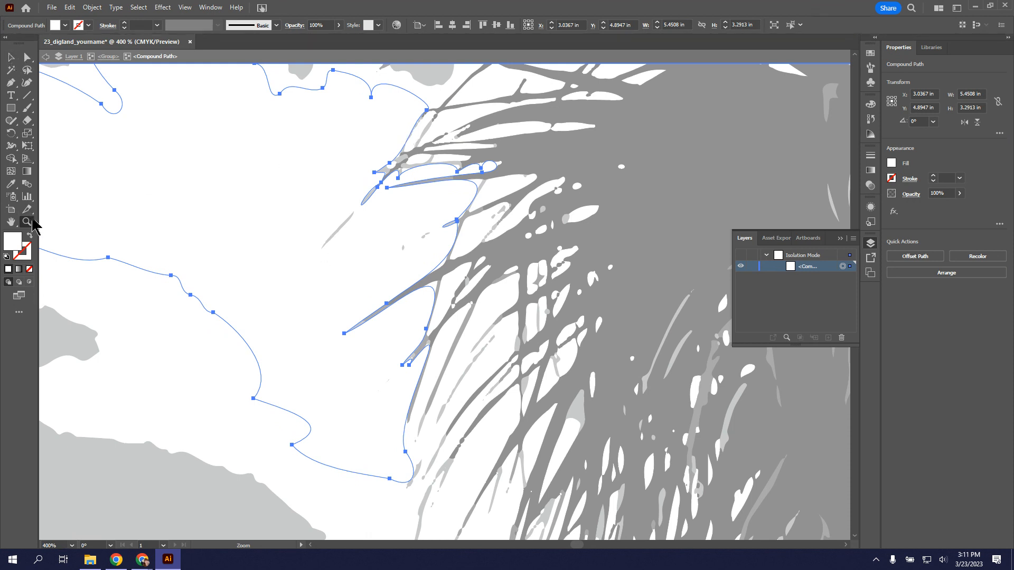
{"action": "mouse_move", "coordinate": [344, 266]}
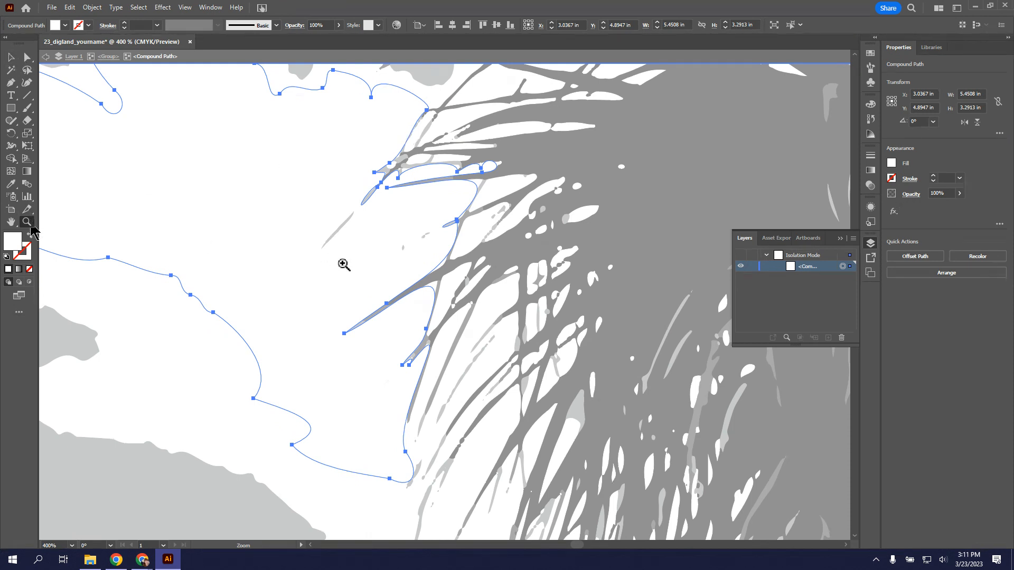
{"action": "left_click", "coordinate": [11, 57]}
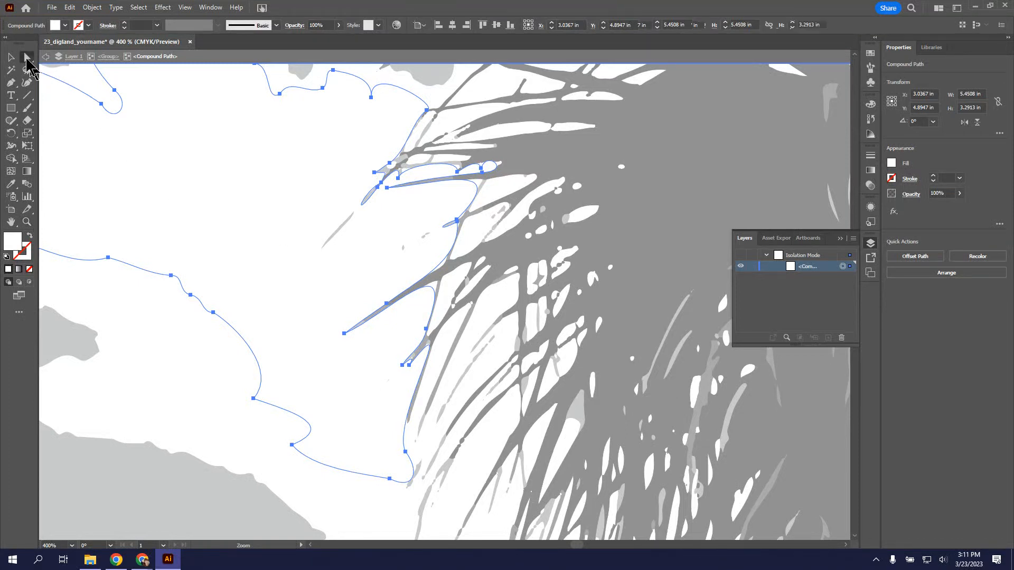
{"action": "left_click", "coordinate": [27, 57]}
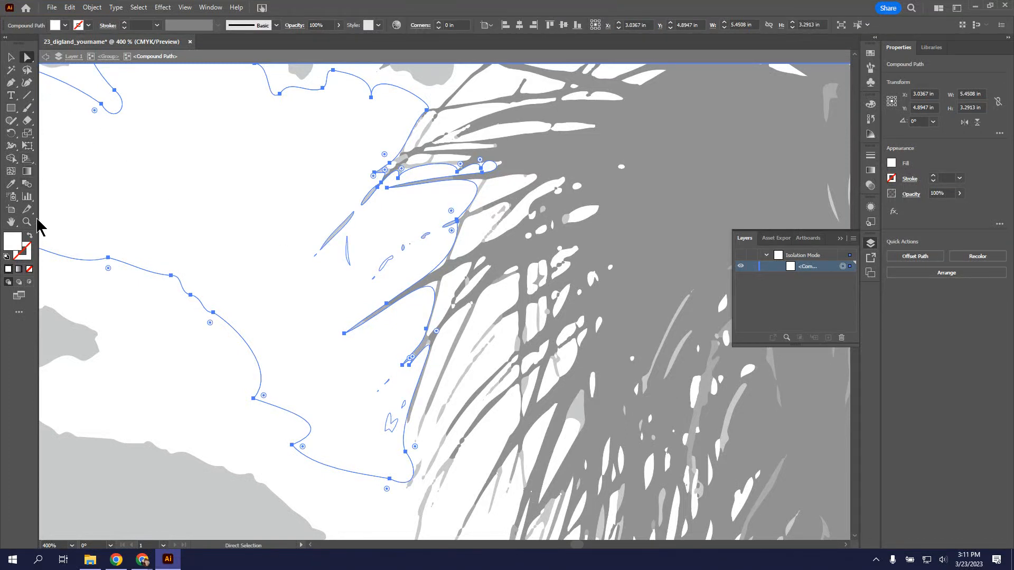
{"action": "left_click", "coordinate": [26, 222]}
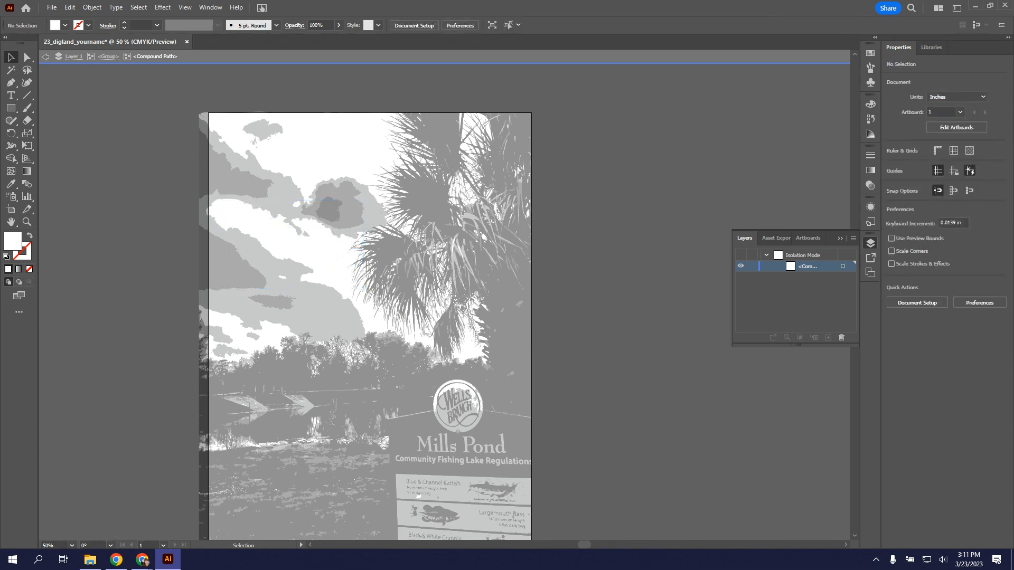
{"action": "mouse_move", "coordinate": [629, 346]}
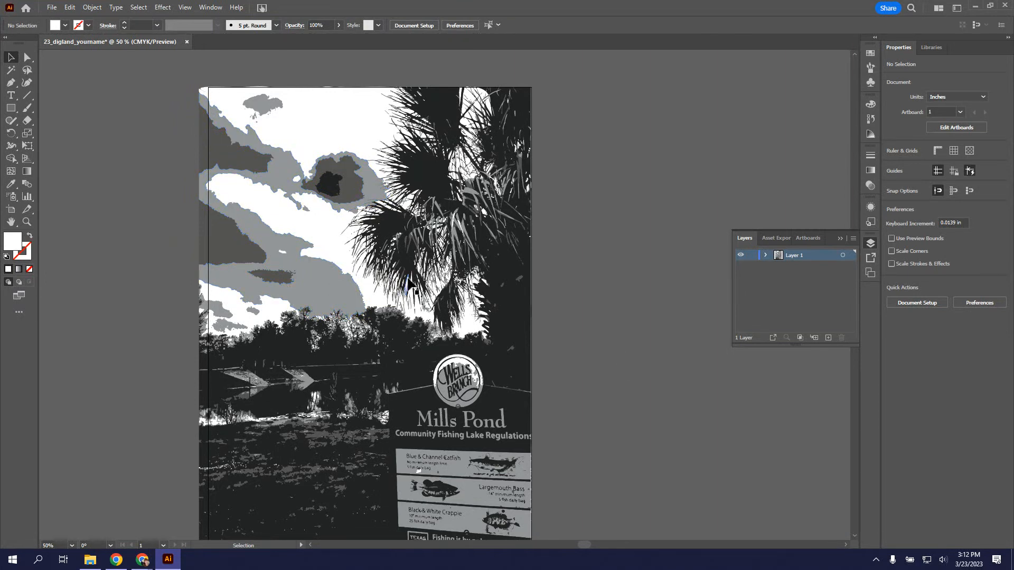
{"action": "mouse_move", "coordinate": [413, 341]}
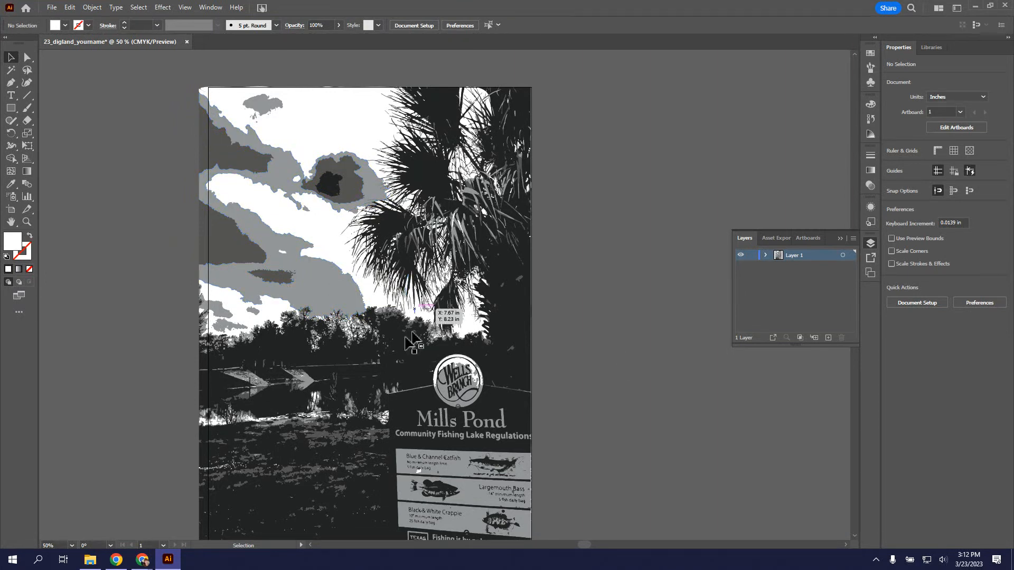
- Zoom out to the whole artboard and bring up the File menu for Save As
{"action": "scroll", "scroll_direction": "down", "scroll_amount": 3}
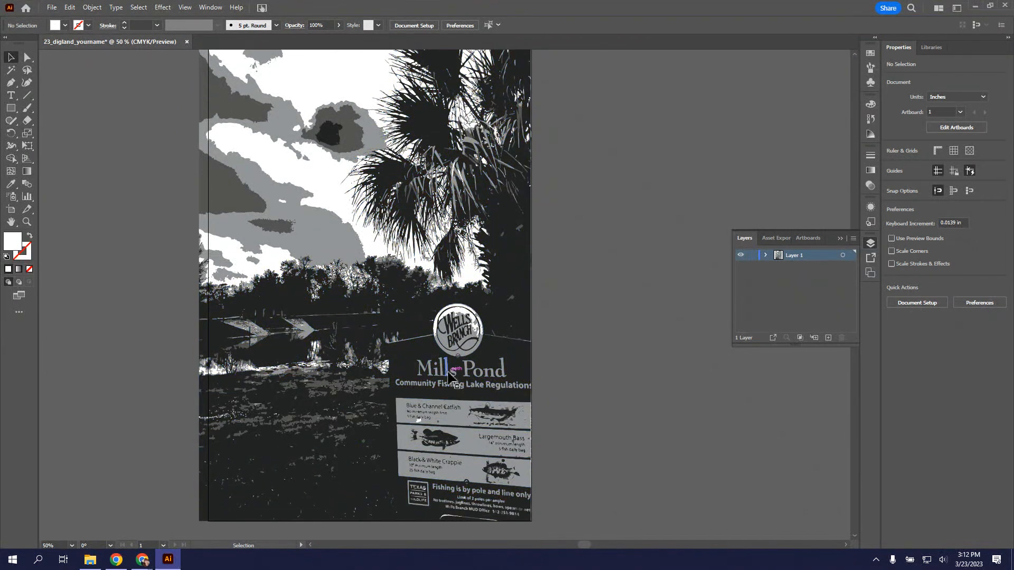
{"action": "scroll", "scroll_direction": "down", "scroll_amount": 3}
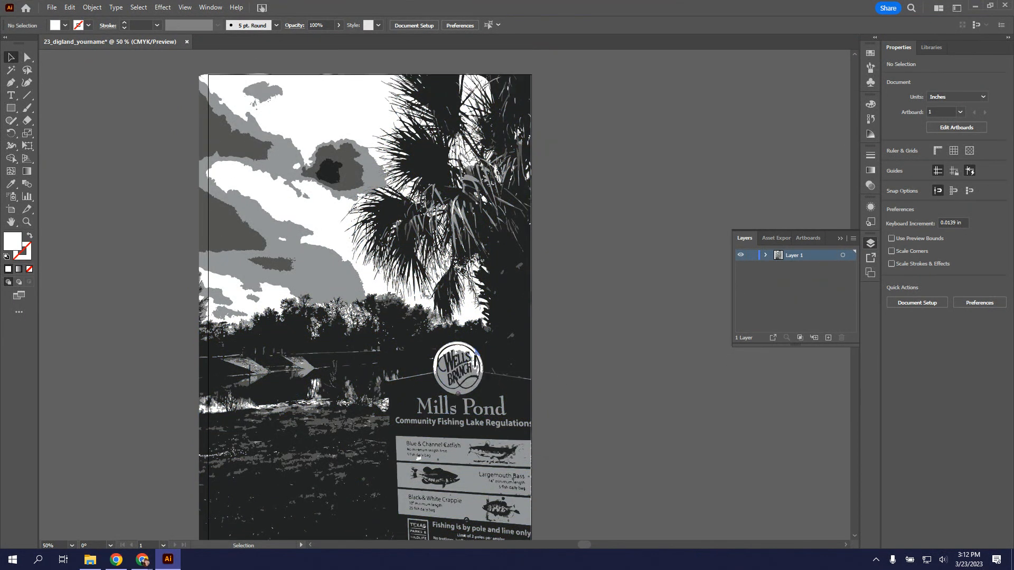
{"action": "mouse_move", "coordinate": [428, 169]}
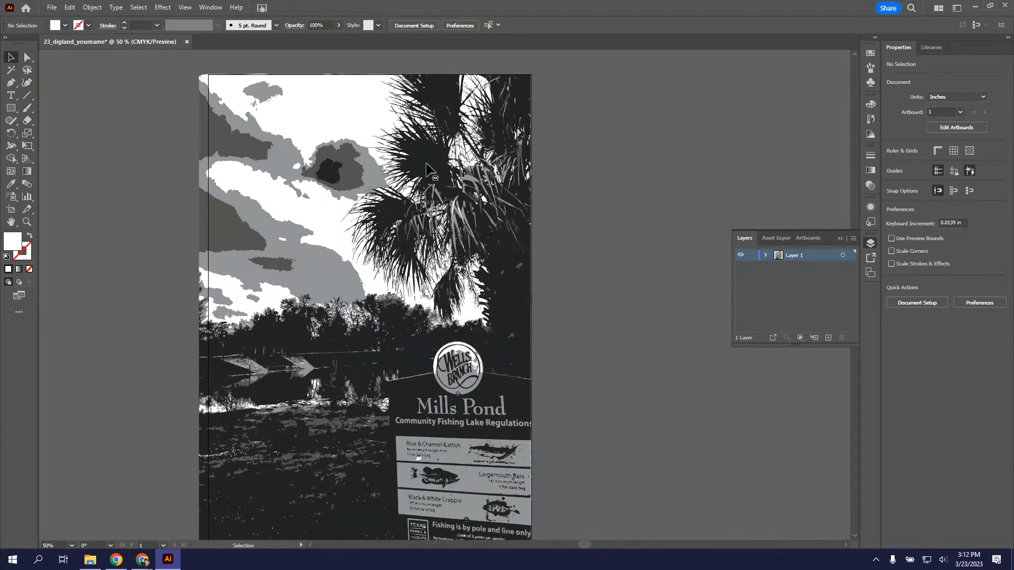
{"action": "mouse_move", "coordinate": [648, 365]}
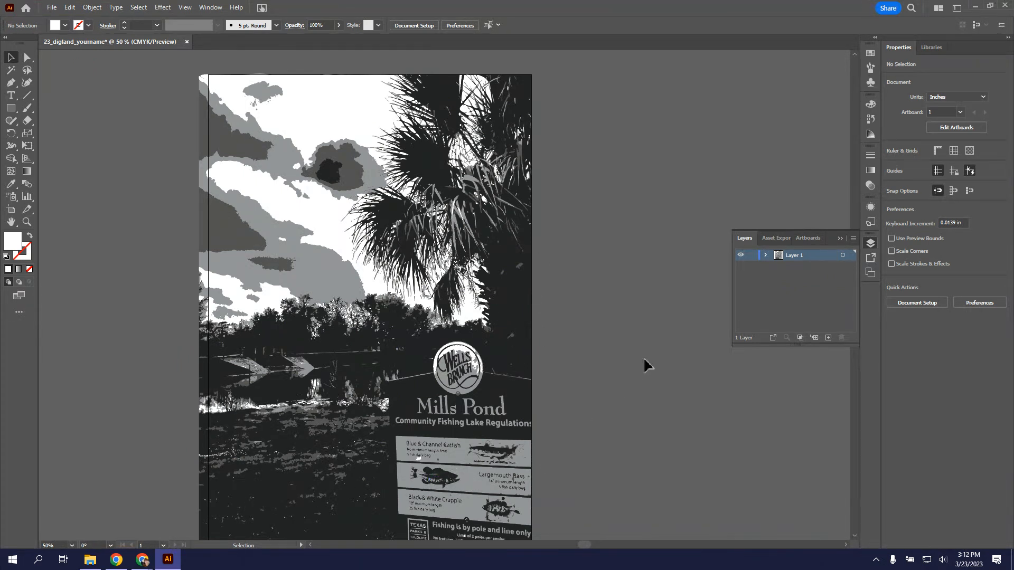
{"action": "mouse_move", "coordinate": [268, 430]}
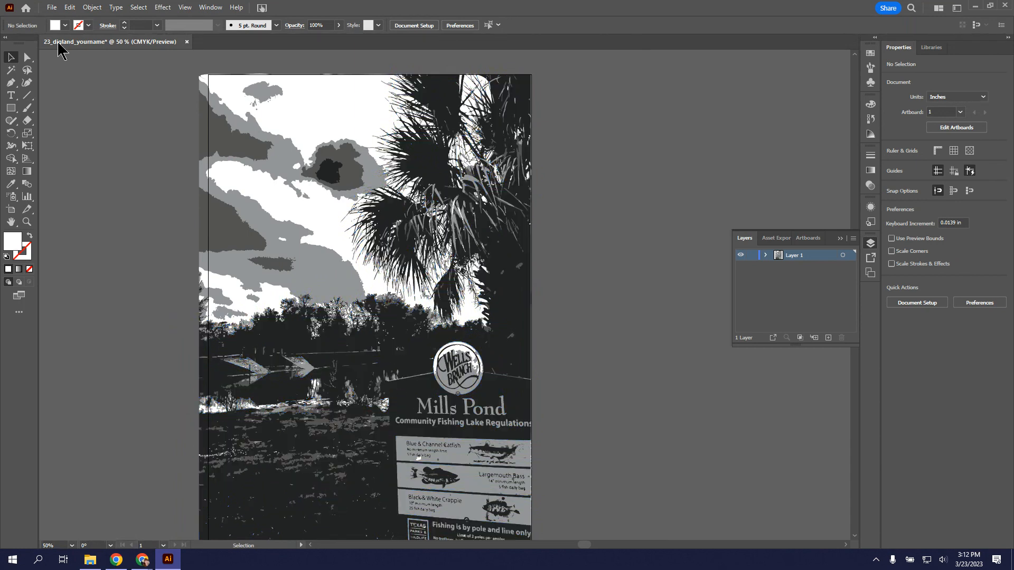
{"action": "left_click", "coordinate": [51, 7]}
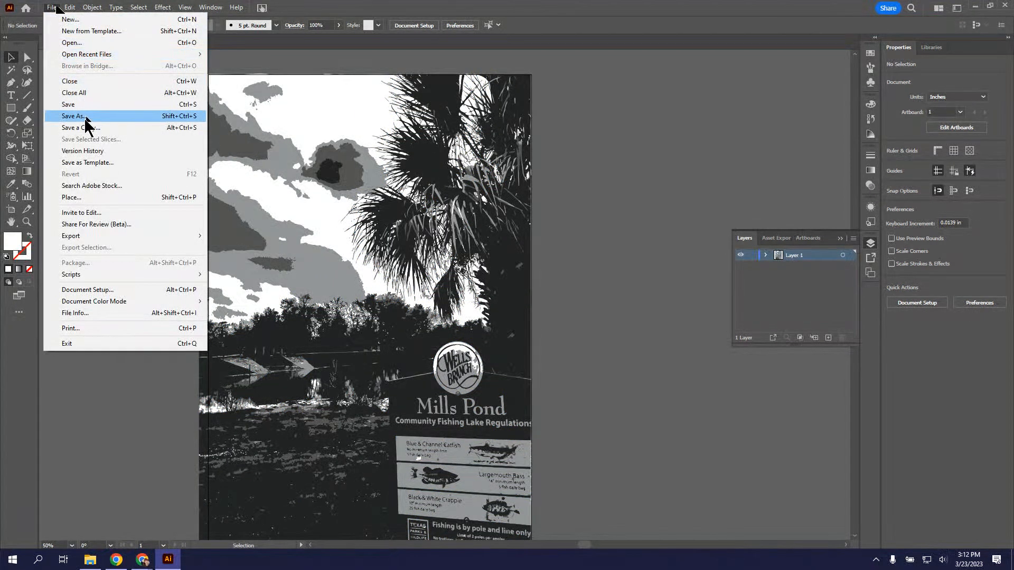
{"action": "left_click", "coordinate": [72, 116]}
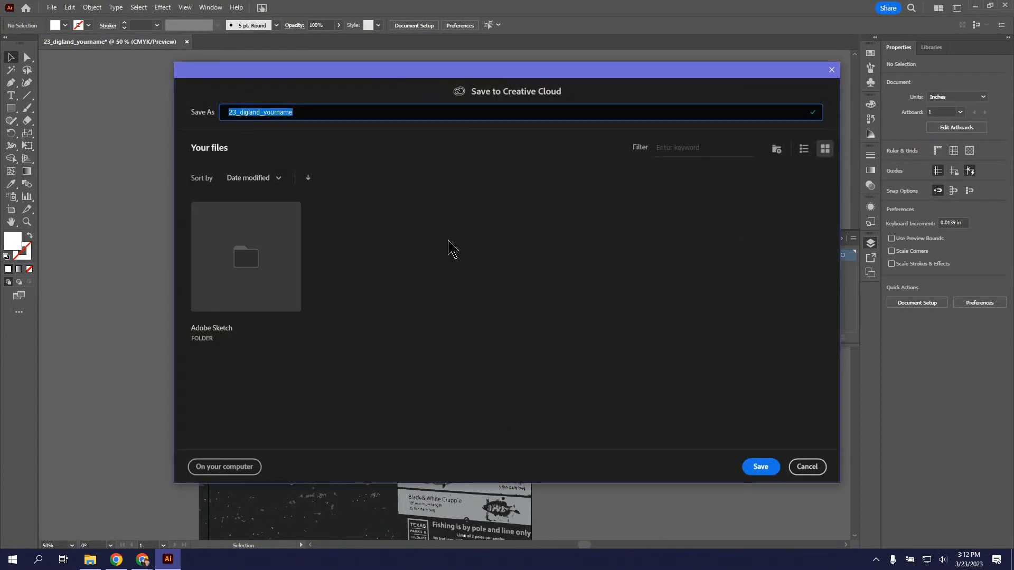
{"action": "mouse_move", "coordinate": [276, 419]}
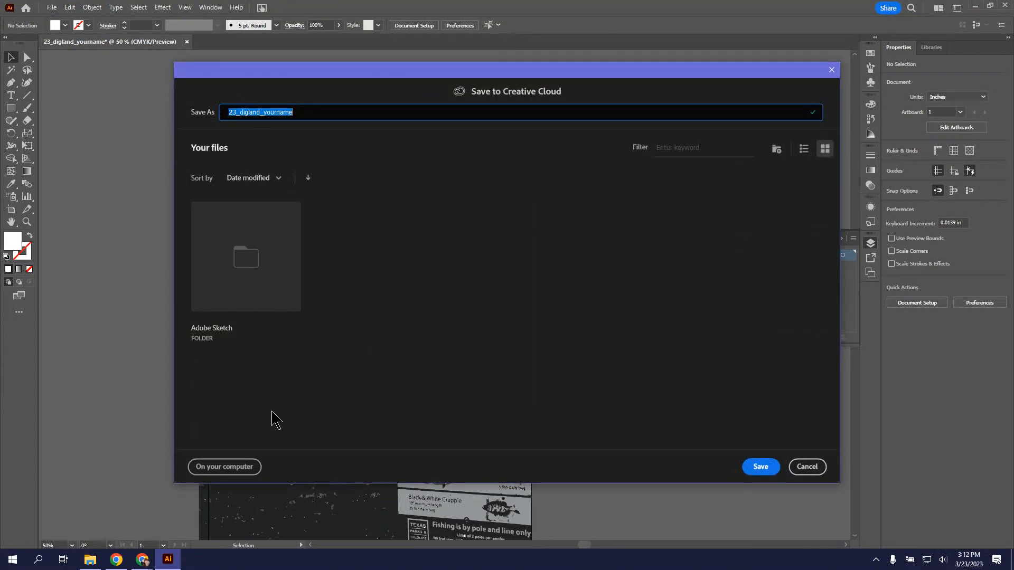
{"action": "mouse_move", "coordinate": [278, 484]}
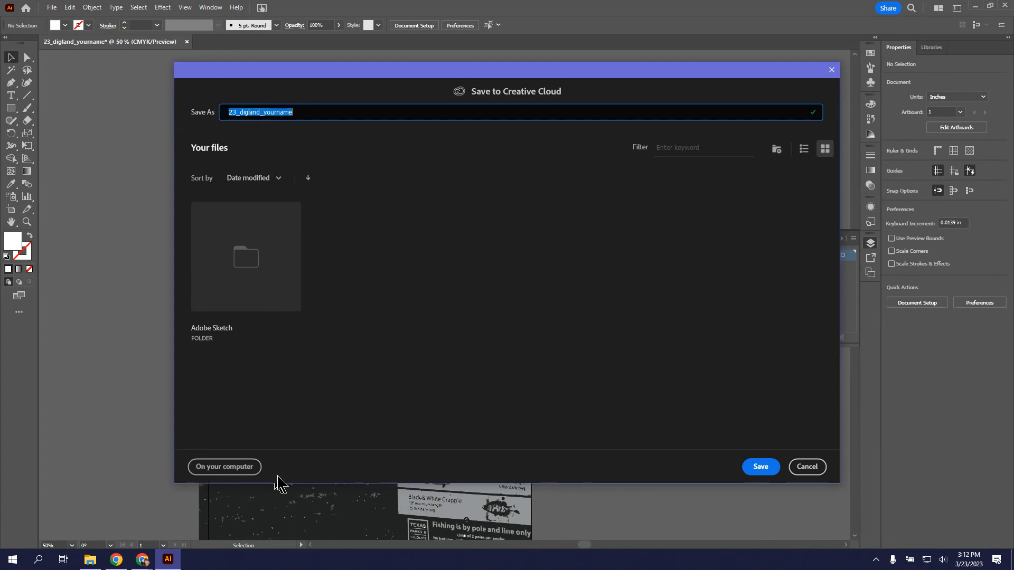
{"action": "mouse_move", "coordinate": [174, 456]}
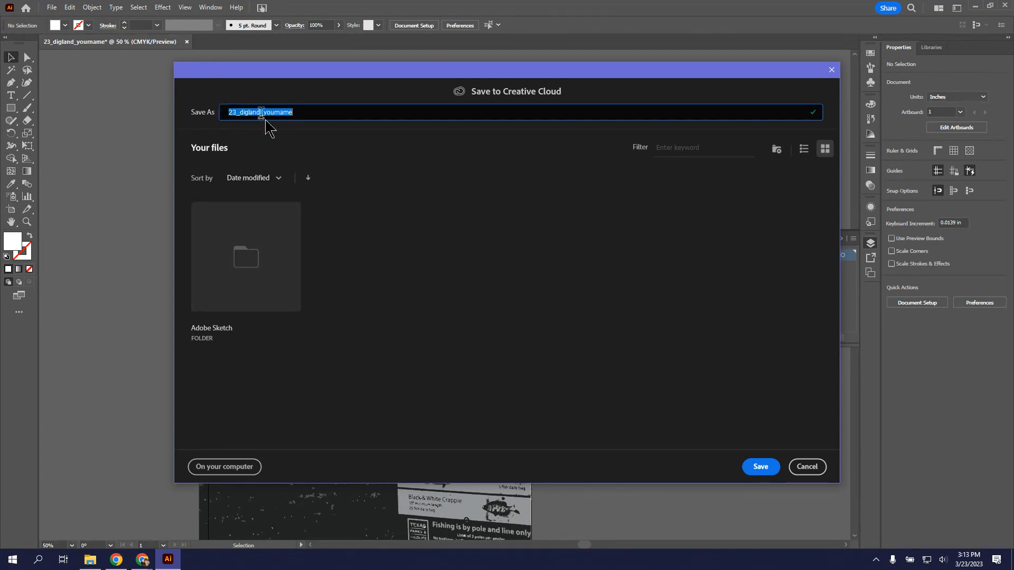
{"action": "mouse_move", "coordinate": [466, 178]}
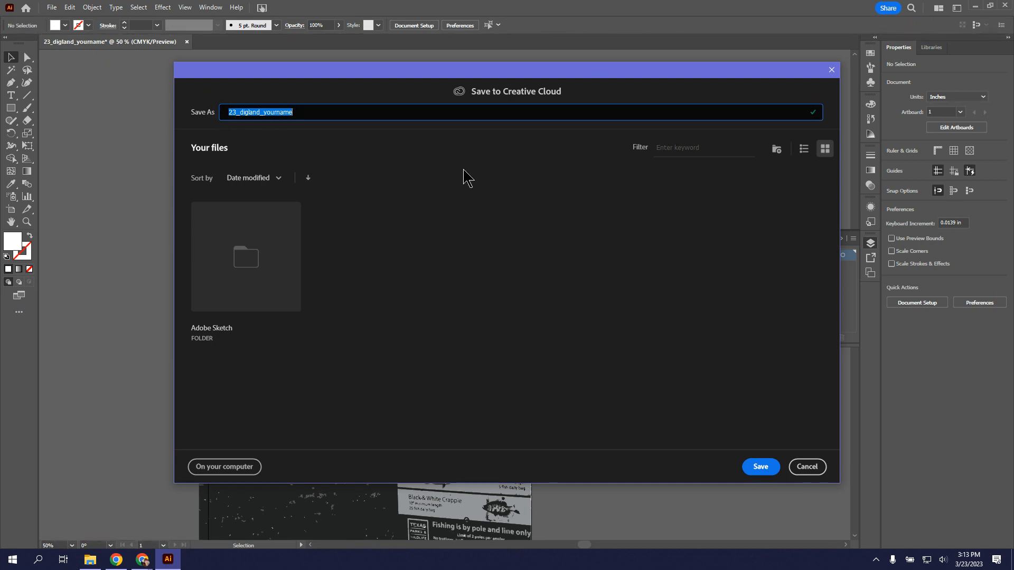
{"action": "left_click", "coordinate": [806, 467]}
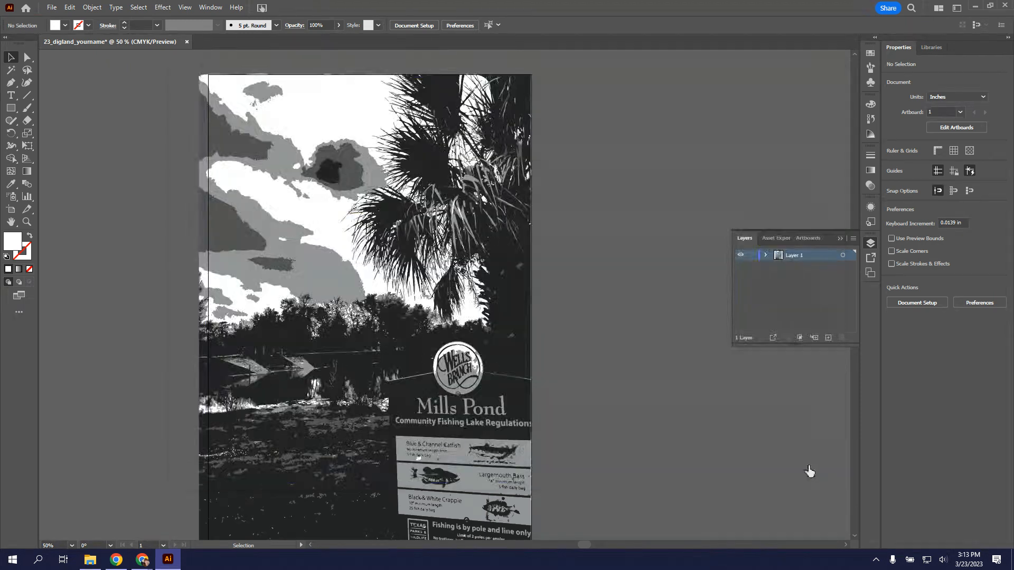
{"action": "mouse_move", "coordinate": [604, 386]}
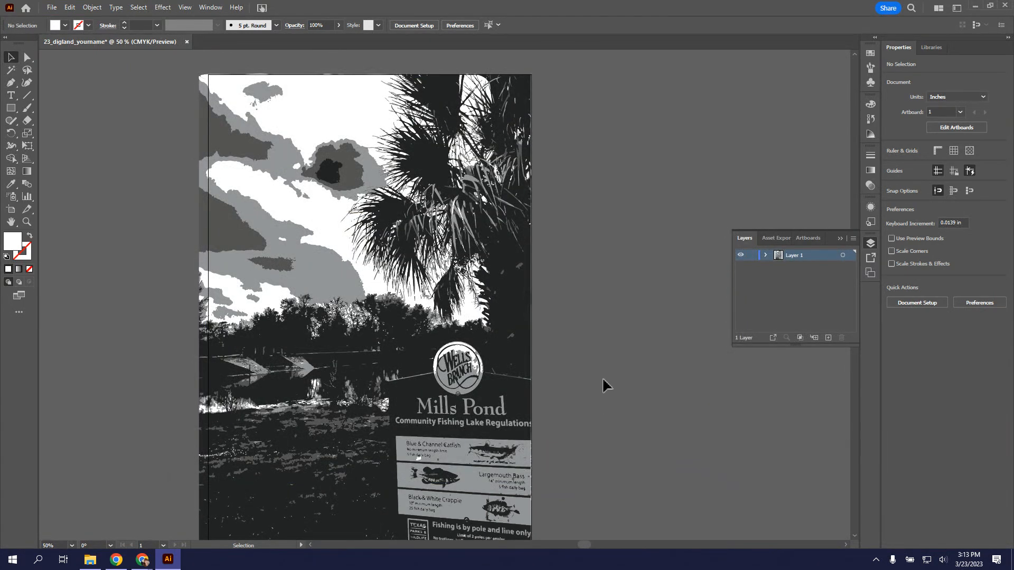